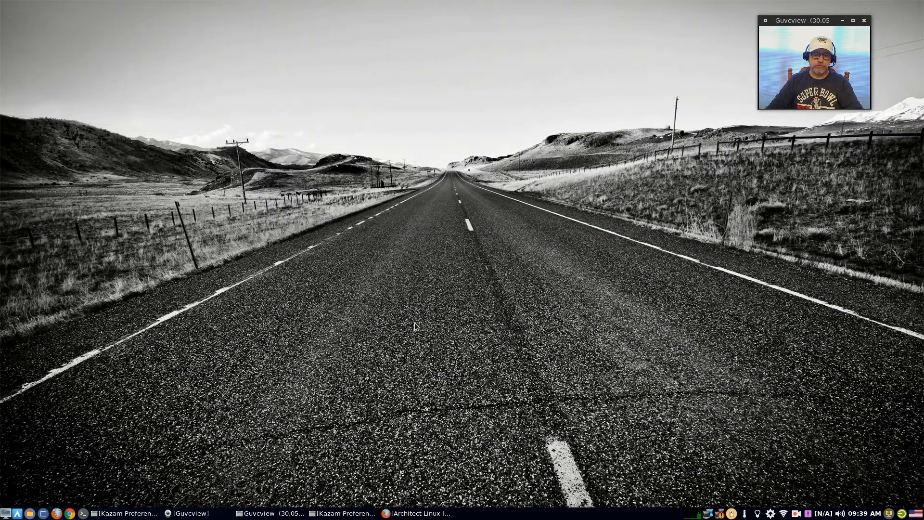
{"action": "mouse_move", "coordinate": [489, 293]}
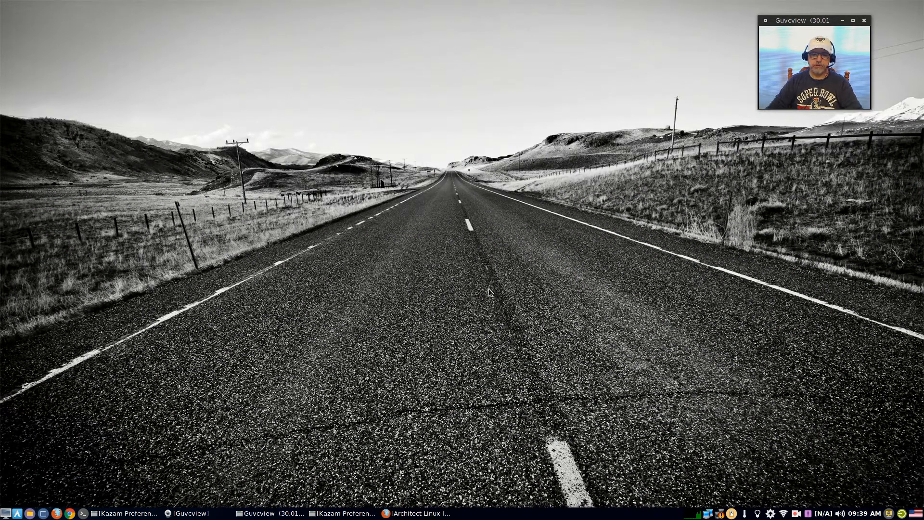
{"action": "mouse_move", "coordinate": [451, 331]}
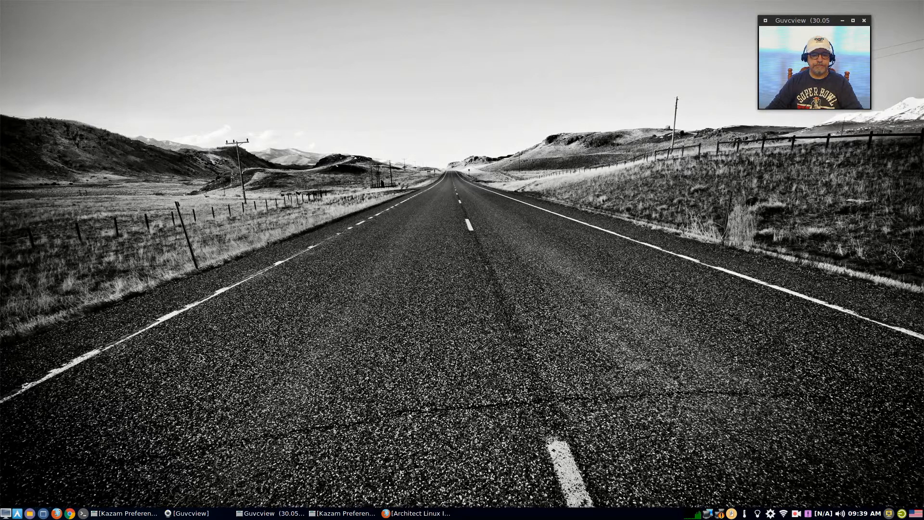
{"action": "mouse_move", "coordinate": [289, 268]}
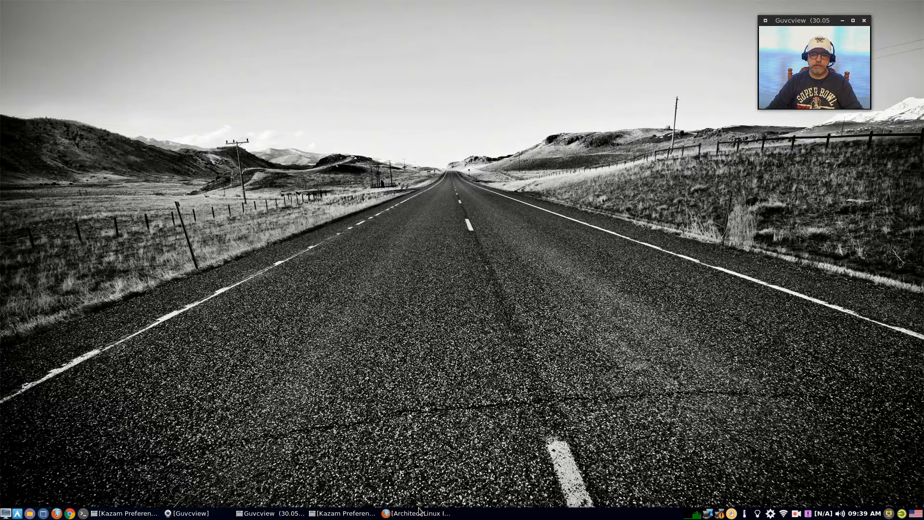
{"action": "left_click", "coordinate": [418, 513]}
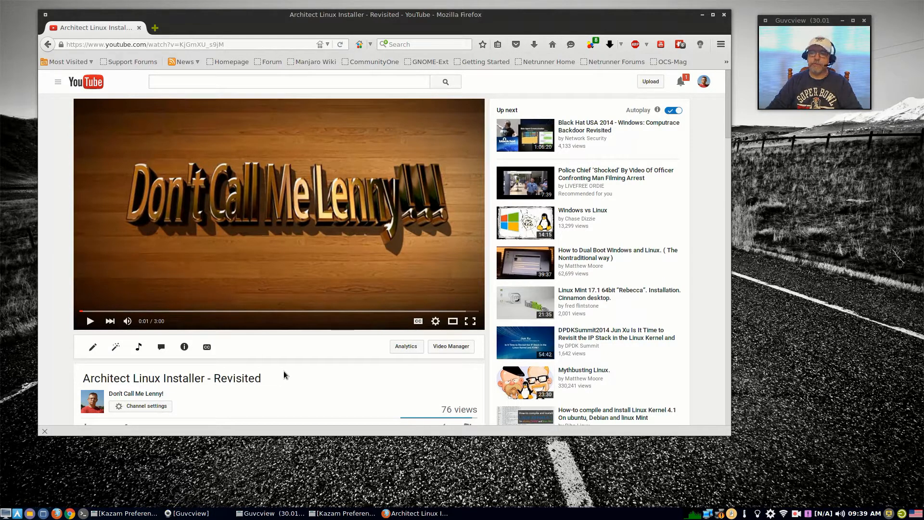
{"action": "scroll", "scroll_direction": "down", "scroll_amount": 3}
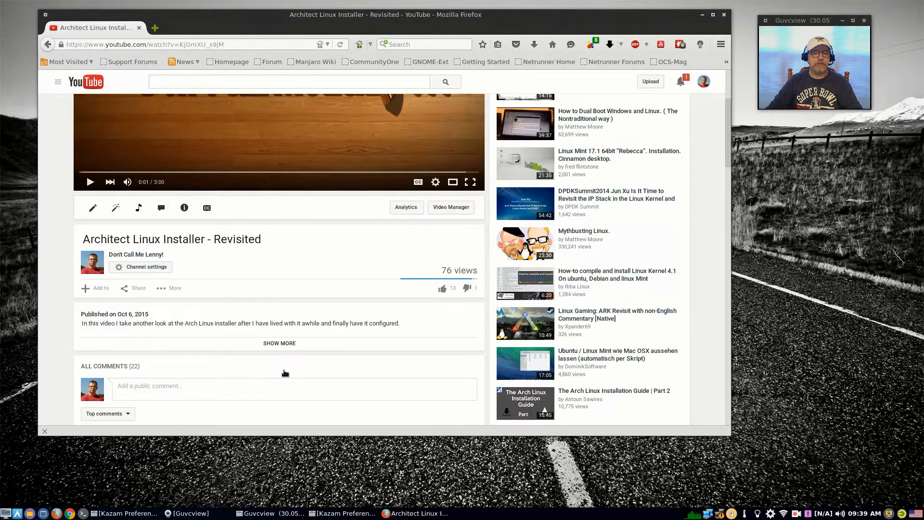
{"action": "scroll", "scroll_direction": "down", "scroll_amount": 3}
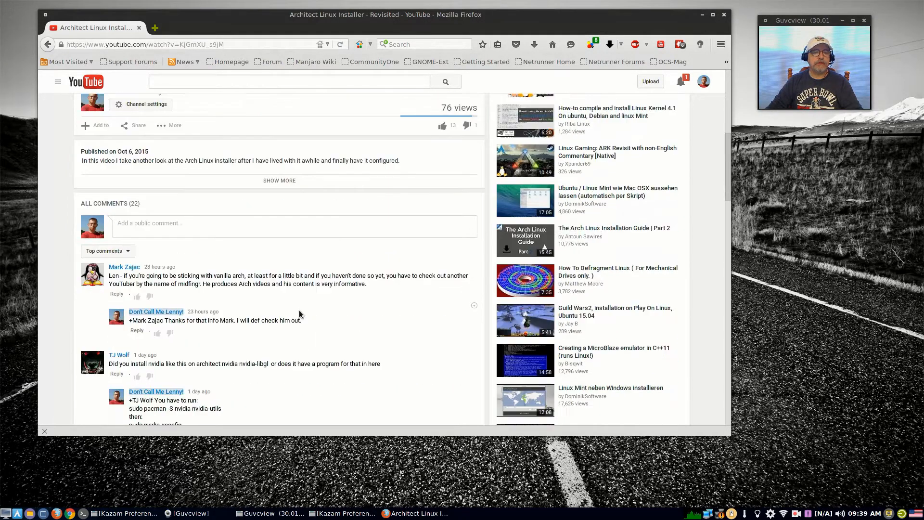
{"action": "scroll", "scroll_direction": "down", "scroll_amount": 3}
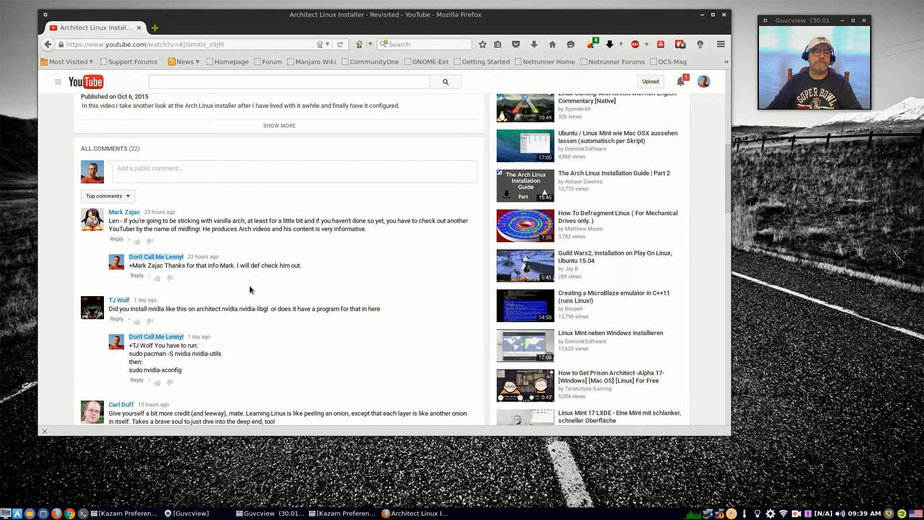
{"action": "scroll", "scroll_direction": "down", "scroll_amount": 3}
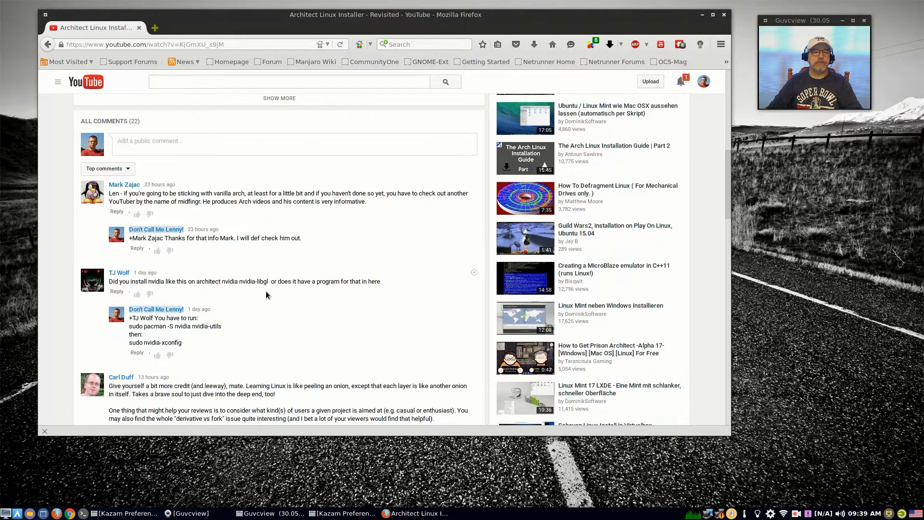
{"action": "mouse_move", "coordinate": [278, 318]}
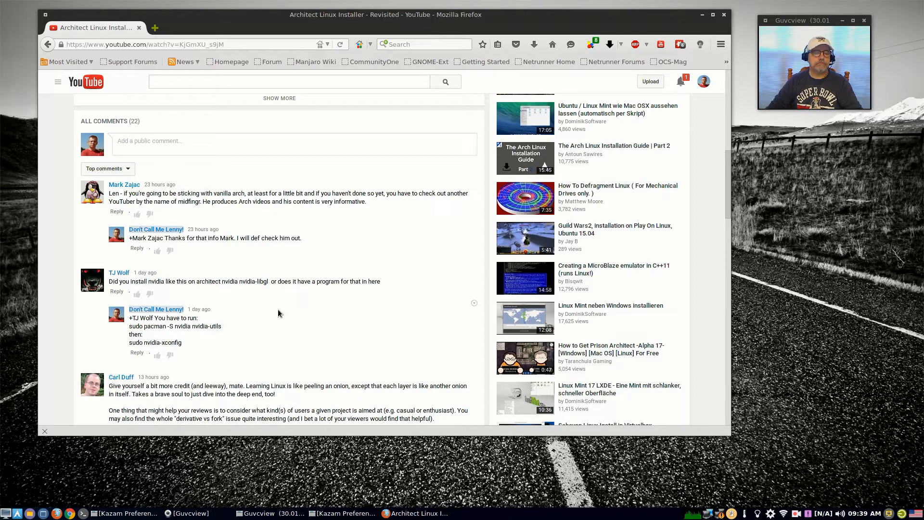
{"action": "scroll", "scroll_direction": "down", "scroll_amount": 3}
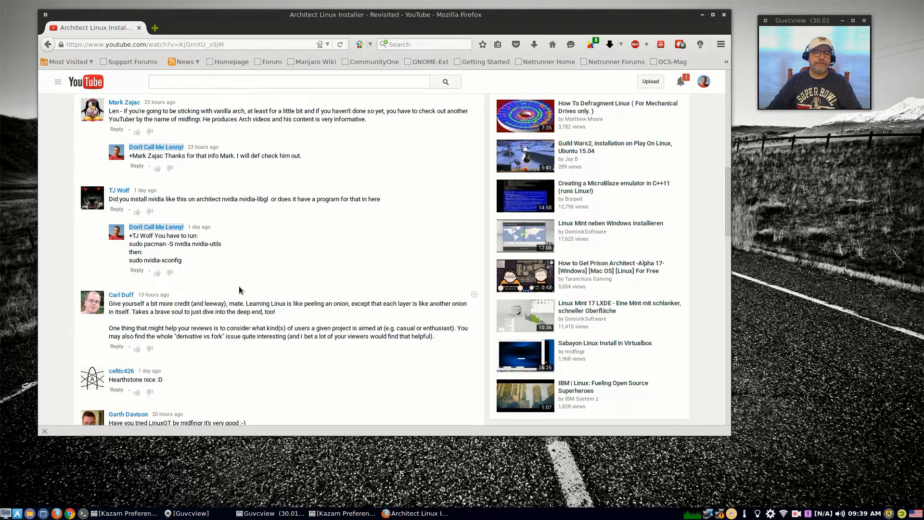
{"action": "mouse_move", "coordinate": [274, 274]}
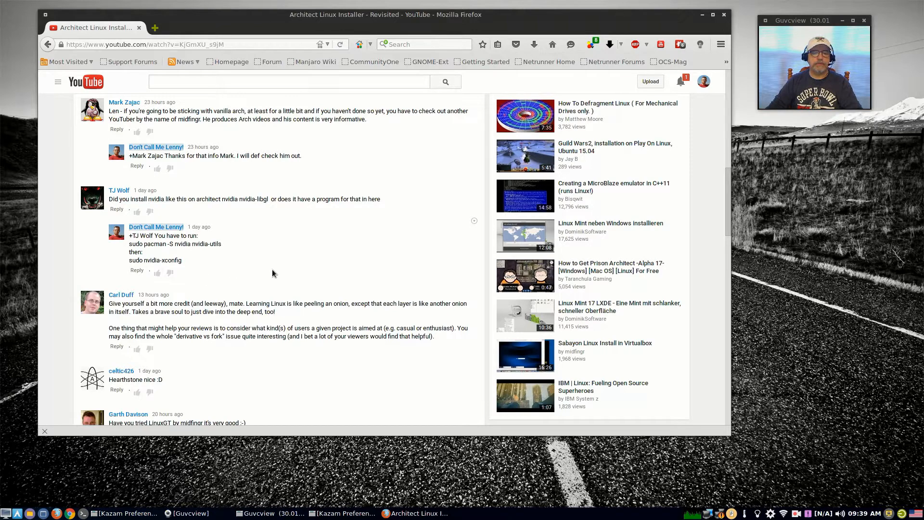
{"action": "scroll", "scroll_direction": "down", "scroll_amount": 3}
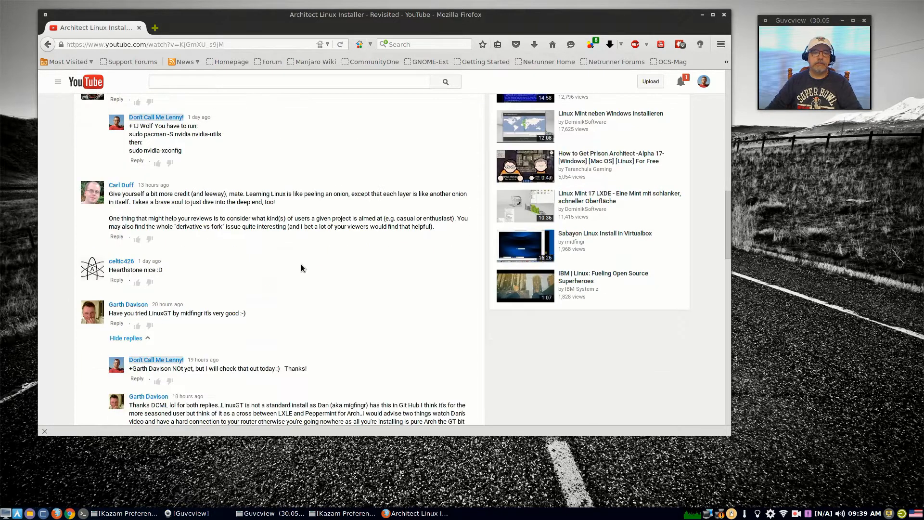
{"action": "scroll", "scroll_direction": "down", "scroll_amount": 3}
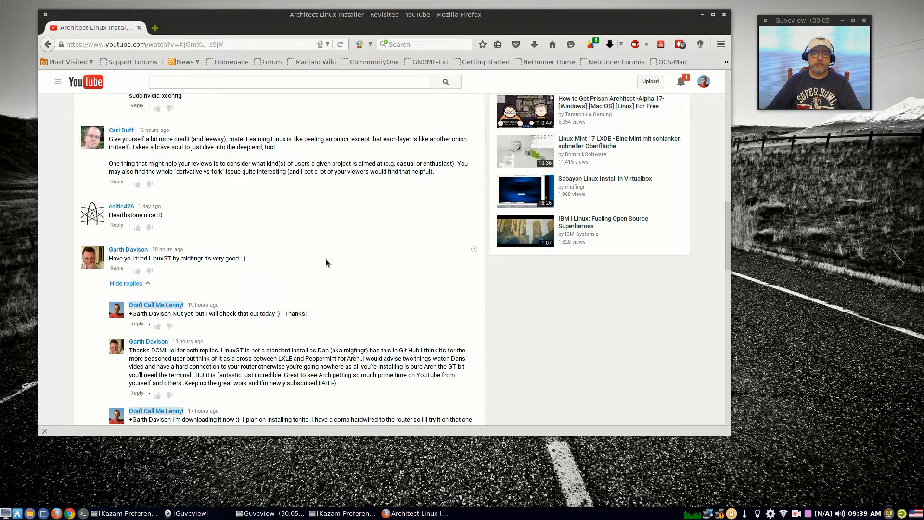
{"action": "mouse_move", "coordinate": [273, 271]}
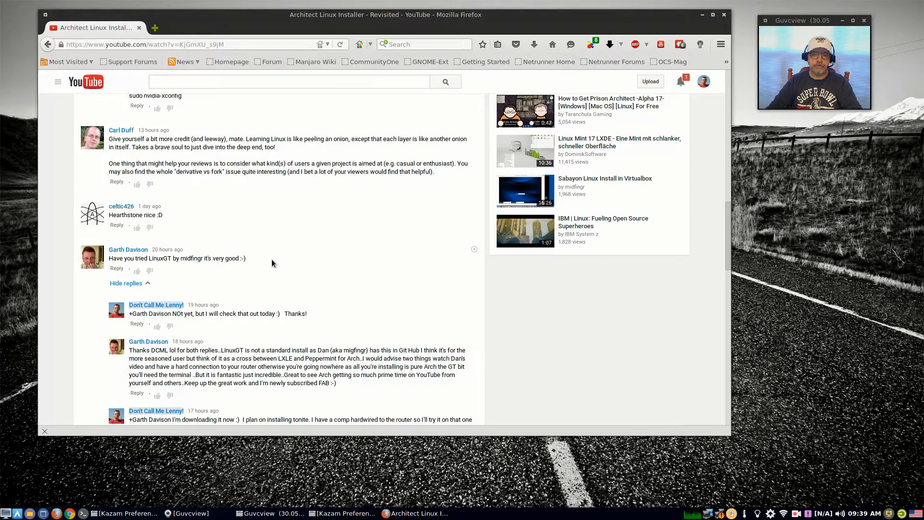
{"action": "mouse_move", "coordinate": [290, 262]}
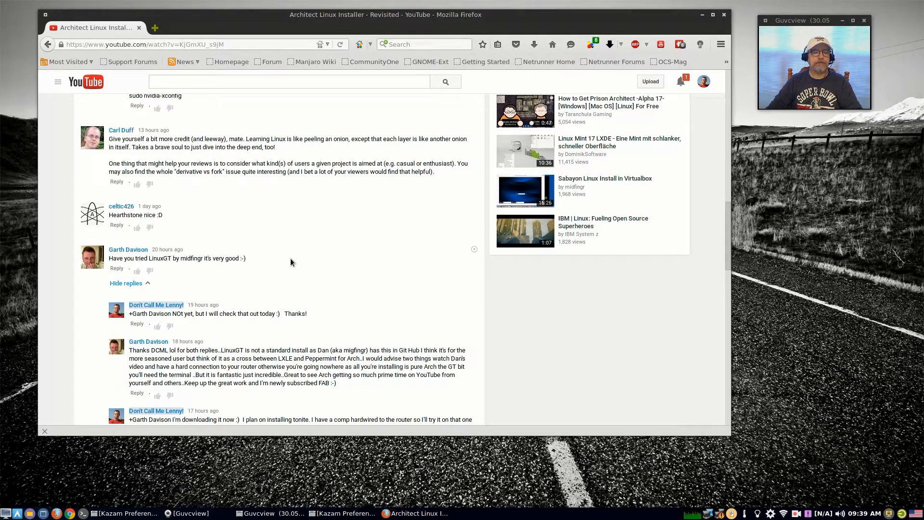
{"action": "scroll", "scroll_direction": "down", "scroll_amount": 3}
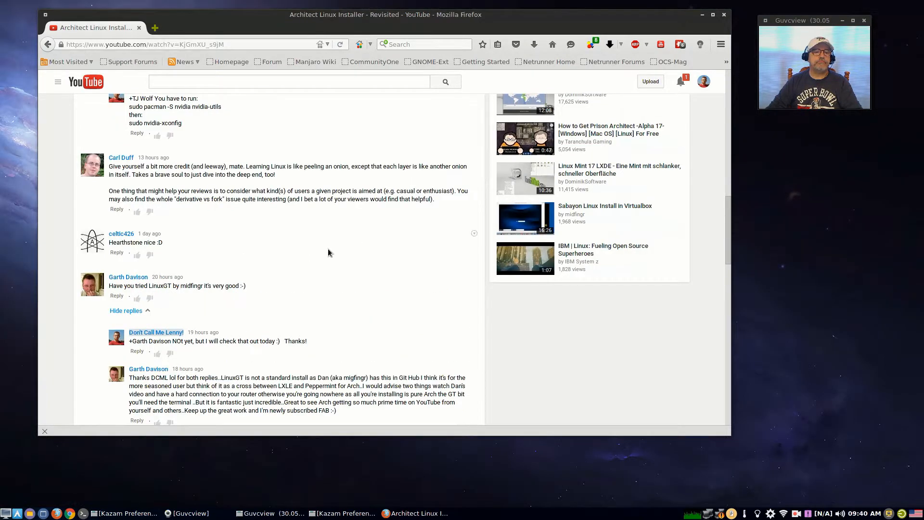
{"action": "scroll", "scroll_direction": "down", "scroll_amount": 3}
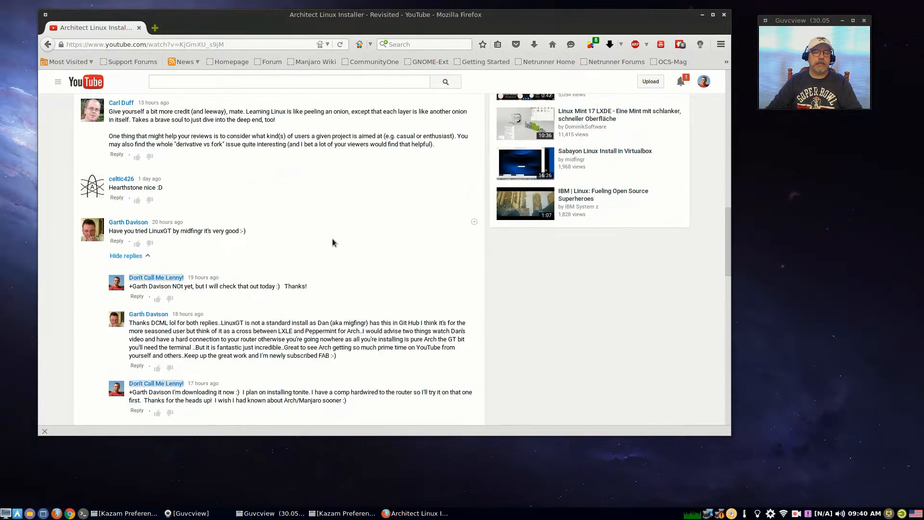
{"action": "scroll", "scroll_direction": "down", "scroll_amount": 3}
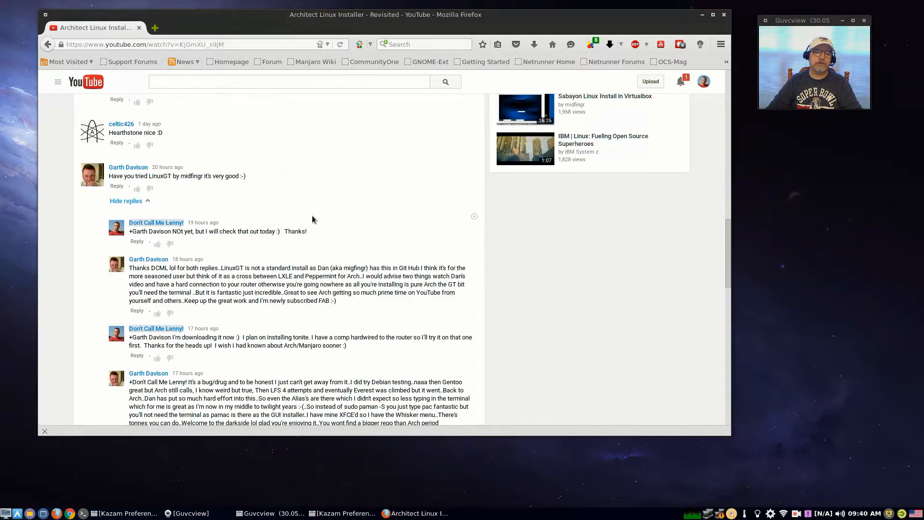
{"action": "mouse_move", "coordinate": [185, 200]}
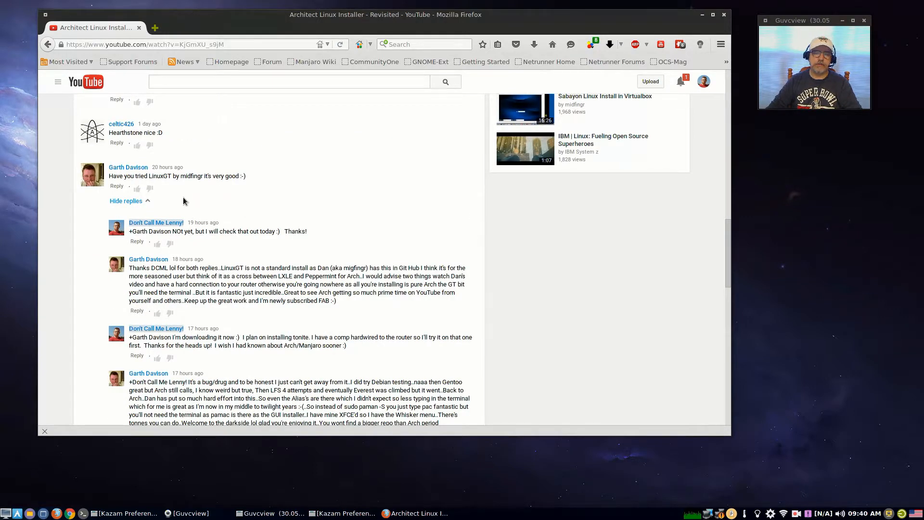
{"action": "mouse_move", "coordinate": [175, 197]}
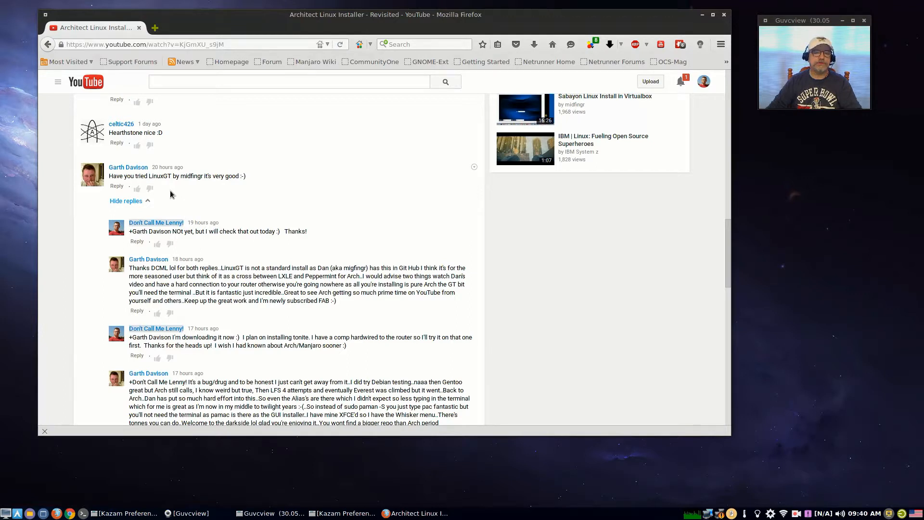
{"action": "mouse_move", "coordinate": [276, 200]}
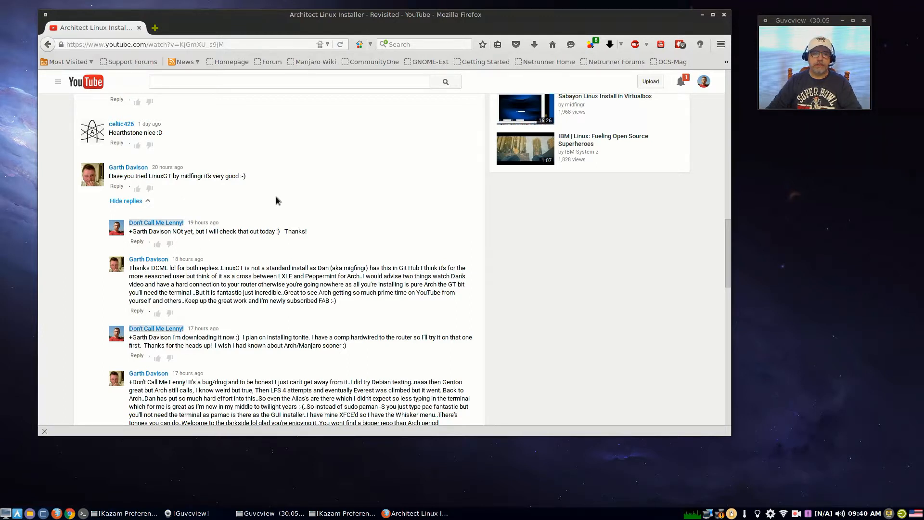
{"action": "mouse_move", "coordinate": [336, 200]}
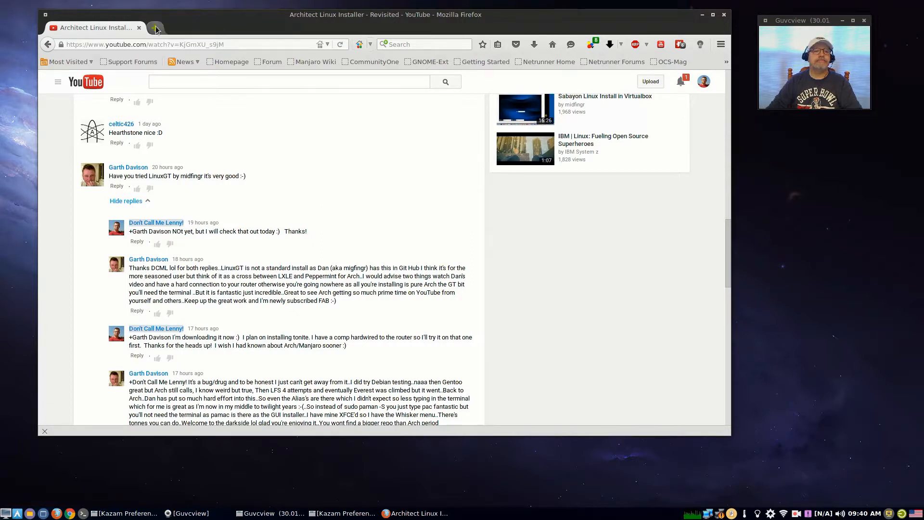
In a new tab, reach YouTube via the speed dial and bring up History to find the LinuxGT install video.
{"action": "left_click", "coordinate": [155, 26]}
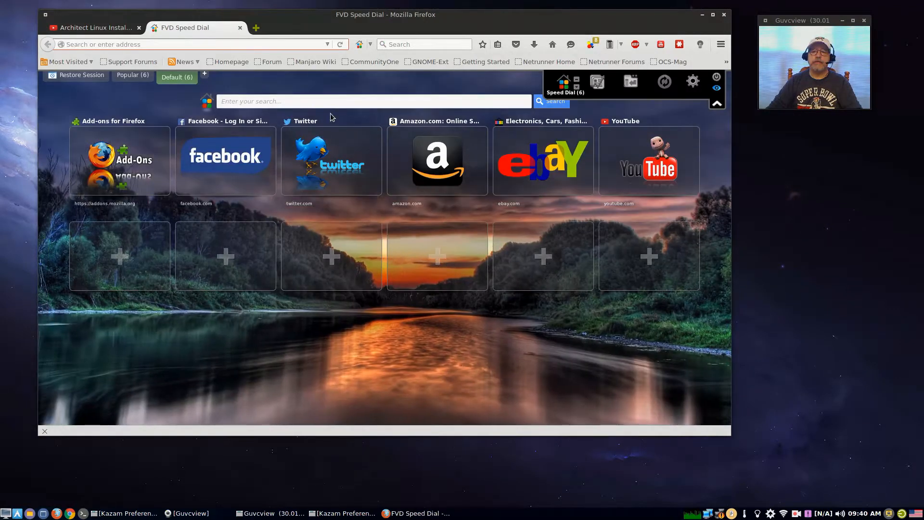
{"action": "left_click", "coordinate": [649, 160]}
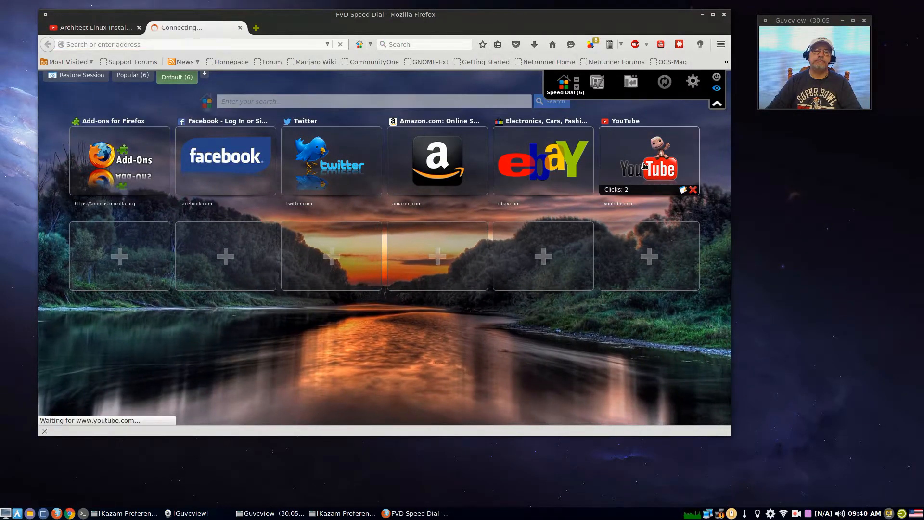
{"action": "left_click", "coordinate": [648, 160]}
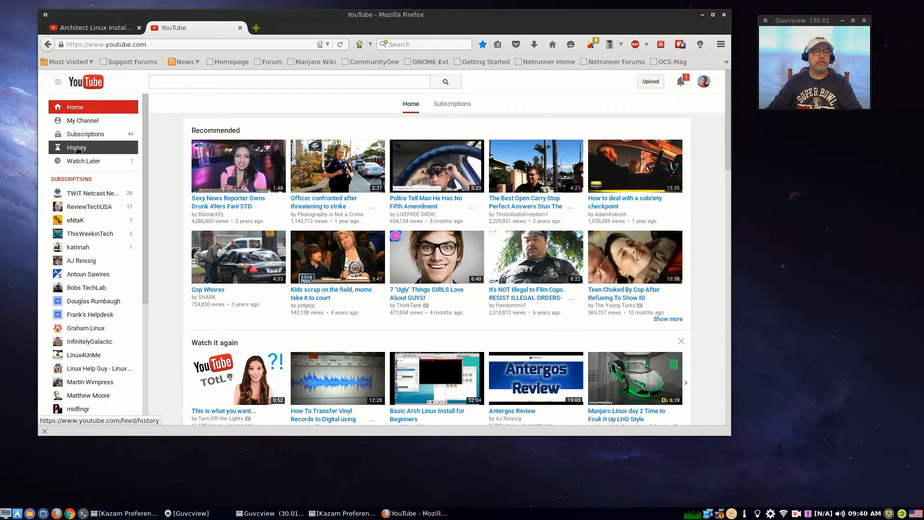
{"action": "left_click", "coordinate": [77, 147]}
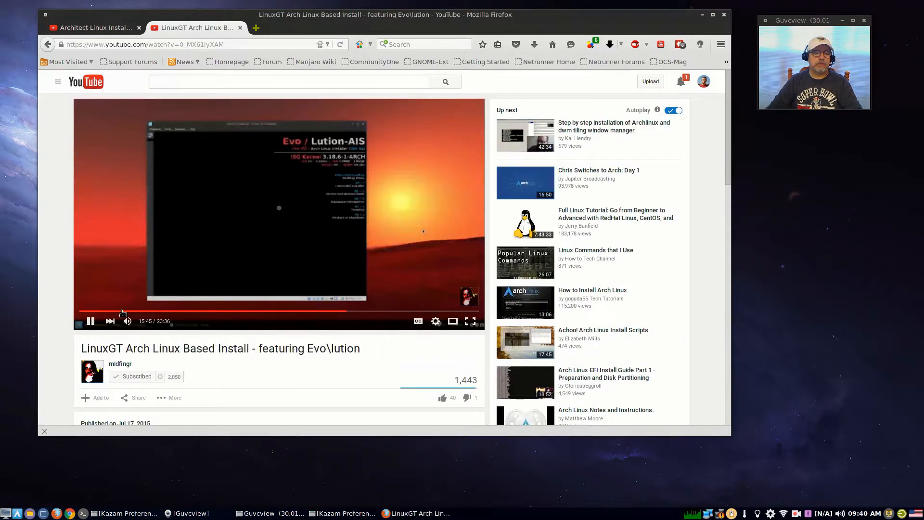
{"action": "left_click", "coordinate": [91, 321]}
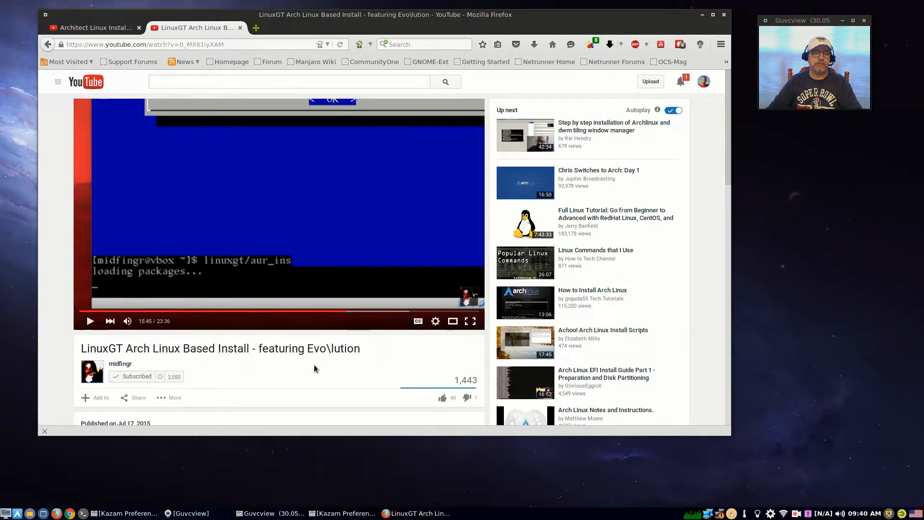
{"action": "scroll", "scroll_direction": "down", "scroll_amount": 3}
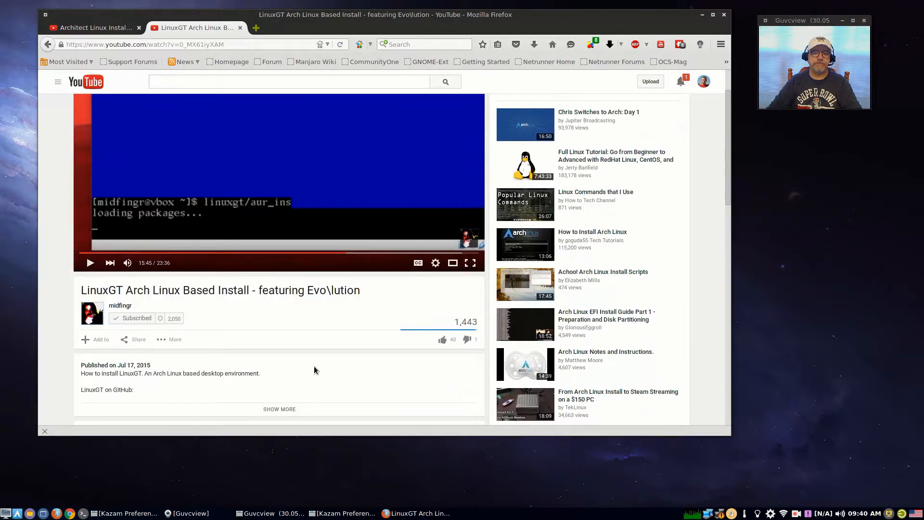
{"action": "scroll", "scroll_direction": "down", "scroll_amount": 3}
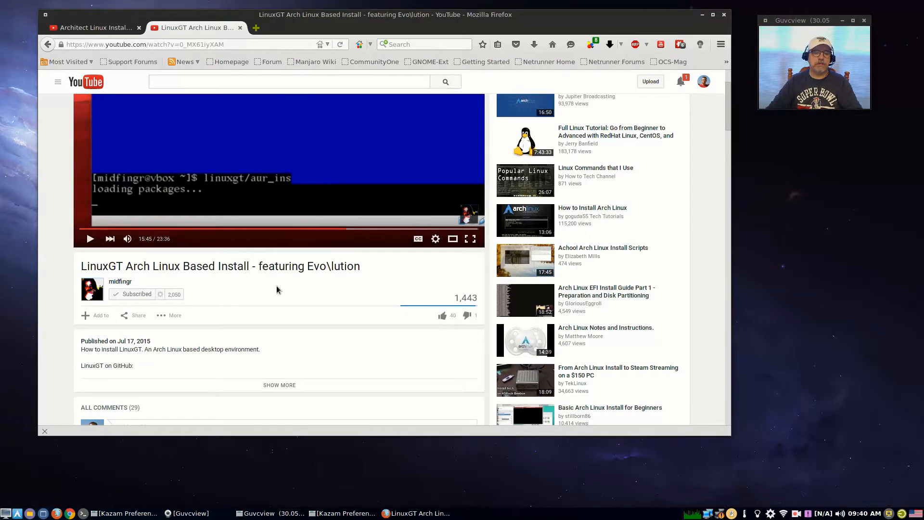
{"action": "scroll", "scroll_direction": "down", "scroll_amount": 3}
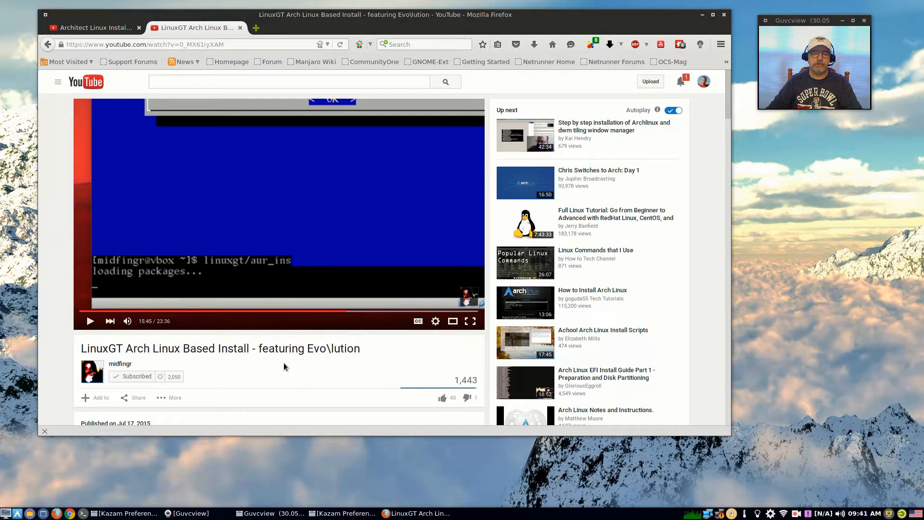
{"action": "mouse_move", "coordinate": [274, 364]}
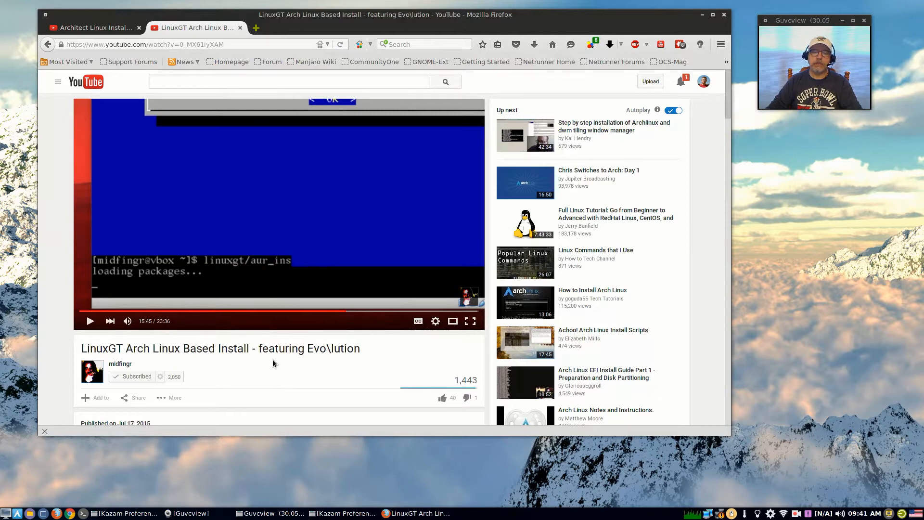
{"action": "mouse_move", "coordinate": [208, 321]}
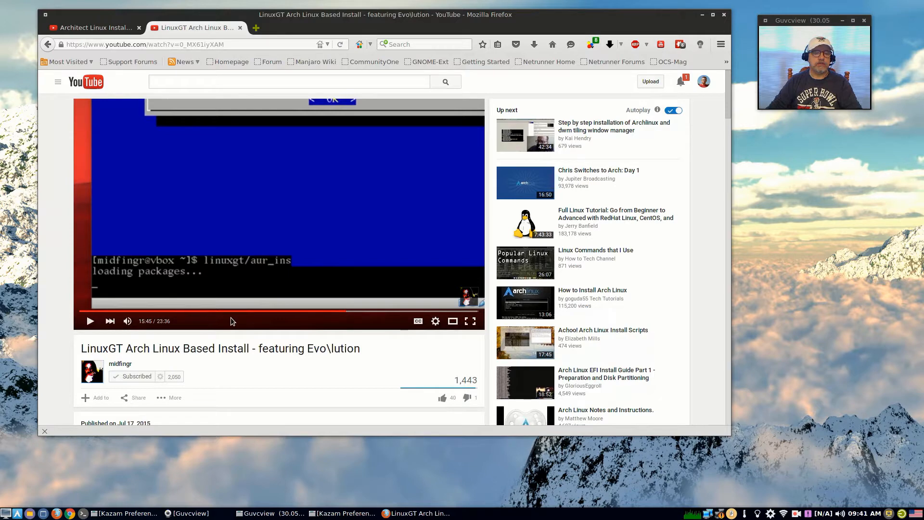
{"action": "mouse_move", "coordinate": [261, 268]}
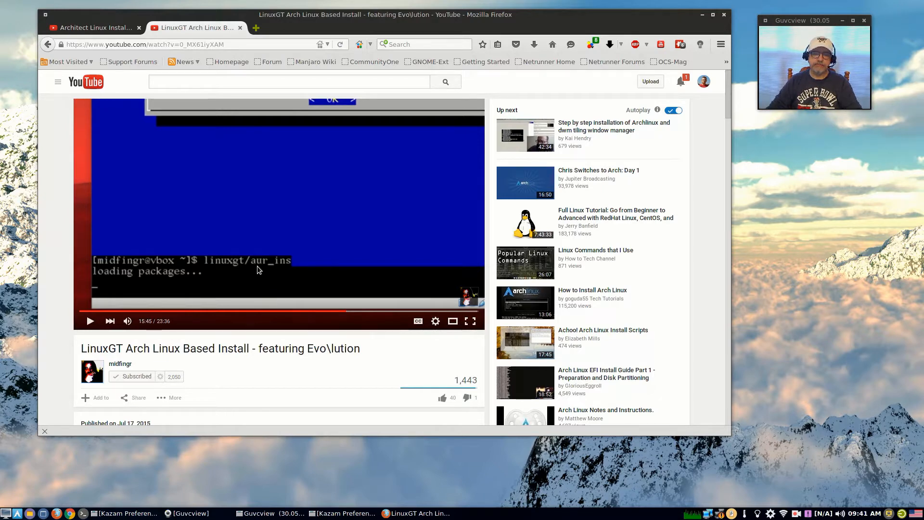
{"action": "mouse_move", "coordinate": [273, 272]}
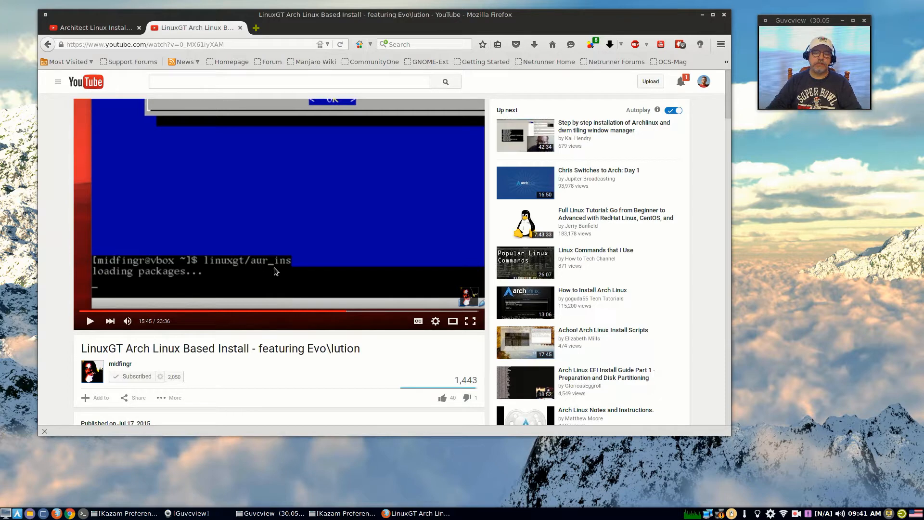
{"action": "mouse_move", "coordinate": [287, 273]}
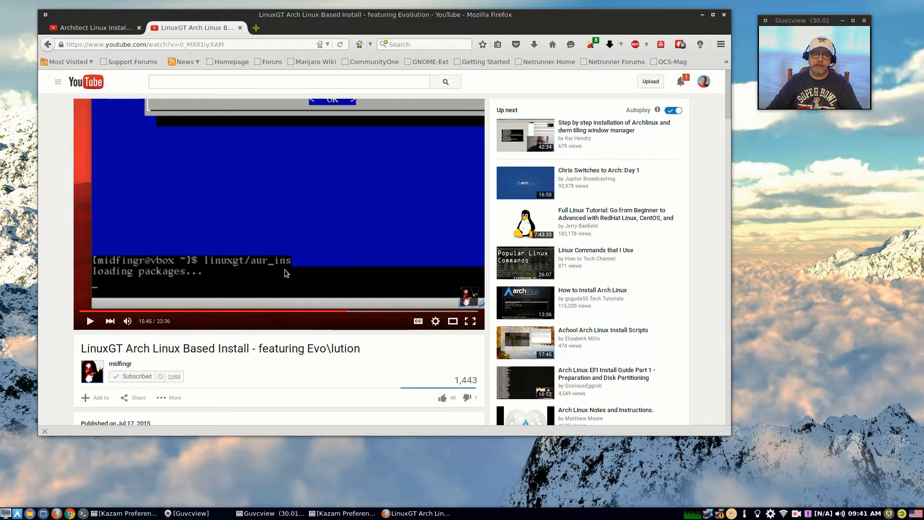
{"action": "mouse_move", "coordinate": [297, 274]}
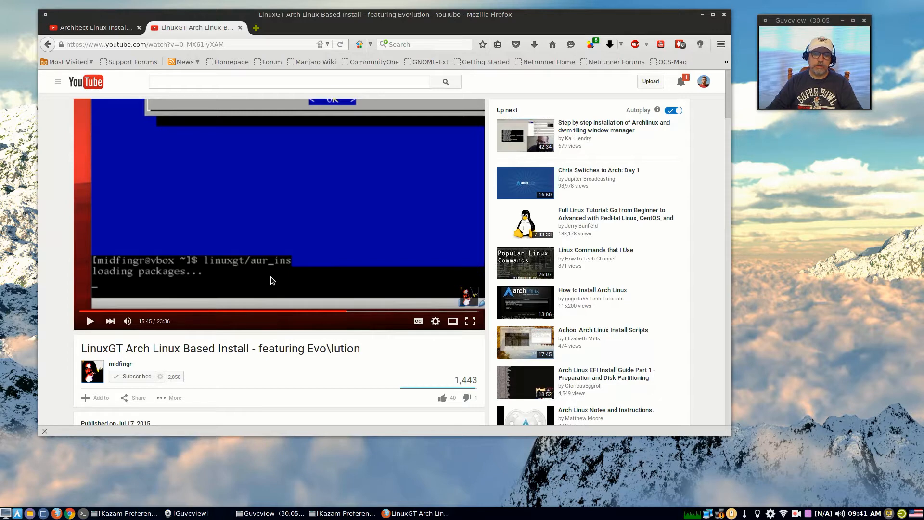
{"action": "mouse_move", "coordinate": [270, 283]}
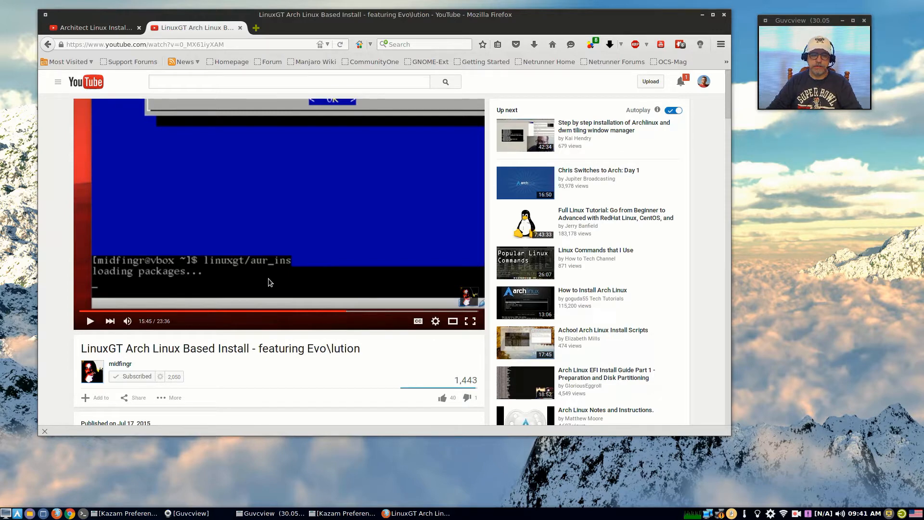
{"action": "mouse_move", "coordinate": [265, 281]}
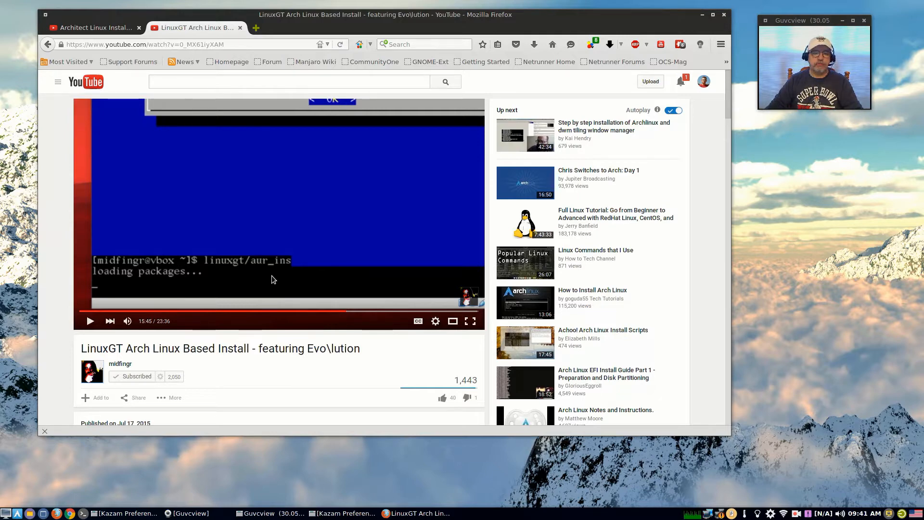
{"action": "mouse_move", "coordinate": [270, 279]}
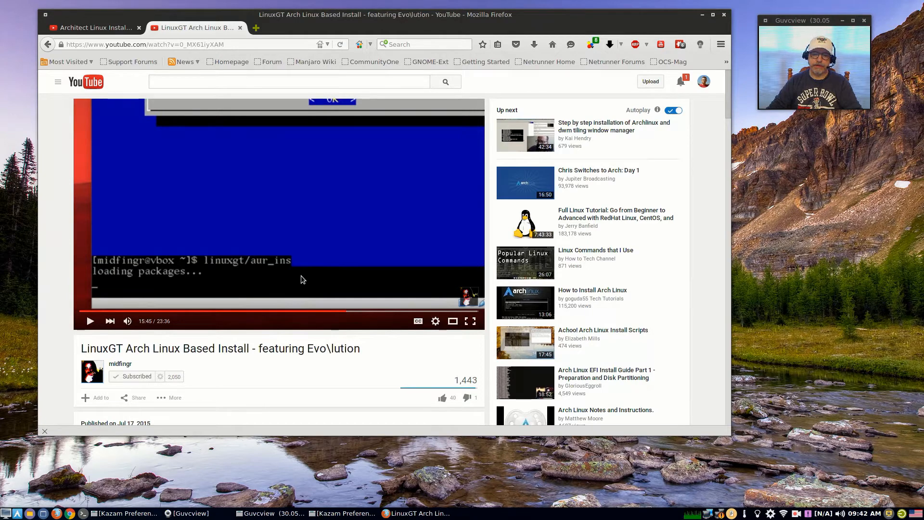
{"action": "mouse_move", "coordinate": [291, 279]}
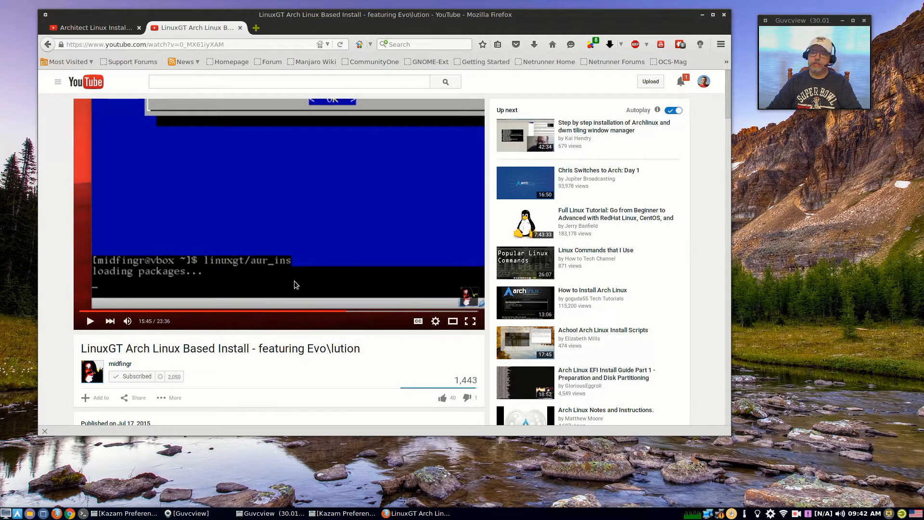
{"action": "mouse_move", "coordinate": [288, 281]}
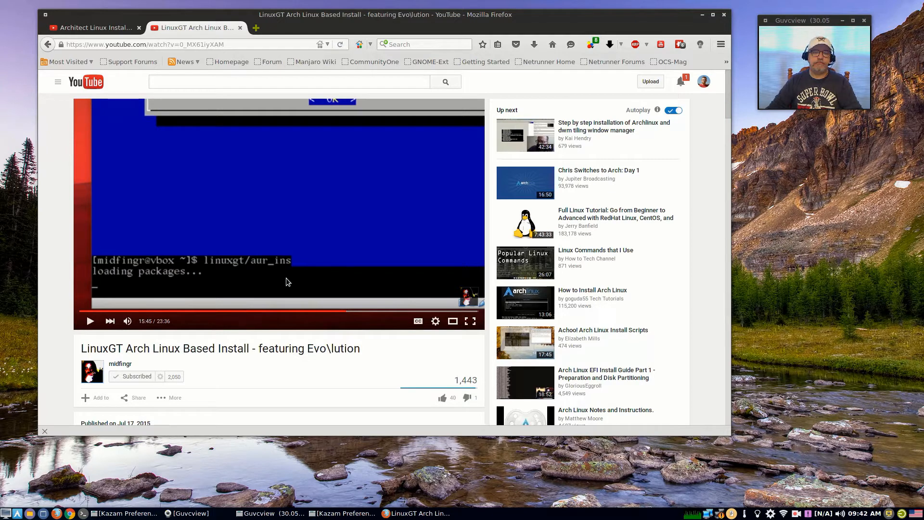
{"action": "mouse_move", "coordinate": [294, 281]}
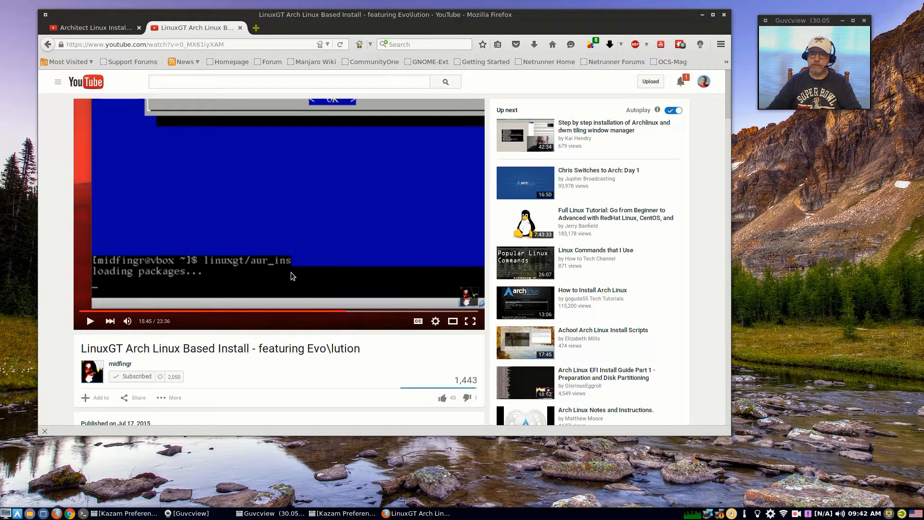
{"action": "mouse_move", "coordinate": [290, 283]}
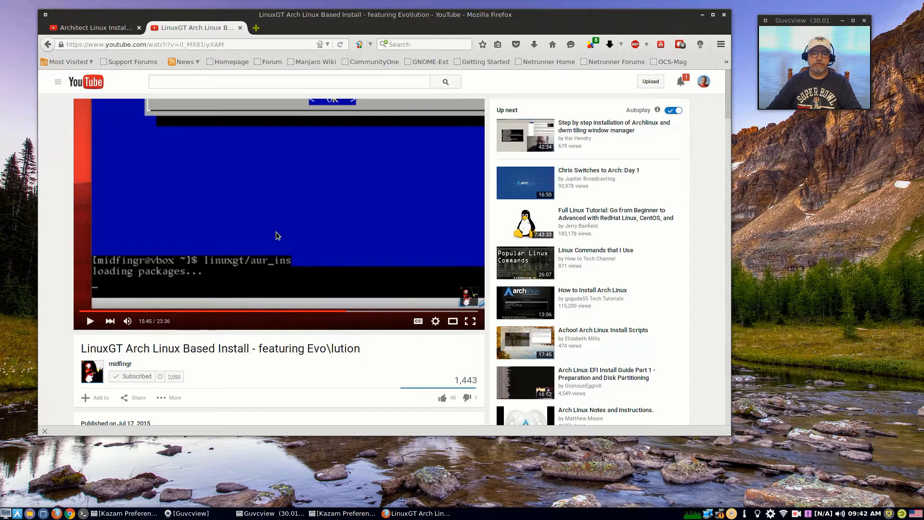
{"action": "mouse_move", "coordinate": [727, 23]}
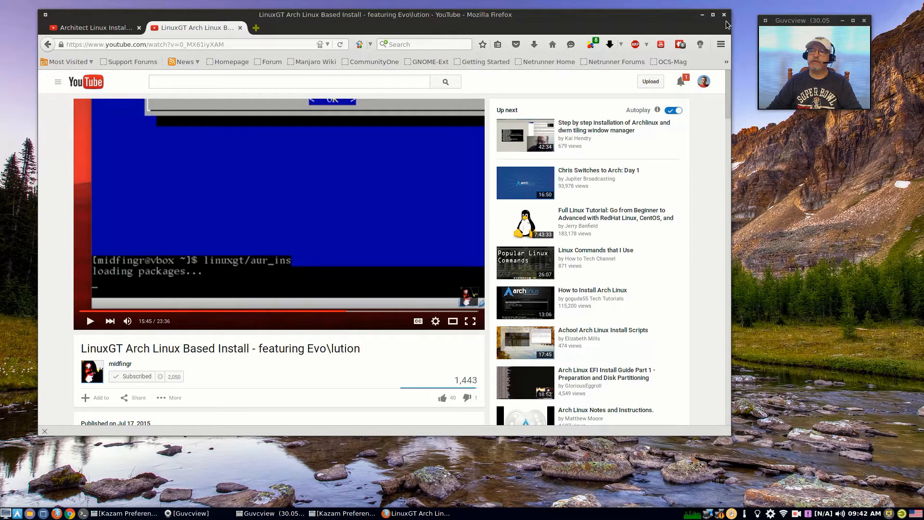
Minimize Firefox so the LinuxGT mountain-lake wallpaper desktop is visible.
{"action": "left_click", "coordinate": [703, 14]}
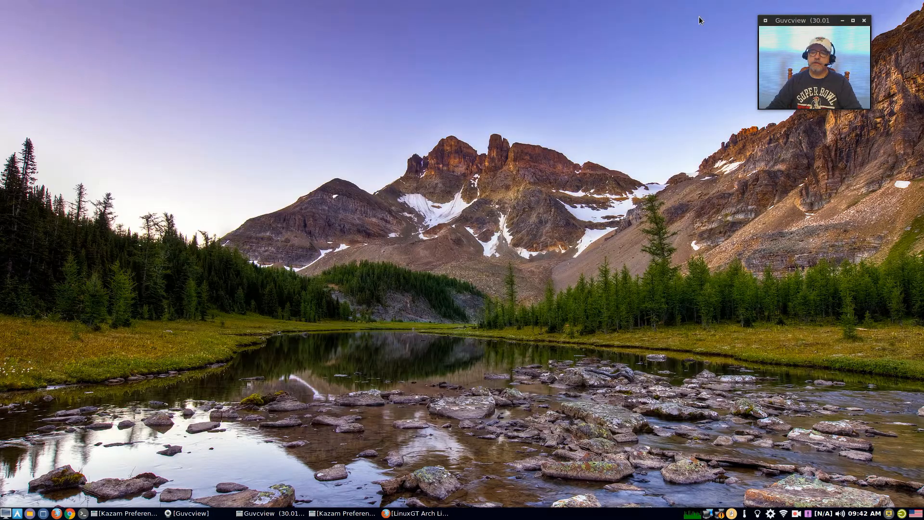
{"action": "mouse_move", "coordinate": [443, 271]}
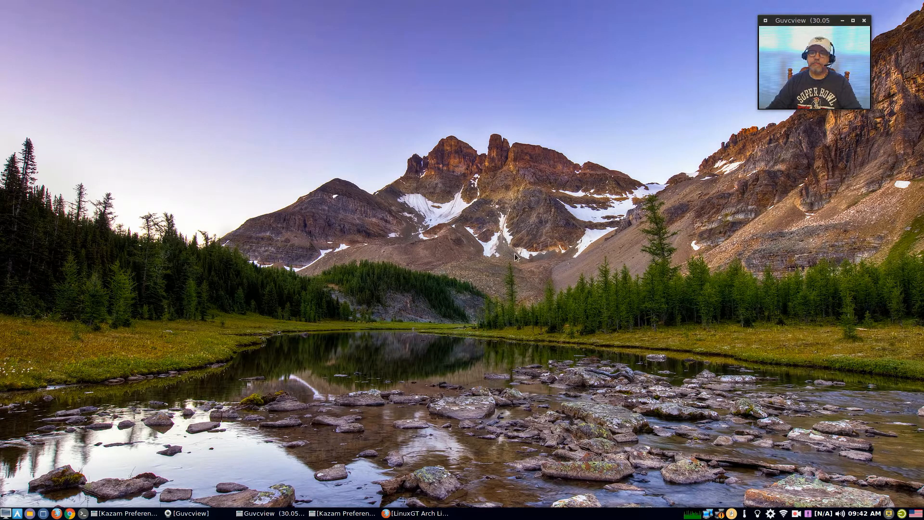
{"action": "mouse_move", "coordinate": [504, 252]}
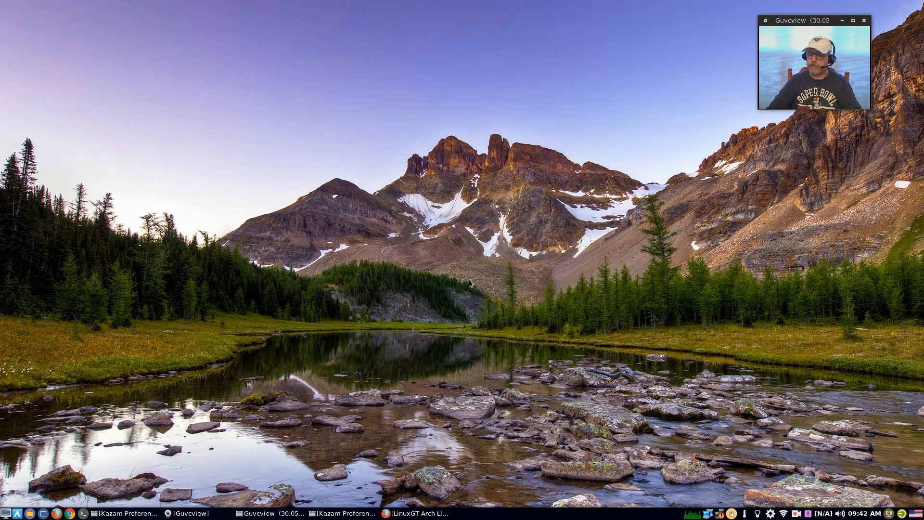
{"action": "mouse_move", "coordinate": [608, 347]}
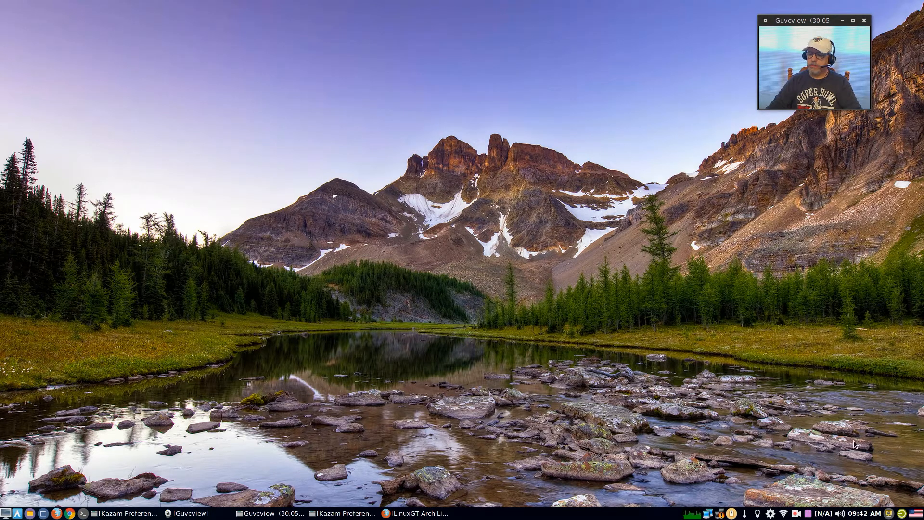
Set the weather plugin's location to postal code 28601 (Hickory, NC) and confirm it.
{"action": "right_click", "coordinate": [820, 512]}
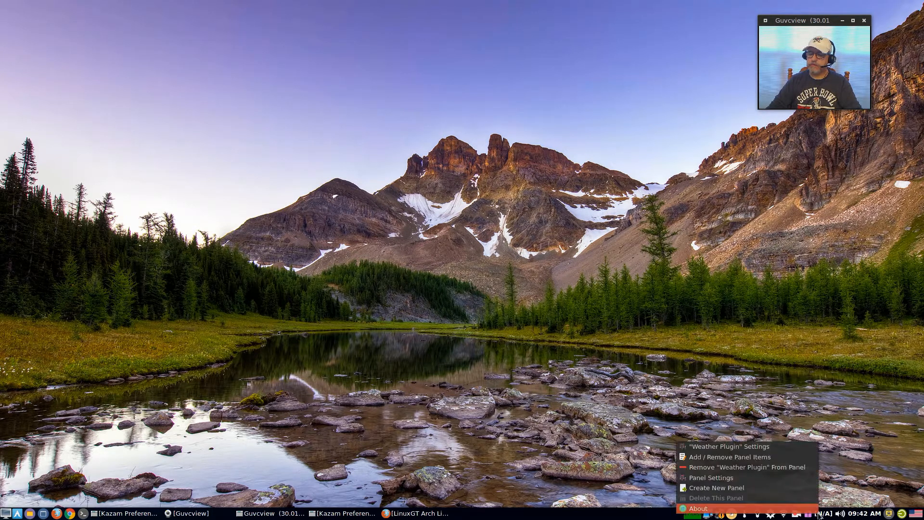
{"action": "mouse_move", "coordinate": [813, 513]}
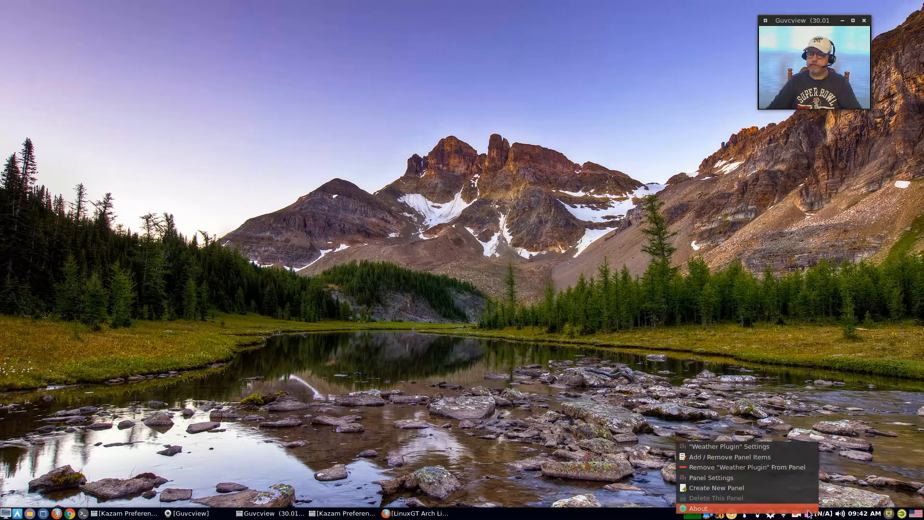
{"action": "left_click", "coordinate": [730, 446]}
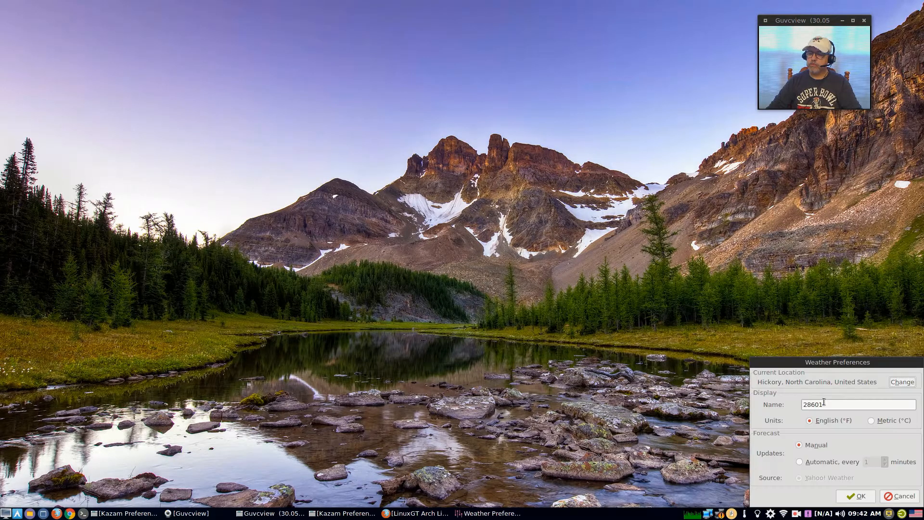
{"action": "left_click", "coordinate": [902, 381]}
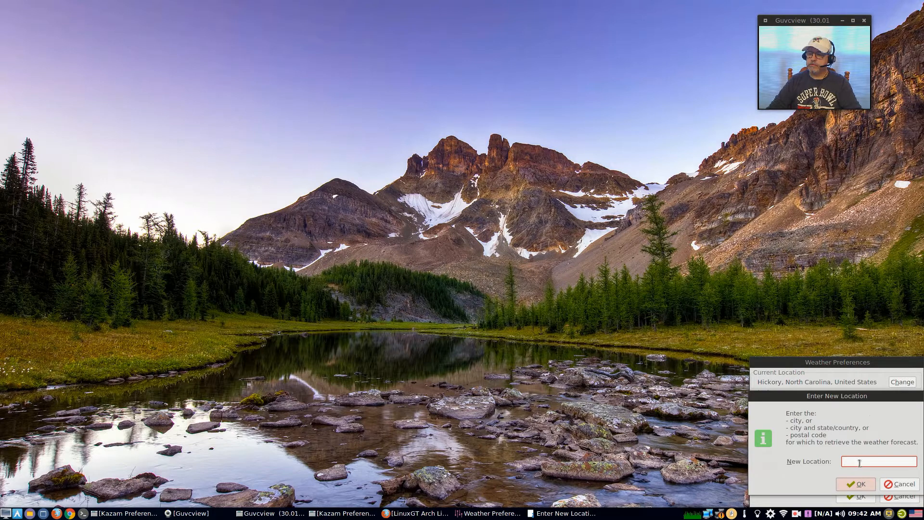
{"action": "type", "text": "2"}
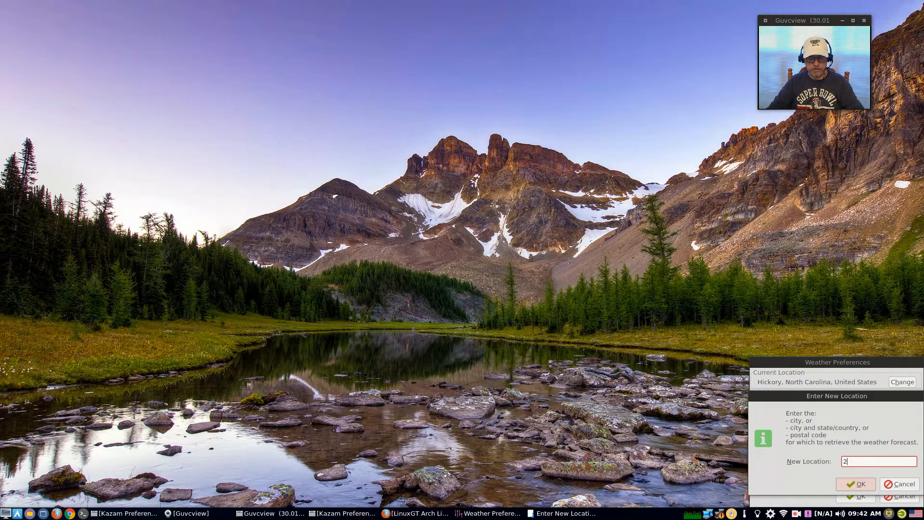
{"action": "type", "text": "8601"}
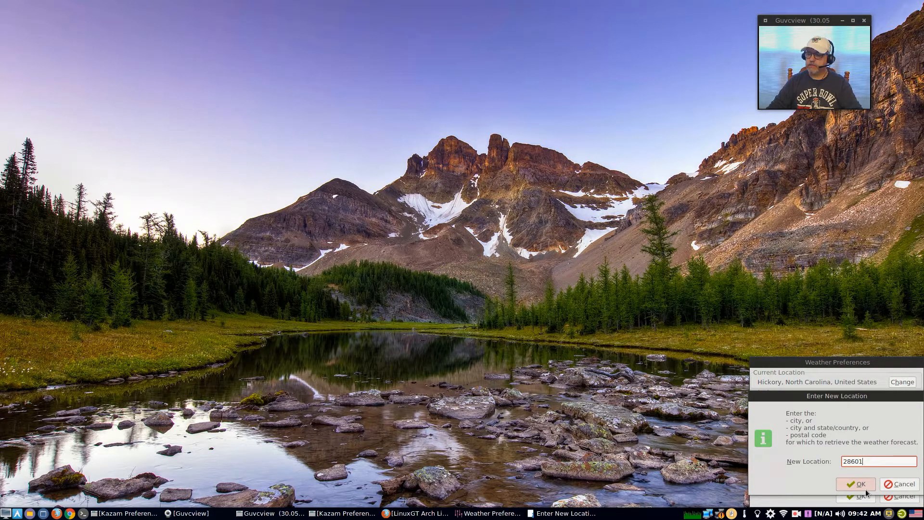
{"action": "left_click", "coordinate": [857, 483]}
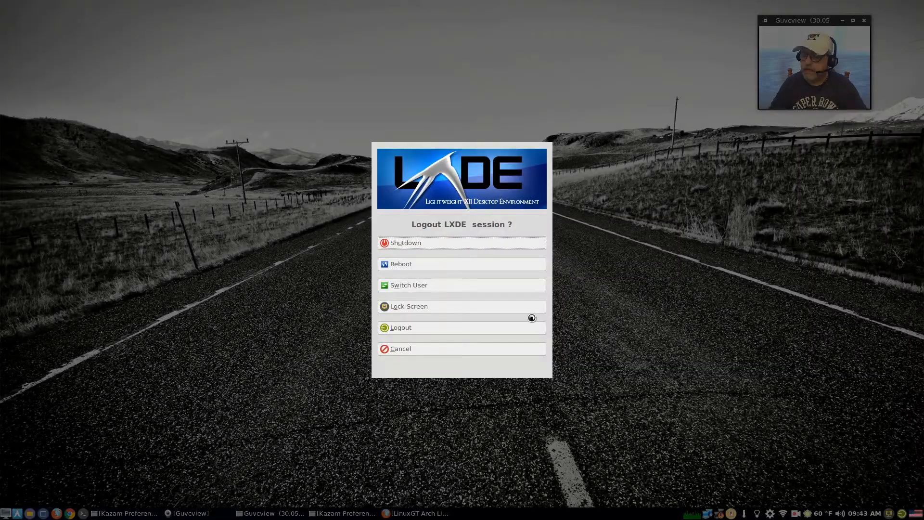
{"action": "mouse_move", "coordinate": [447, 360]}
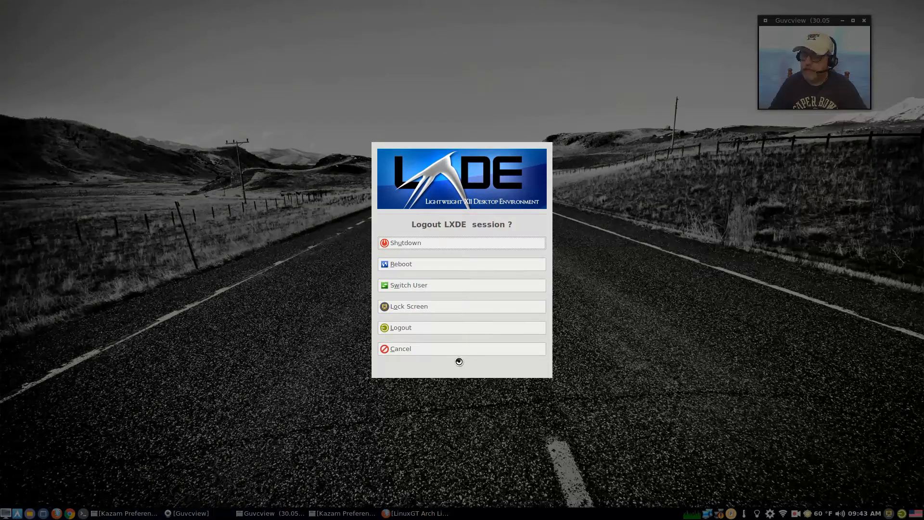
Cancel the Logout LXDE session dialog to return to the desktop.
{"action": "left_click", "coordinate": [462, 348]}
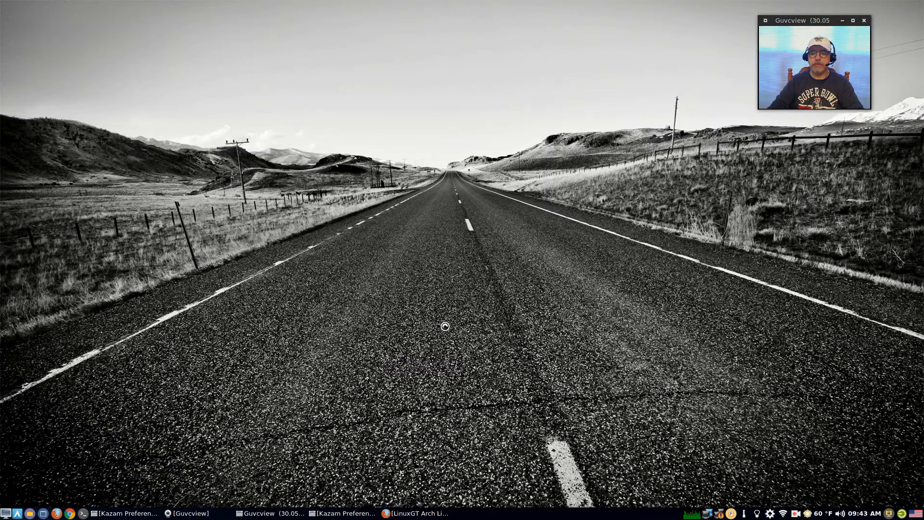
{"action": "mouse_move", "coordinate": [589, 390]}
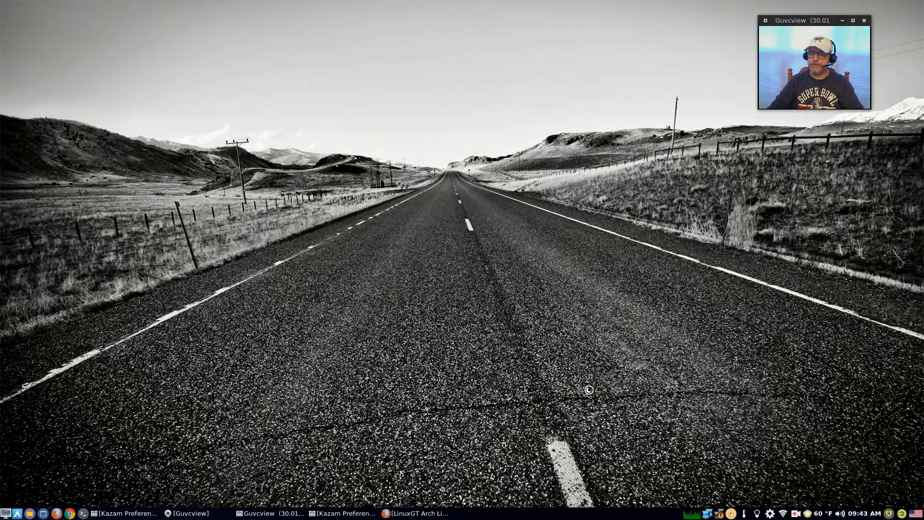
{"action": "mouse_move", "coordinate": [302, 439]}
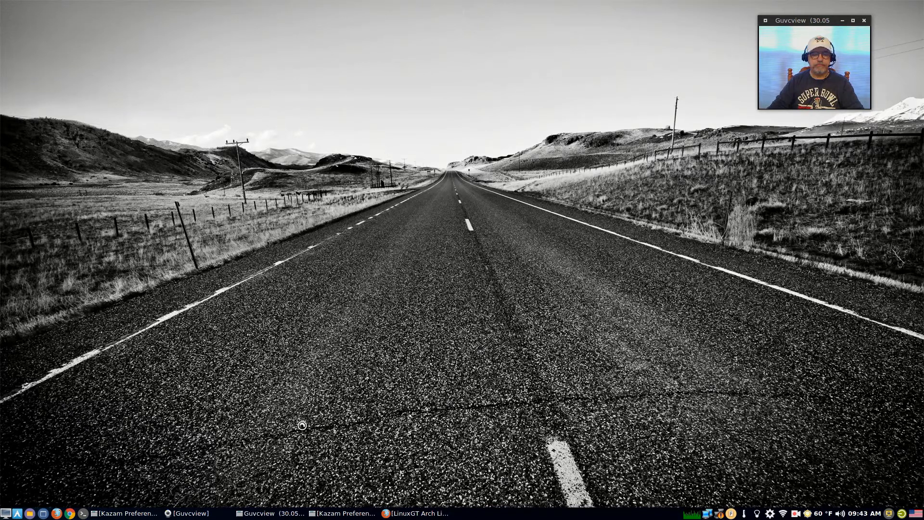
{"action": "mouse_move", "coordinate": [671, 489]}
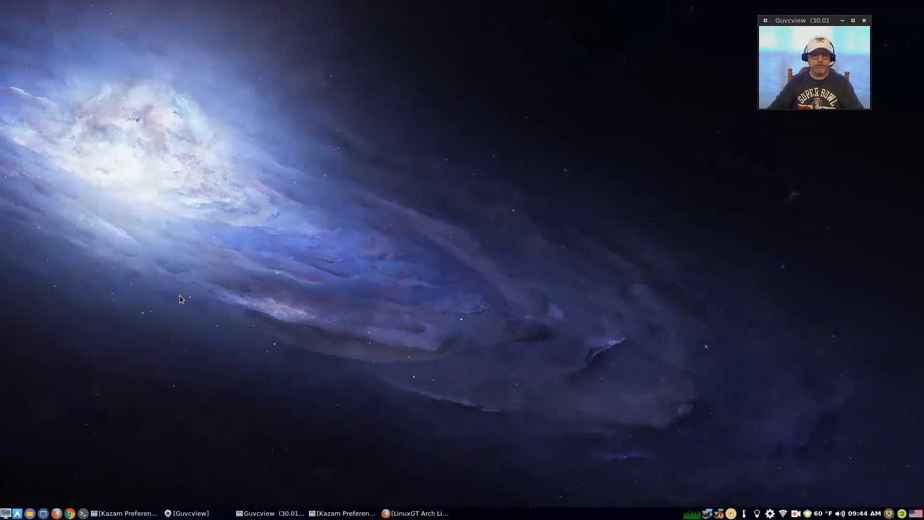
{"action": "mouse_move", "coordinate": [43, 450]}
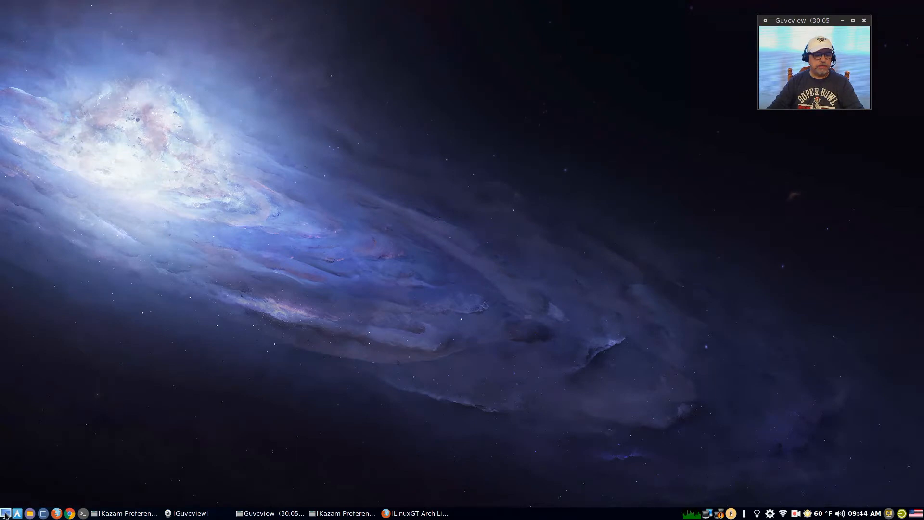
Bring up the applications menu, then dismiss it to leave the bare galaxy-wallpaper desktop.
{"action": "left_click", "coordinate": [4, 514]}
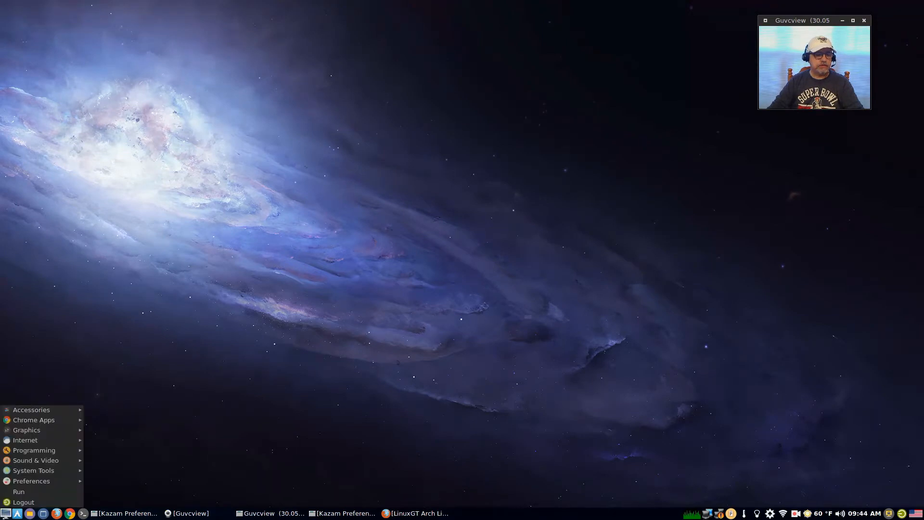
{"action": "mouse_move", "coordinate": [5, 493]}
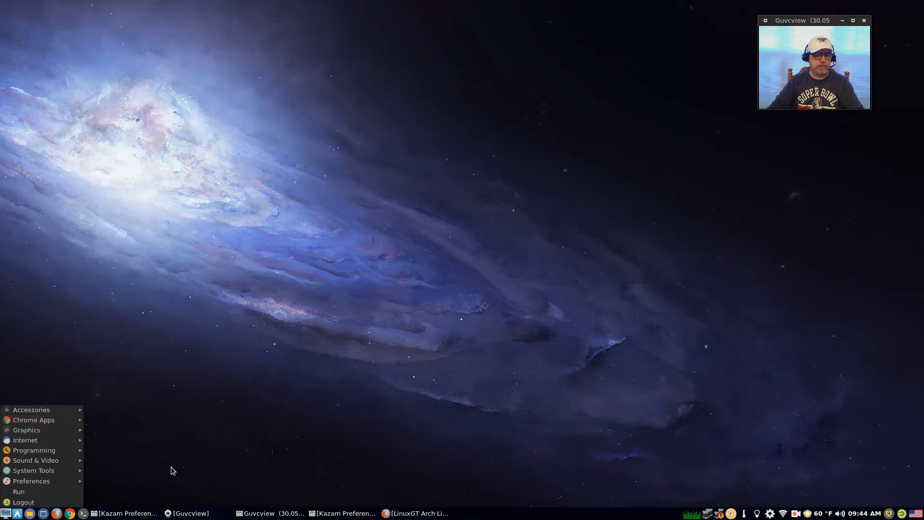
{"action": "left_click", "coordinate": [173, 469]}
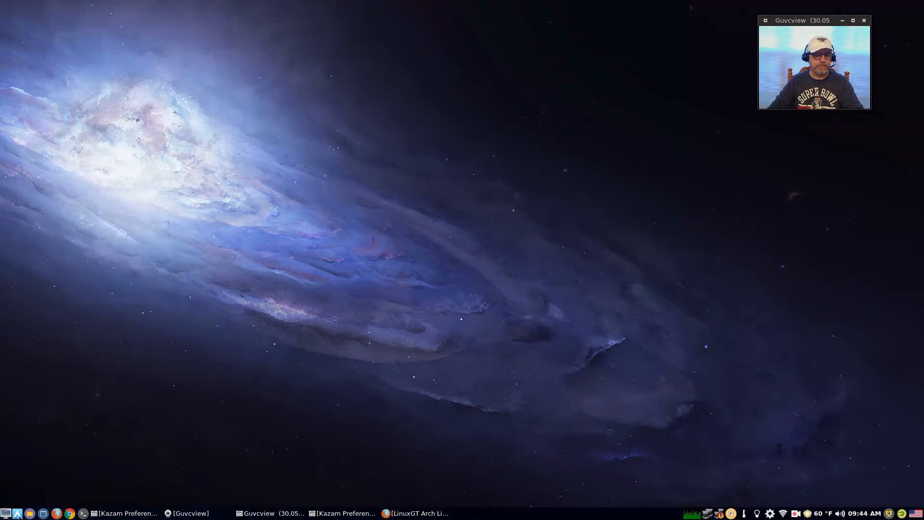
{"action": "left_click", "coordinate": [19, 512]}
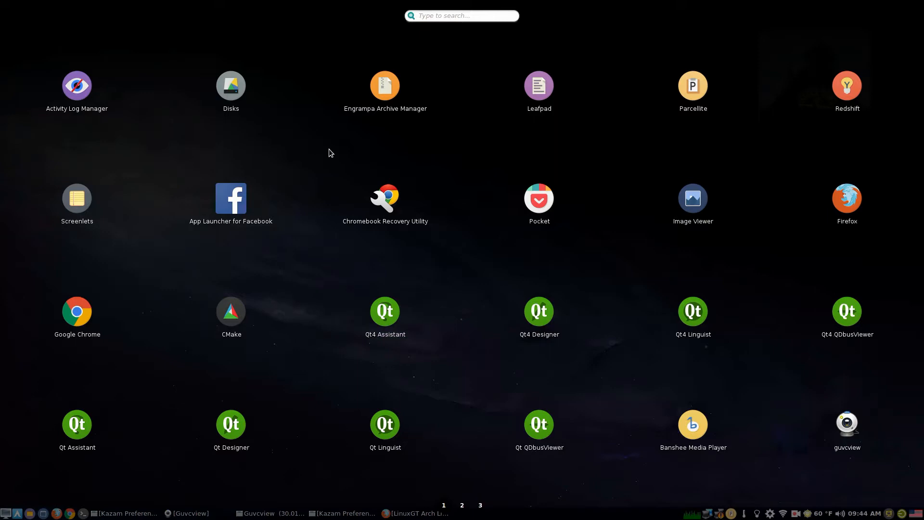
{"action": "mouse_move", "coordinate": [322, 159]}
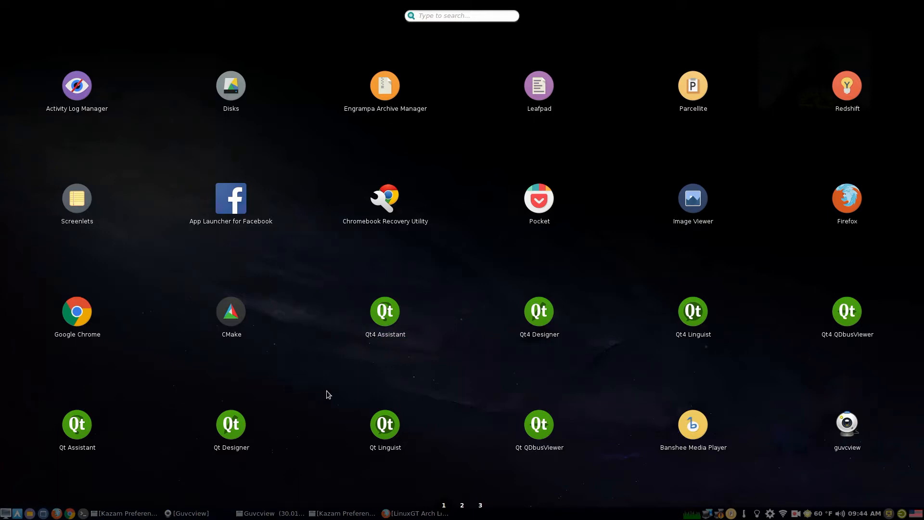
{"action": "left_click", "coordinate": [462, 504]}
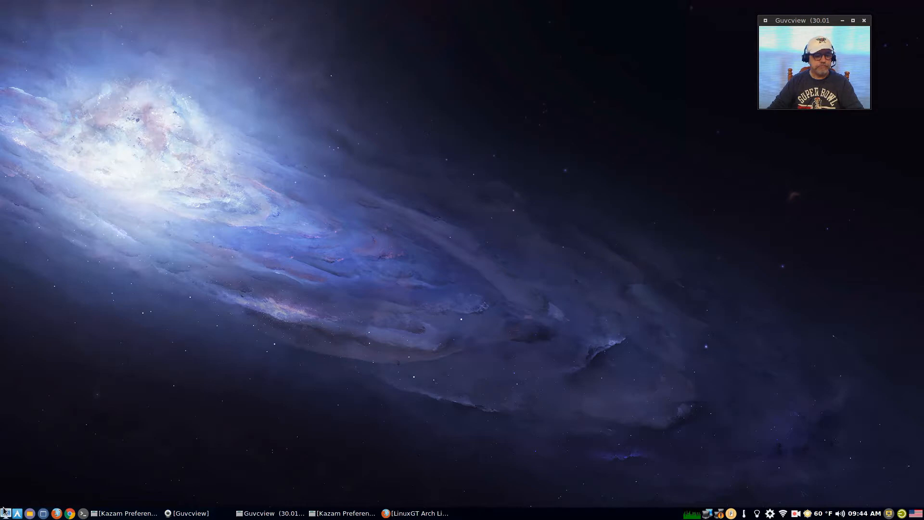
Show the applications menu listing the Accessories programs such as Disks, Leafpad and Redshift.
{"action": "left_click", "coordinate": [6, 513]}
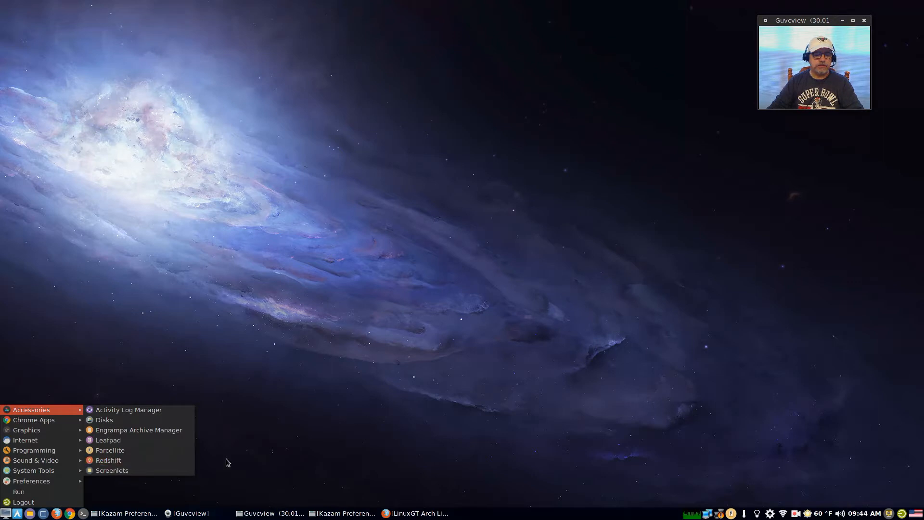
{"action": "right_click", "coordinate": [374, 387]}
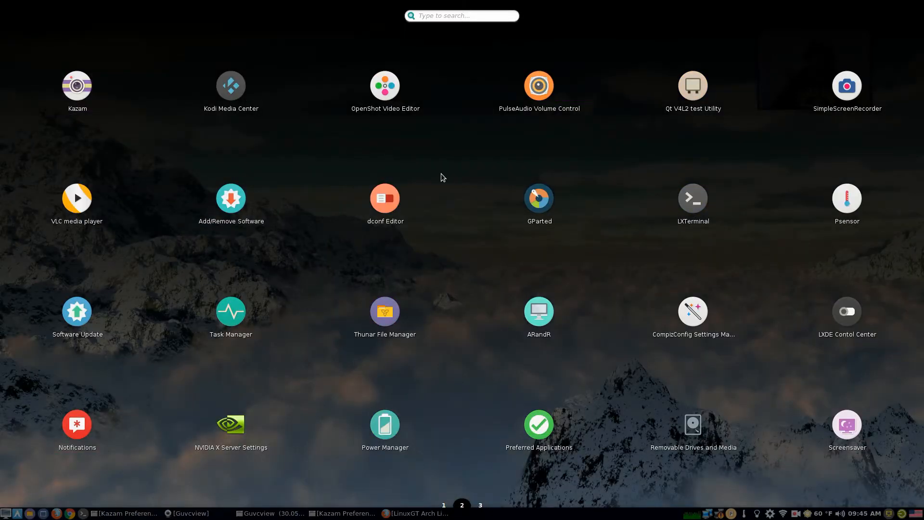
{"action": "mouse_move", "coordinate": [272, 287]}
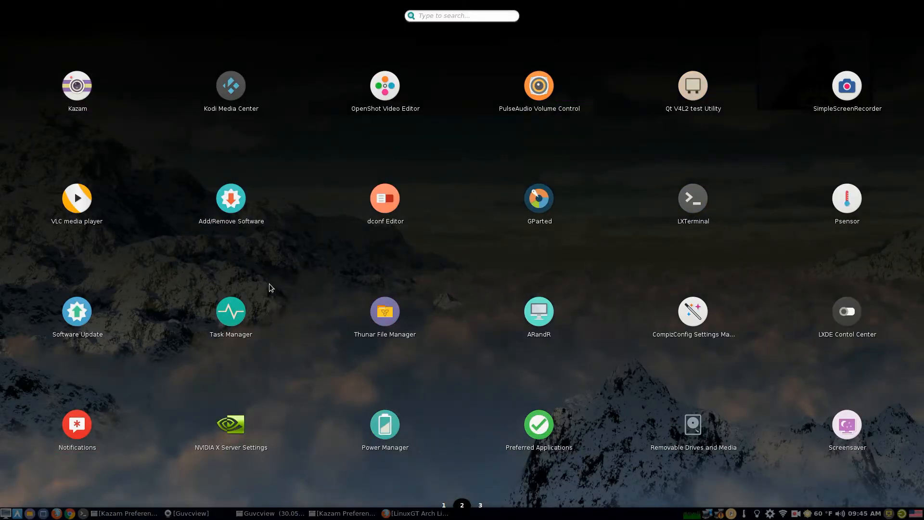
{"action": "mouse_move", "coordinate": [650, 347]}
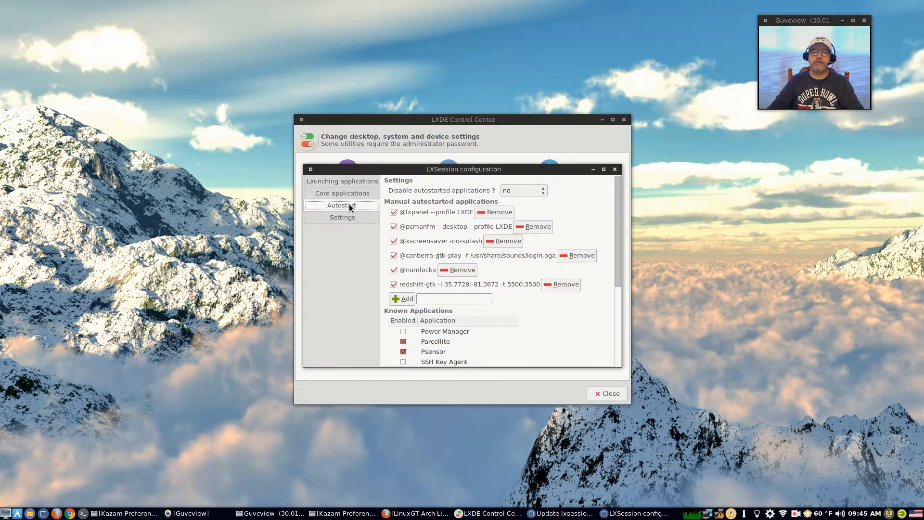
{"action": "mouse_move", "coordinate": [378, 261]}
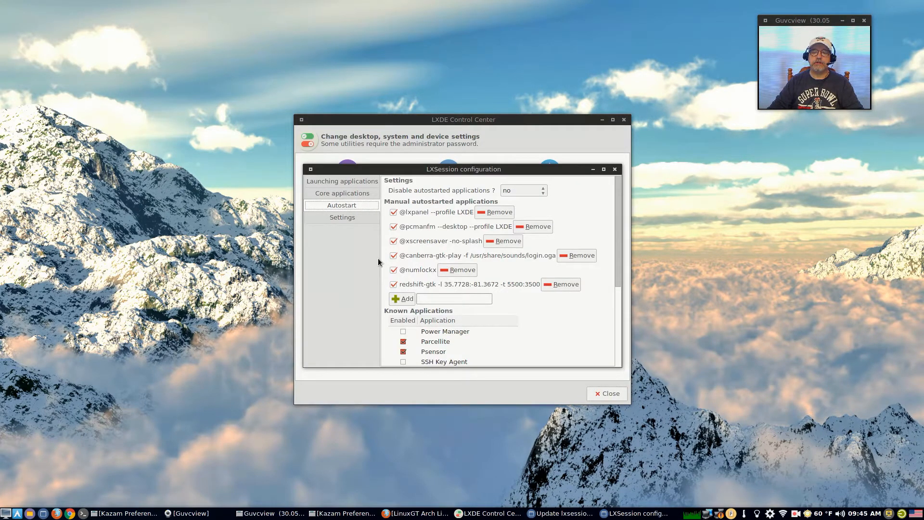
{"action": "mouse_move", "coordinate": [480, 291]}
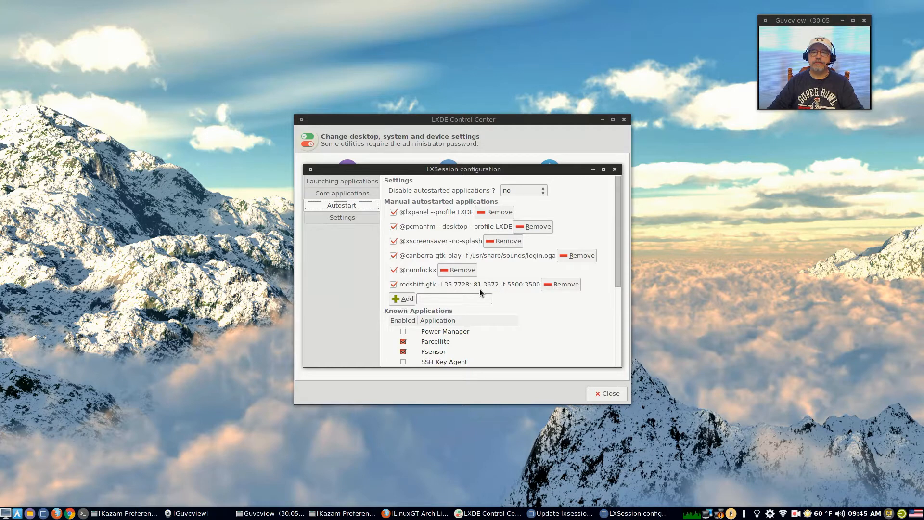
{"action": "mouse_move", "coordinate": [408, 289]}
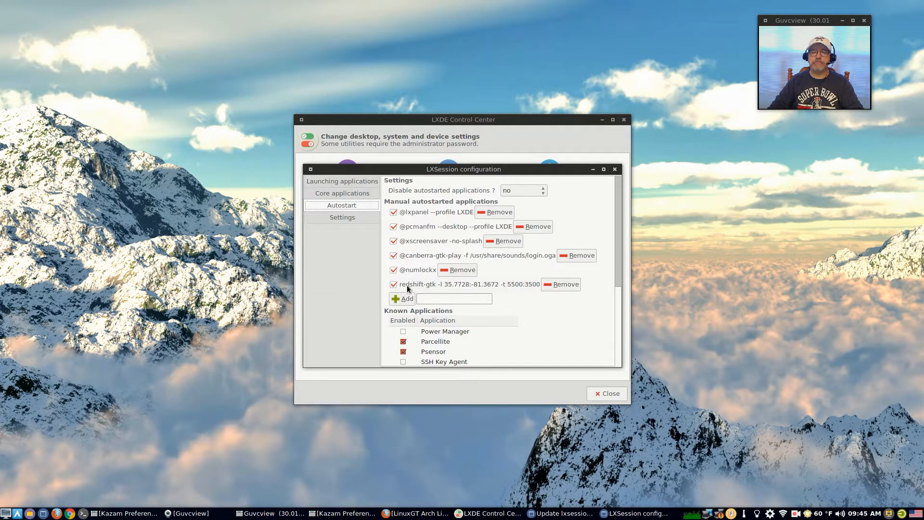
{"action": "mouse_move", "coordinate": [420, 213]}
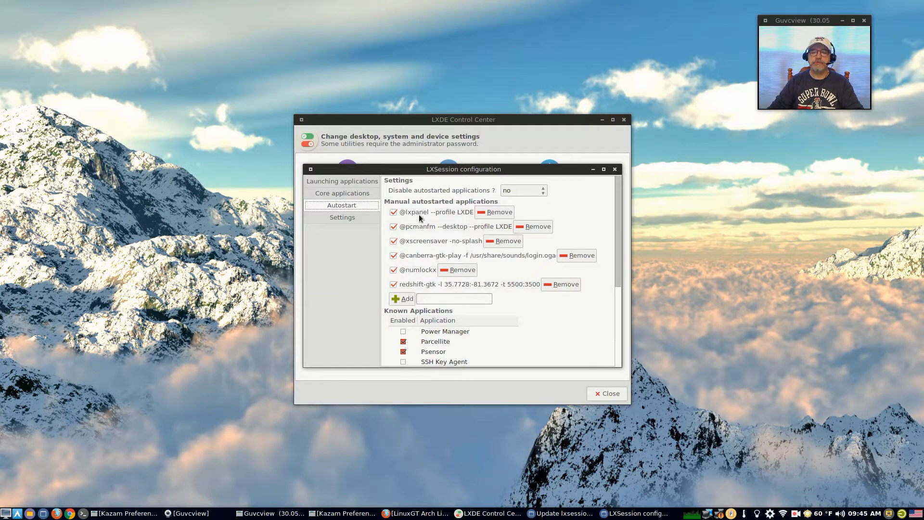
{"action": "mouse_move", "coordinate": [416, 278]}
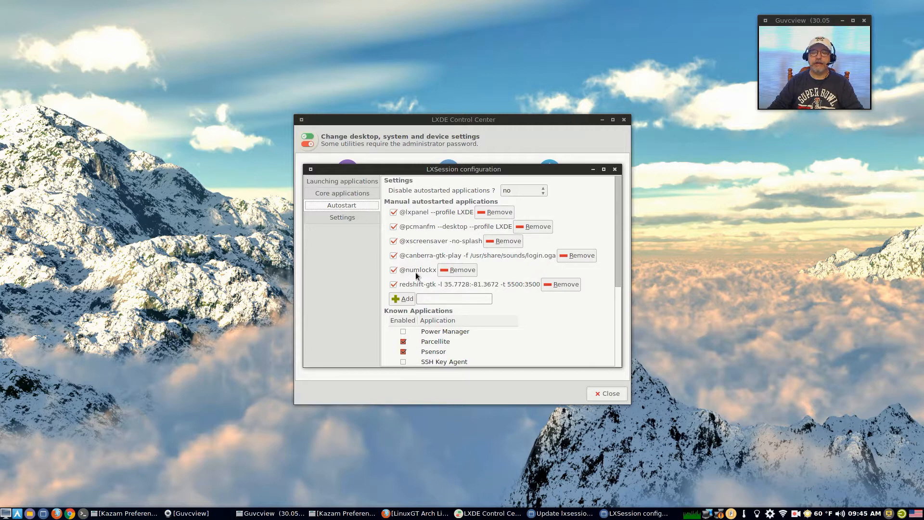
{"action": "mouse_move", "coordinate": [358, 204]}
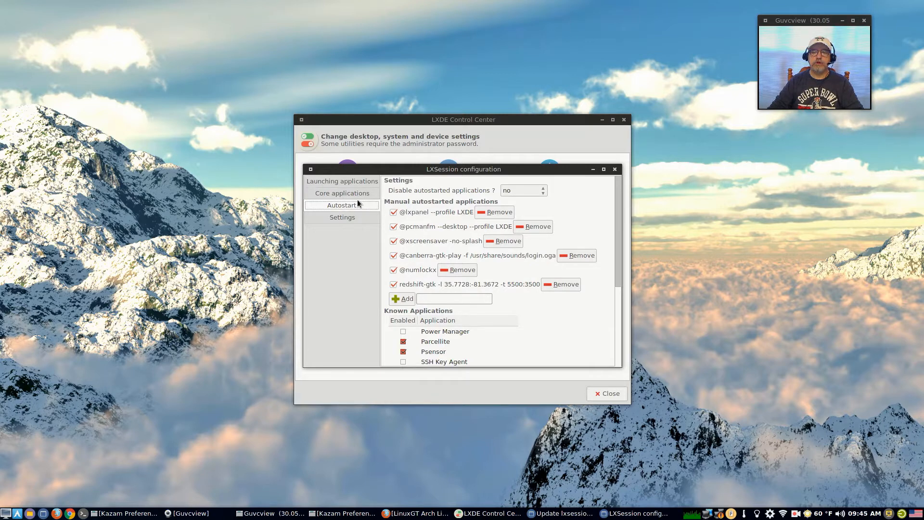
{"action": "mouse_move", "coordinate": [343, 252]}
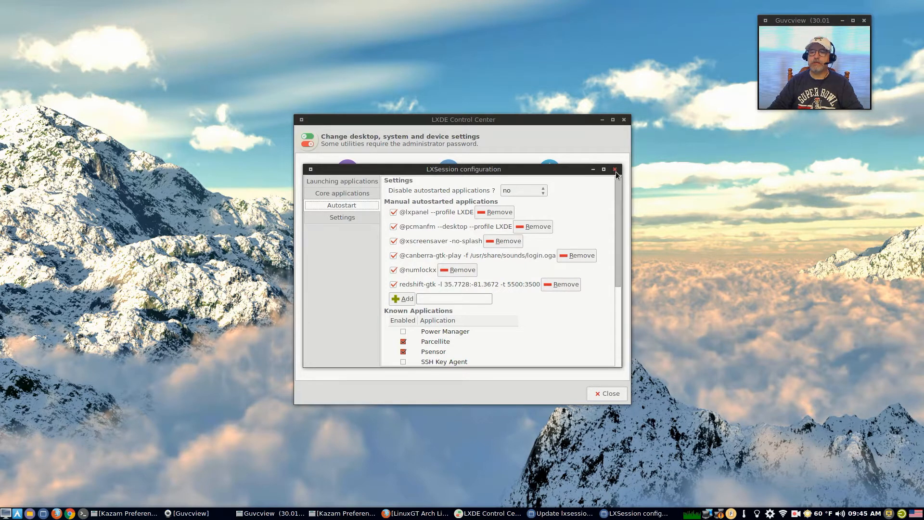
Close the LXSession configuration window to return to the Control Center settings grid.
{"action": "left_click", "coordinate": [615, 168]}
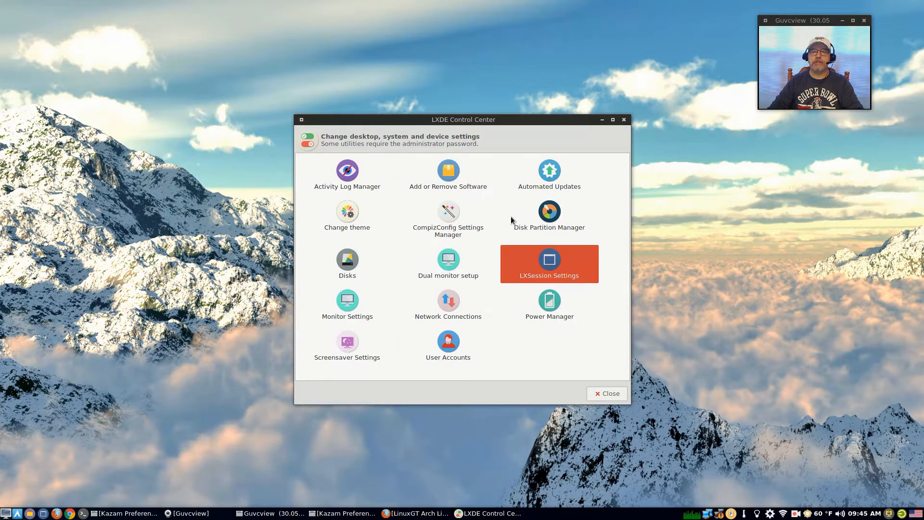
{"action": "mouse_move", "coordinate": [512, 335]}
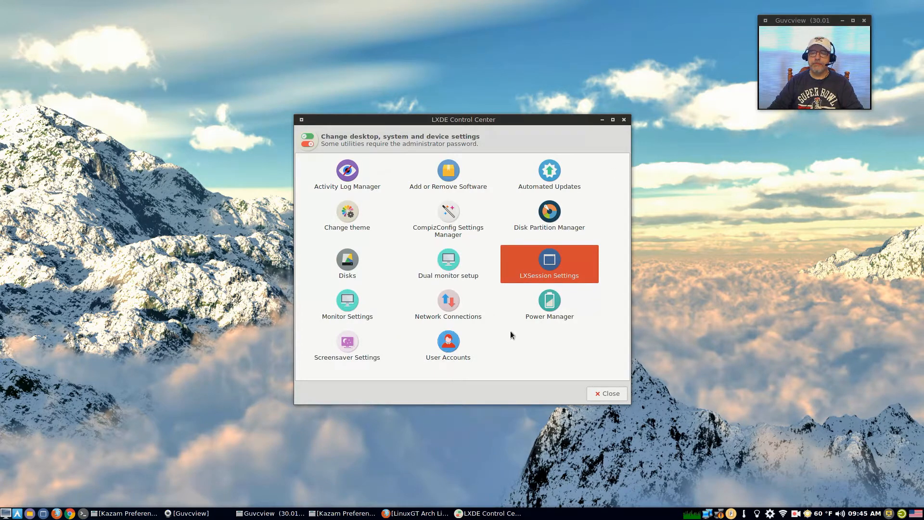
{"action": "mouse_move", "coordinate": [347, 300]}
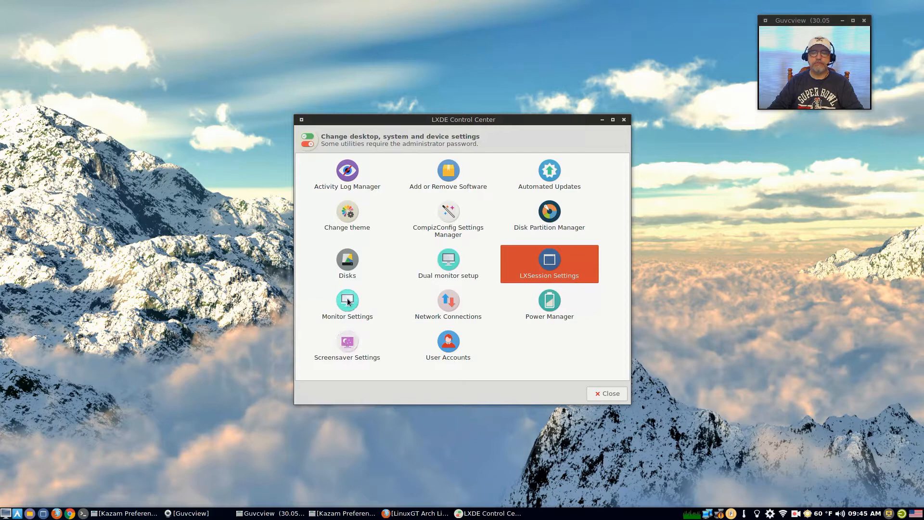
{"action": "mouse_move", "coordinate": [448, 252]}
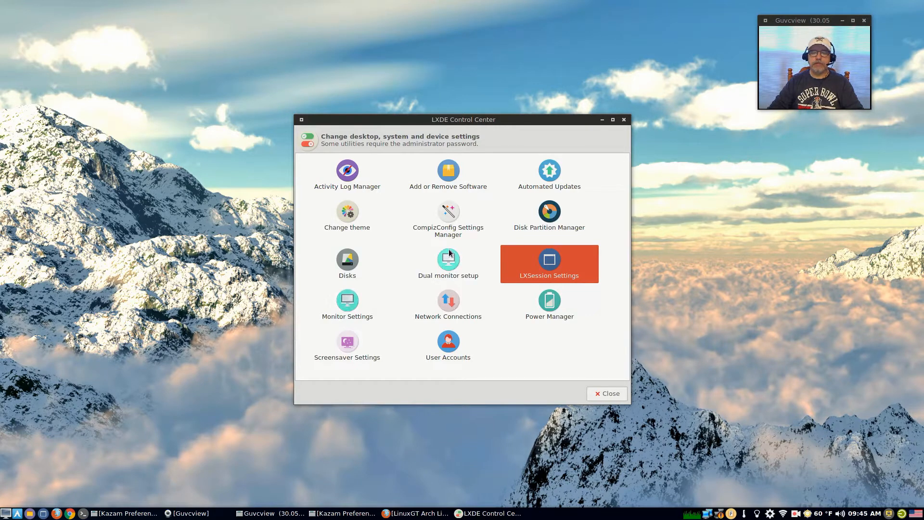
{"action": "mouse_move", "coordinate": [449, 303]}
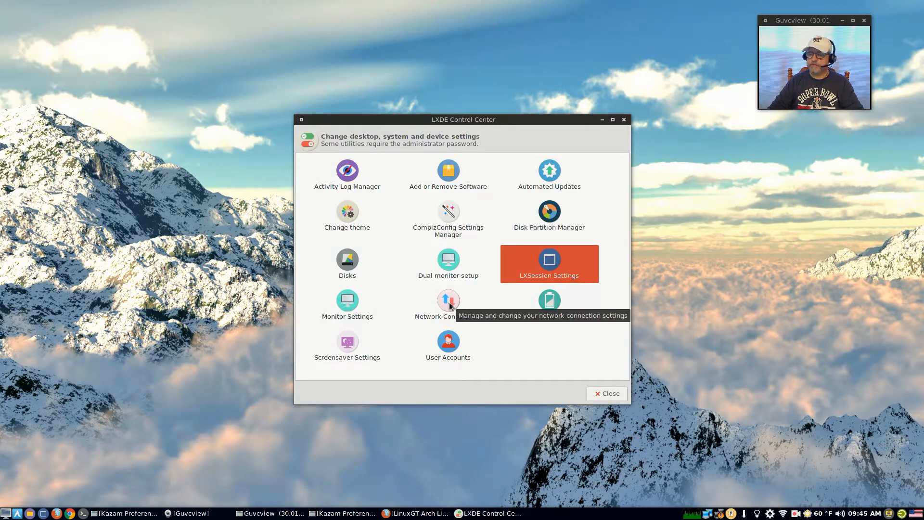
{"action": "mouse_move", "coordinate": [401, 281]}
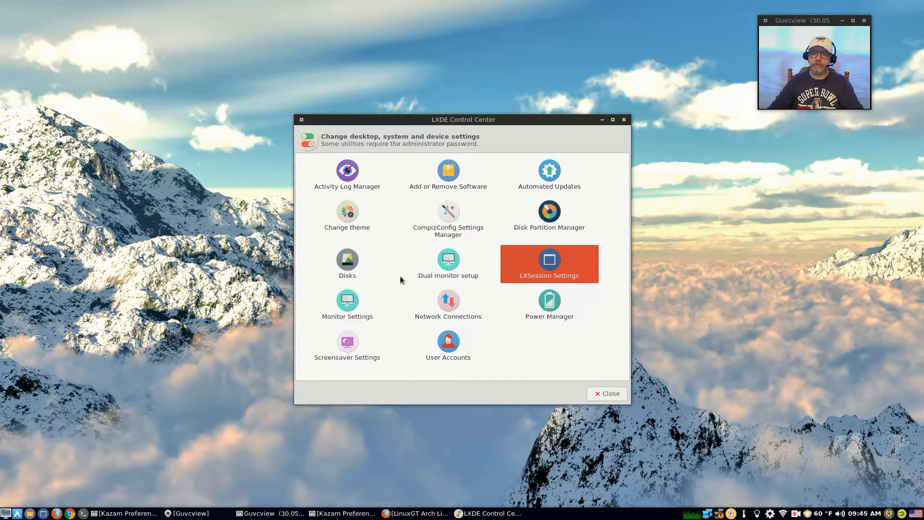
{"action": "mouse_move", "coordinate": [395, 299]}
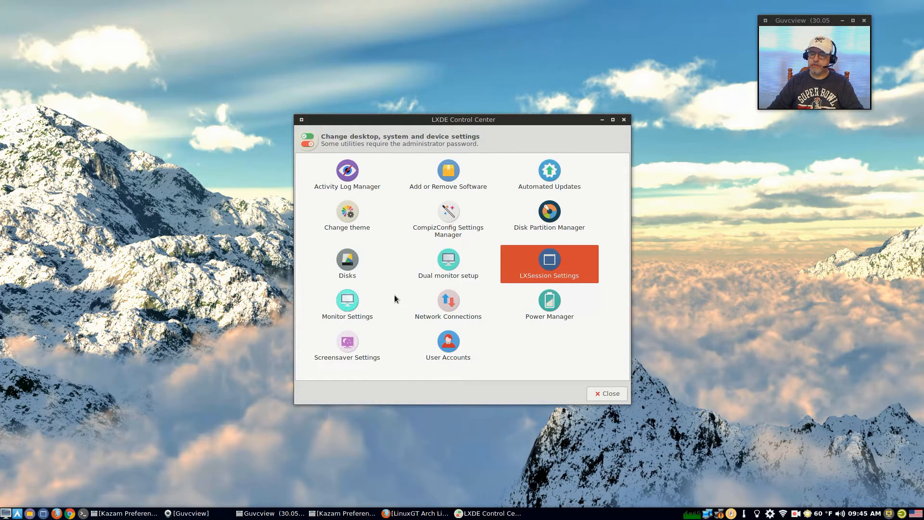
{"action": "mouse_move", "coordinate": [391, 296]}
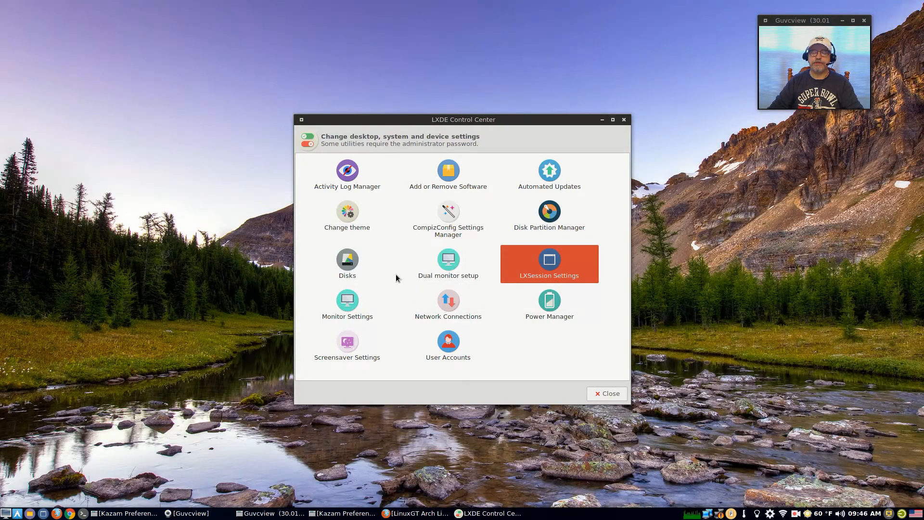
{"action": "mouse_move", "coordinate": [392, 181]}
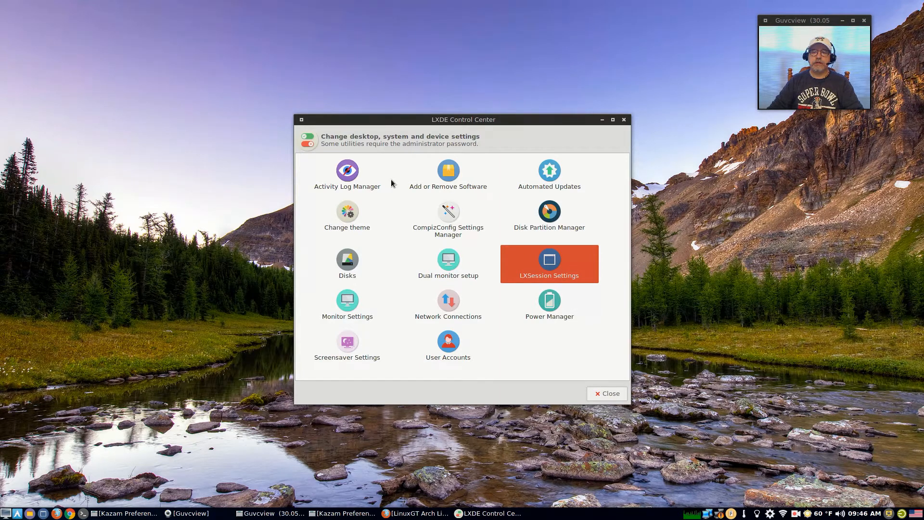
{"action": "mouse_move", "coordinate": [451, 215]}
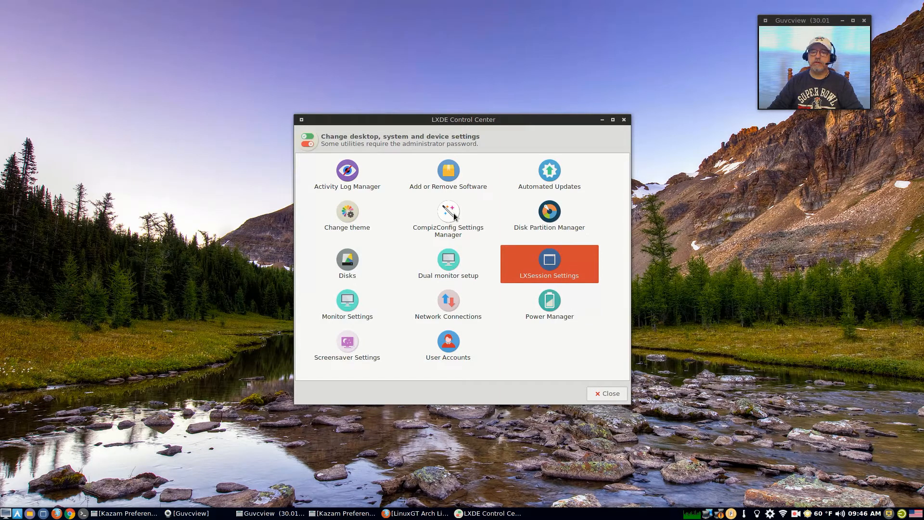
{"action": "mouse_move", "coordinate": [616, 129]}
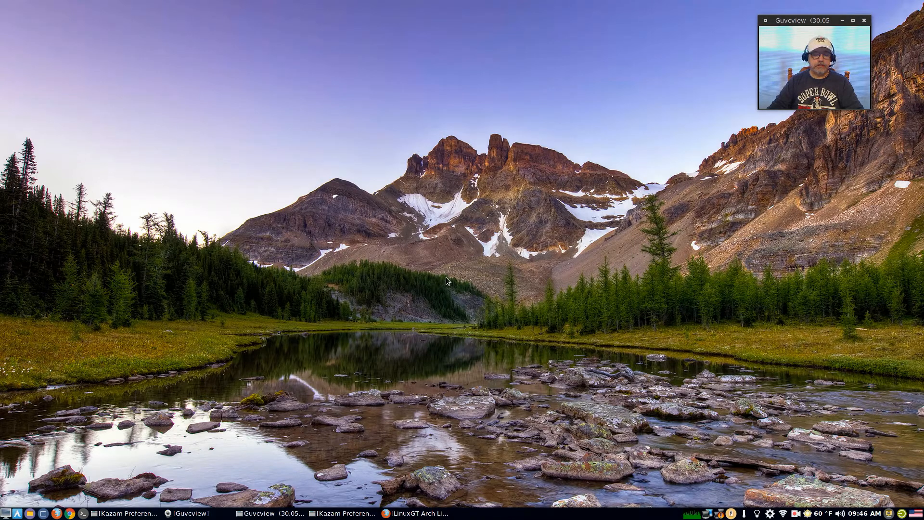
{"action": "mouse_move", "coordinate": [452, 276]}
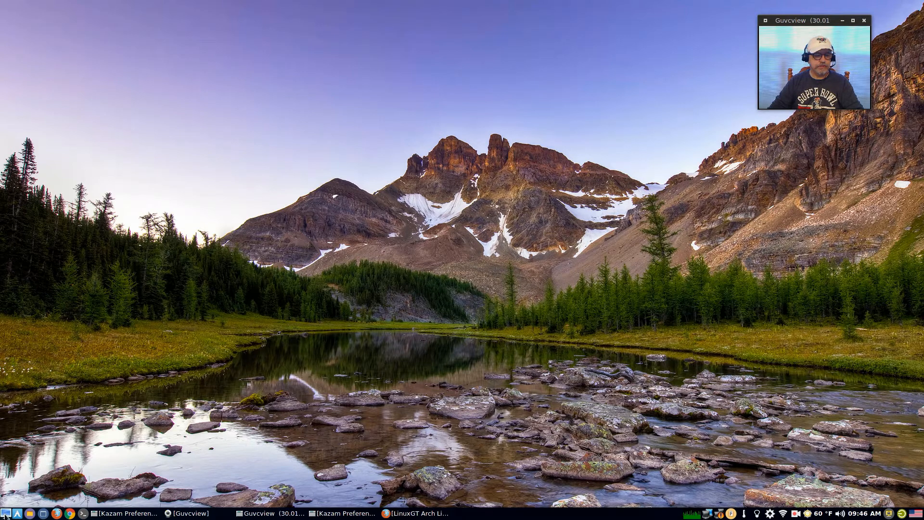
Bring up the applications menu from the panel after closing the Control Center.
{"action": "left_click", "coordinate": [5, 513]}
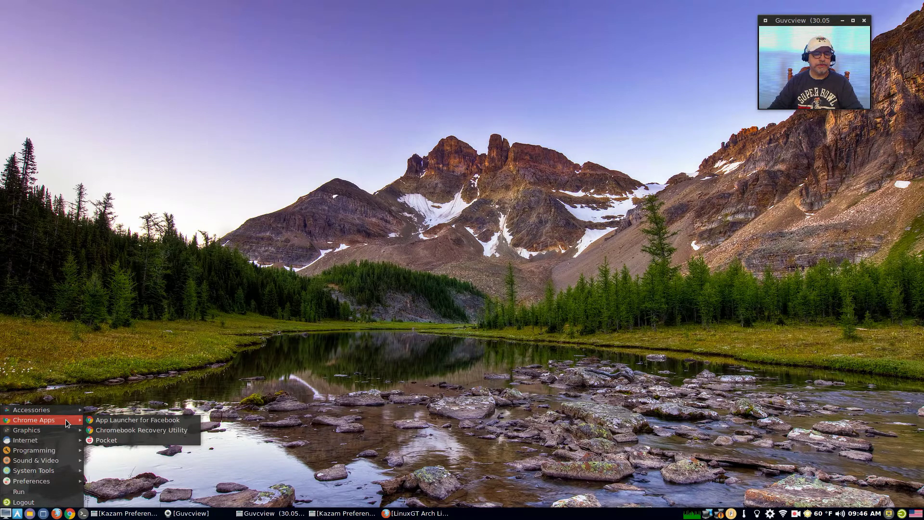
{"action": "mouse_move", "coordinate": [27, 430]}
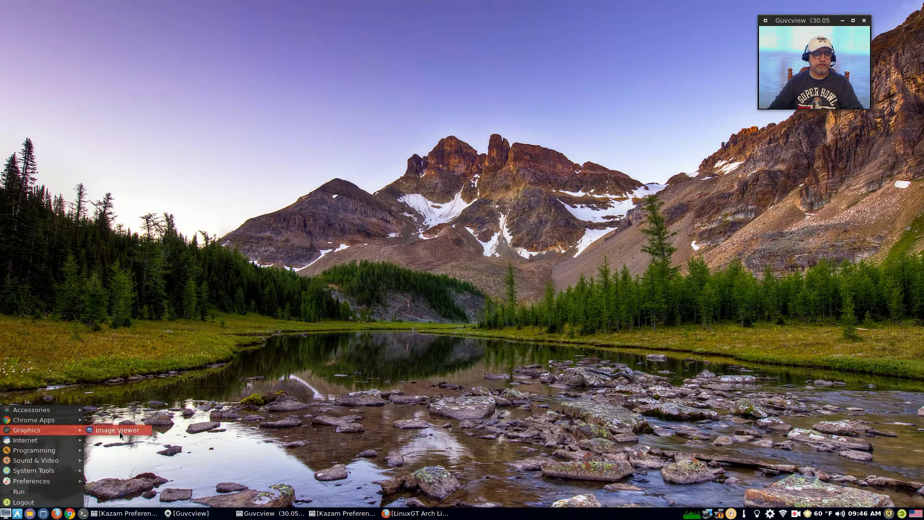
{"action": "mouse_move", "coordinate": [64, 430]}
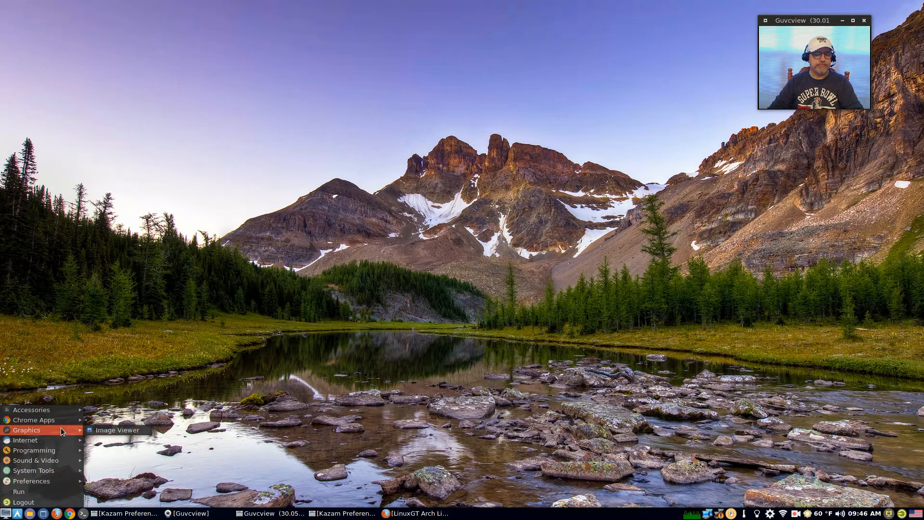
{"action": "mouse_move", "coordinate": [52, 443]}
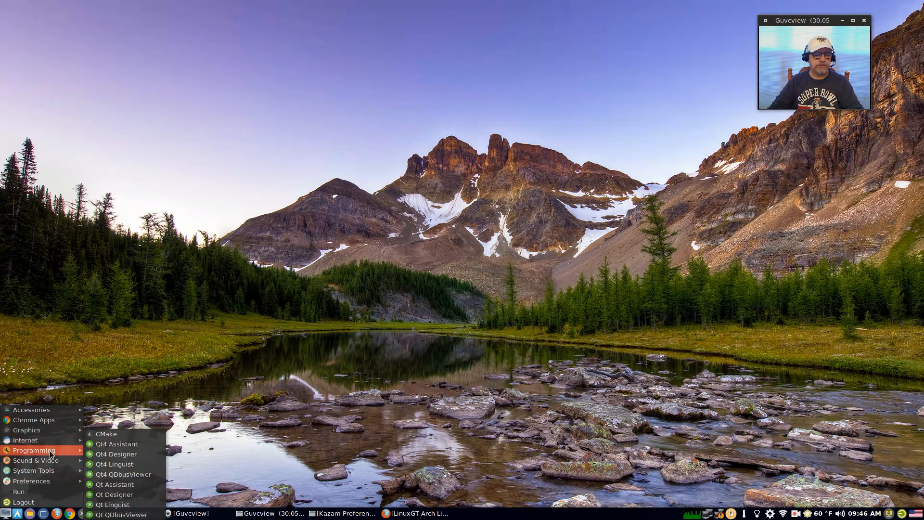
{"action": "mouse_move", "coordinate": [42, 463]}
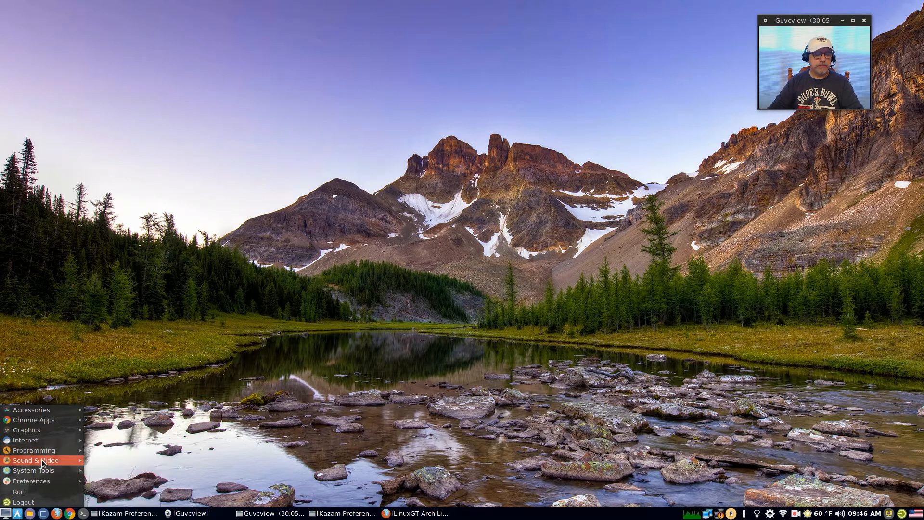
Show the Sound & Video submenu listing Banshee, Kazam, Kodi, OpenShot and VLC.
{"action": "left_click", "coordinate": [34, 460]}
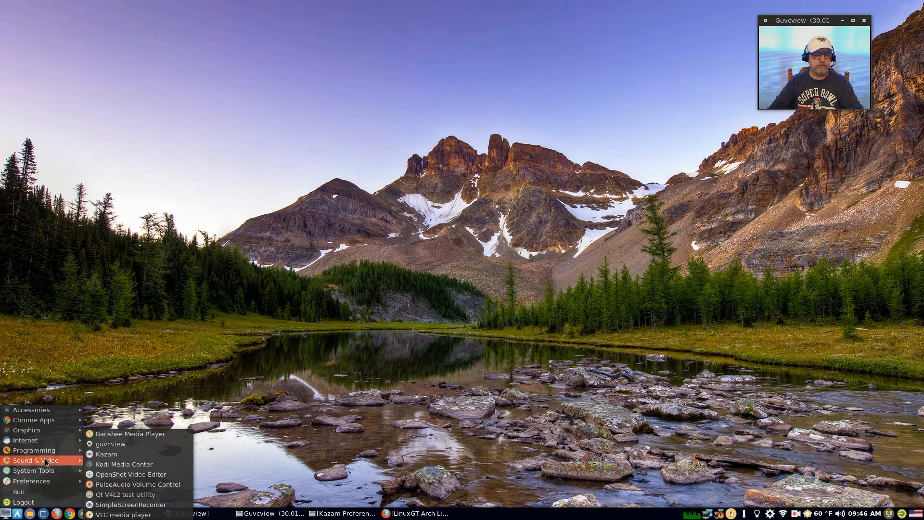
{"action": "mouse_move", "coordinate": [121, 444]}
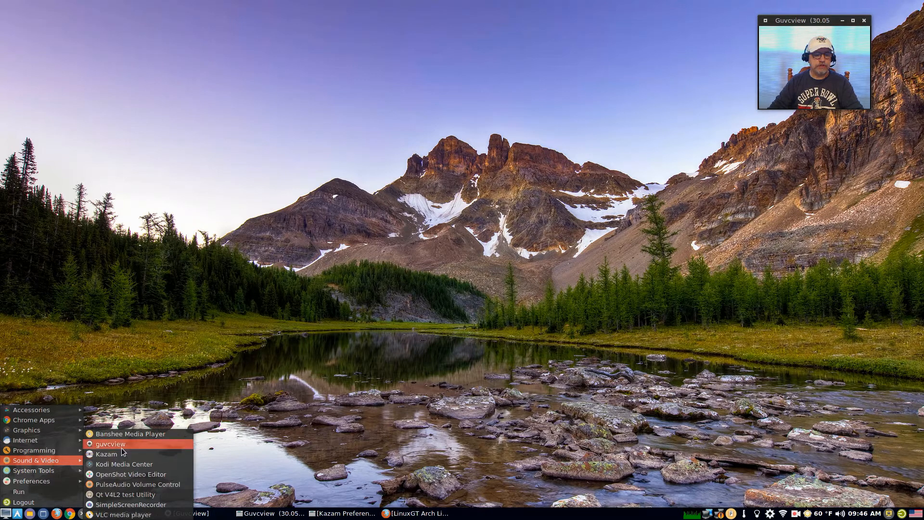
{"action": "mouse_move", "coordinate": [110, 454]}
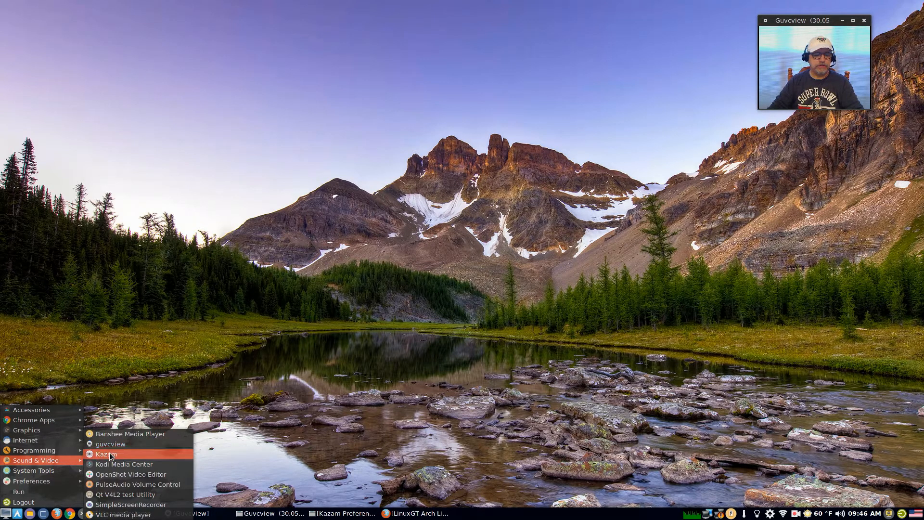
{"action": "mouse_move", "coordinate": [118, 474]}
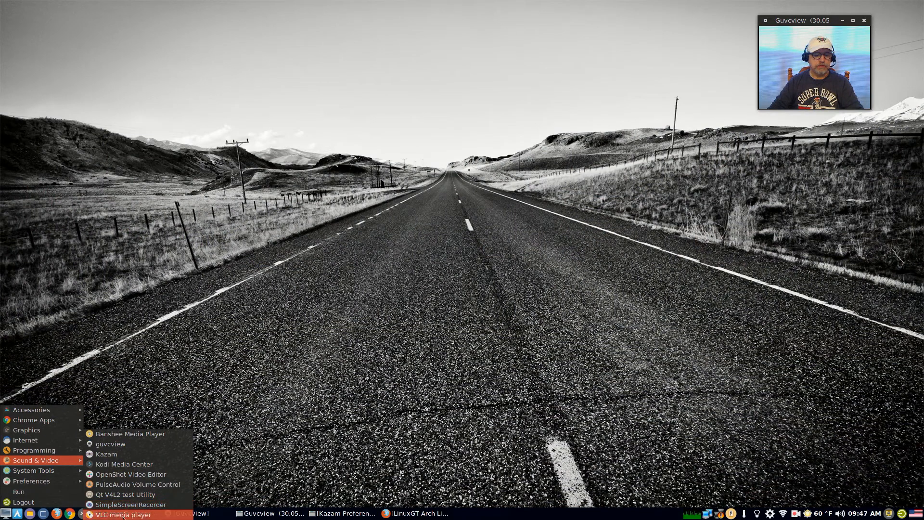
{"action": "mouse_move", "coordinate": [129, 495]}
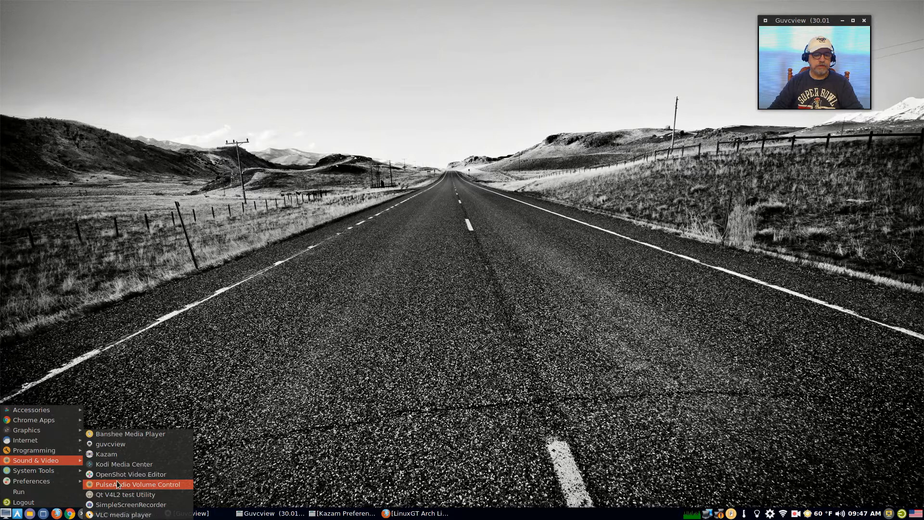
{"action": "mouse_move", "coordinate": [116, 504]}
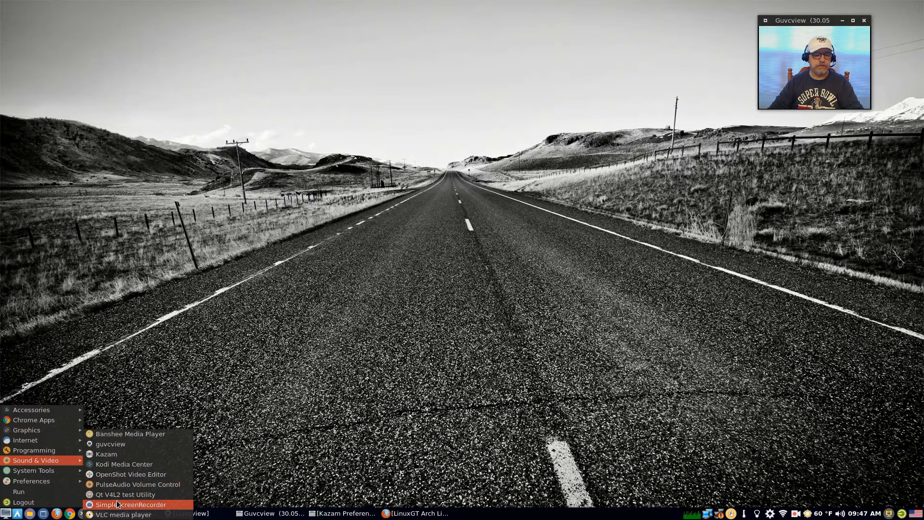
{"action": "mouse_move", "coordinate": [119, 495]}
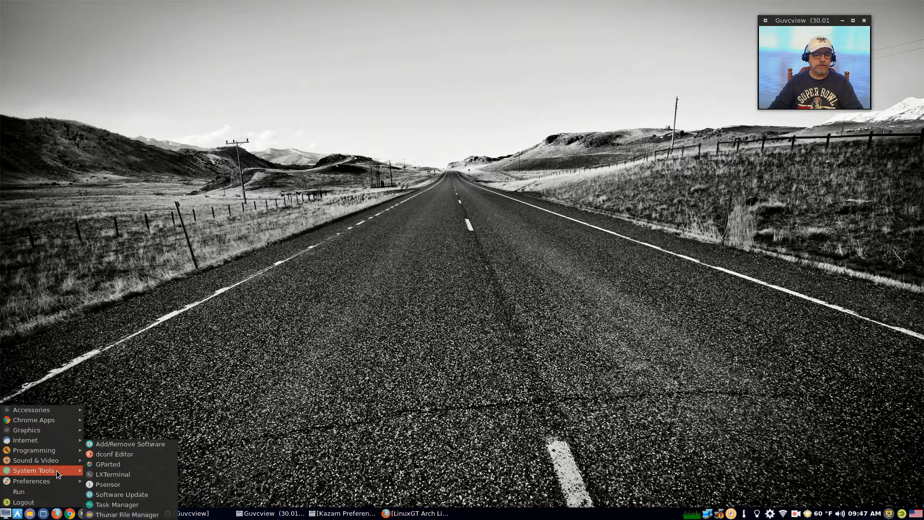
{"action": "mouse_move", "coordinate": [105, 484]}
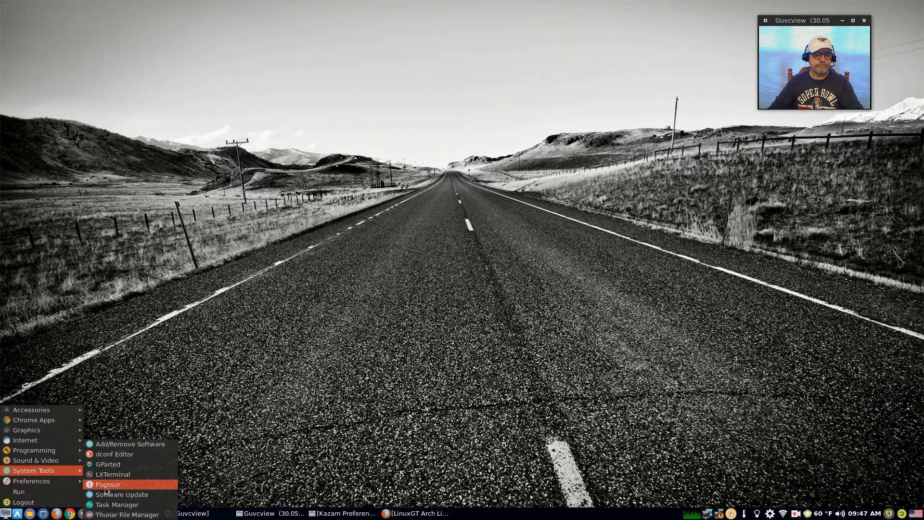
{"action": "mouse_move", "coordinate": [120, 514]}
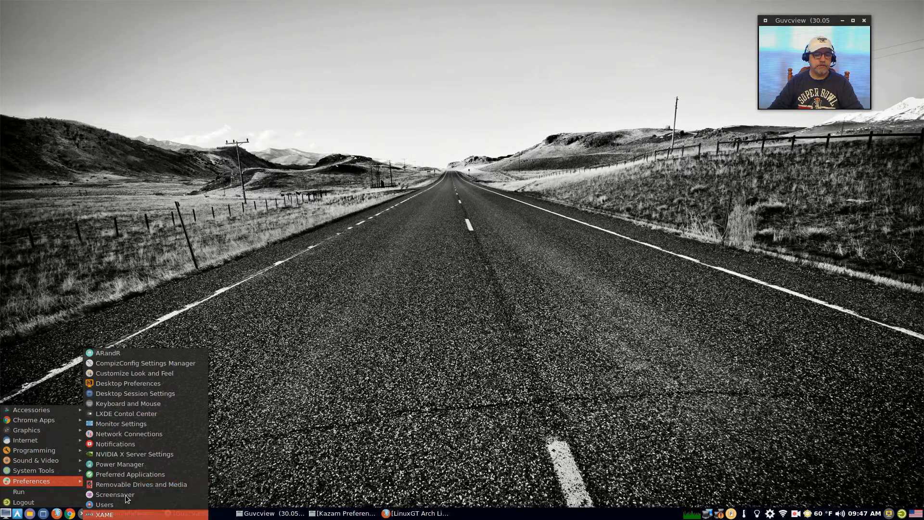
{"action": "mouse_move", "coordinate": [133, 463]}
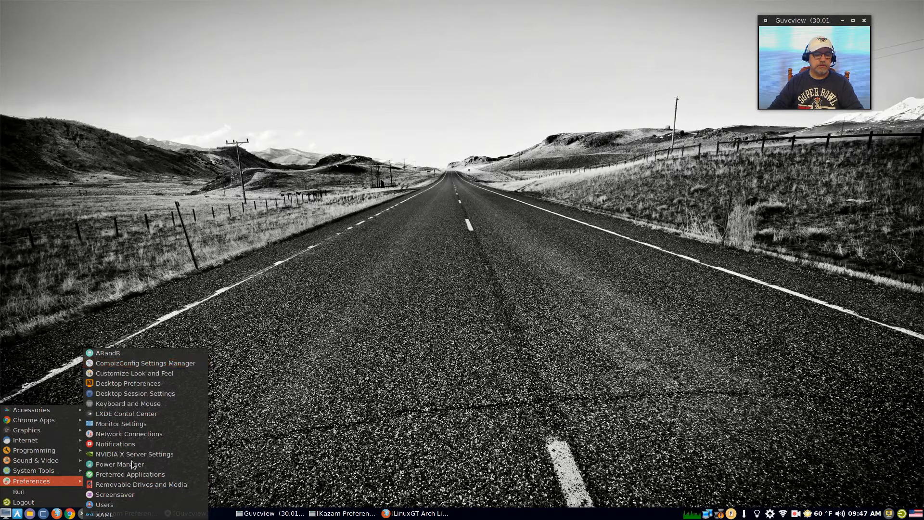
{"action": "mouse_move", "coordinate": [137, 436]}
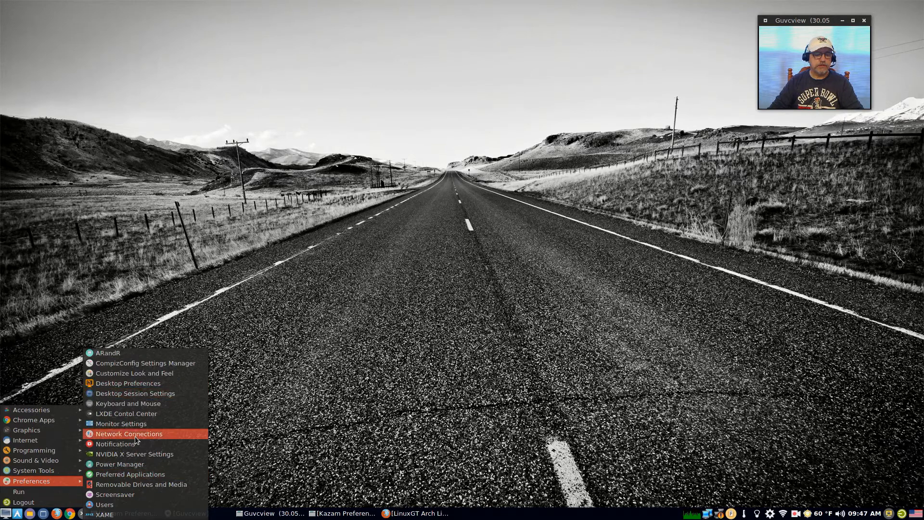
Launch NVIDIA X Server Settings from the Preferences menu.
{"action": "left_click", "coordinate": [134, 454]}
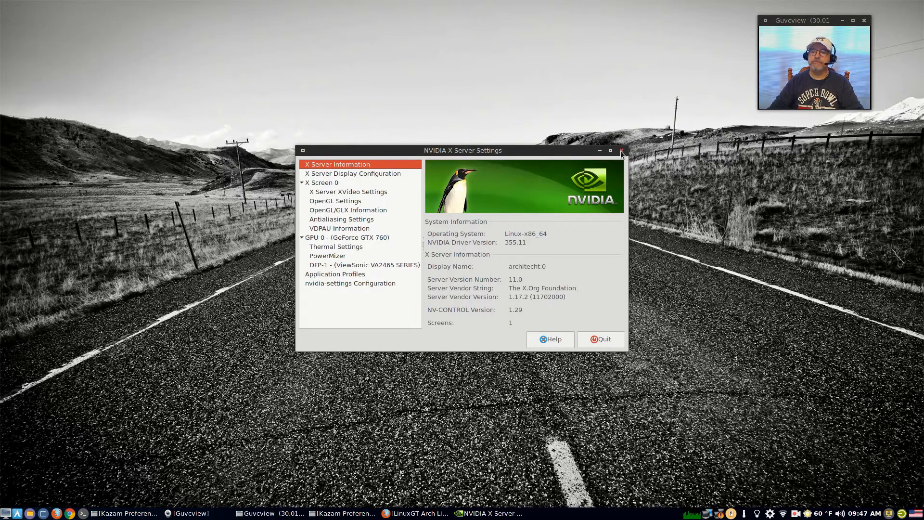
Close the NVIDIA settings window and bring up the main applications menu again.
{"action": "left_click", "coordinate": [621, 150]}
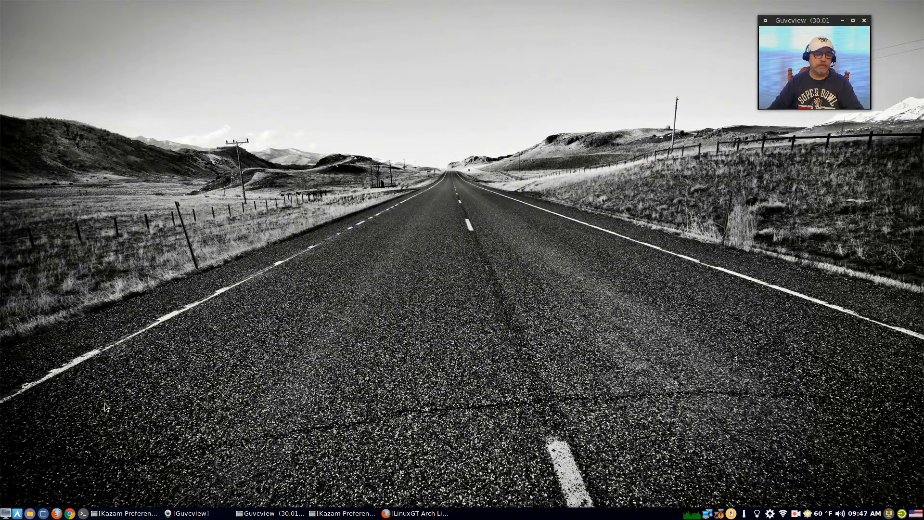
{"action": "left_click", "coordinate": [6, 514]}
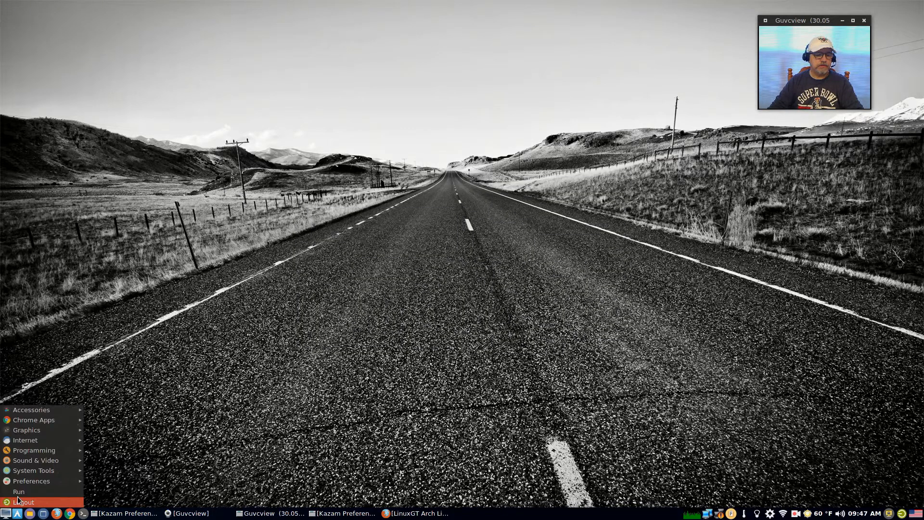
{"action": "mouse_move", "coordinate": [19, 491]}
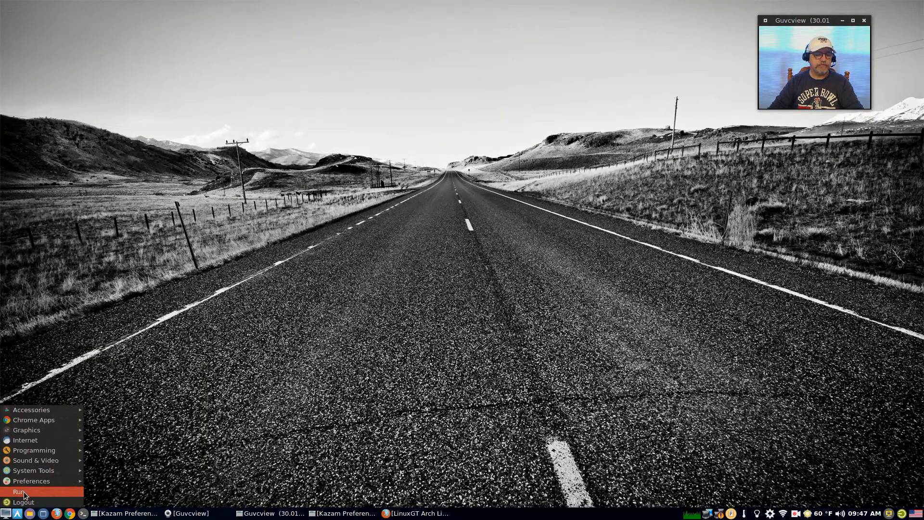
{"action": "mouse_move", "coordinate": [23, 503]}
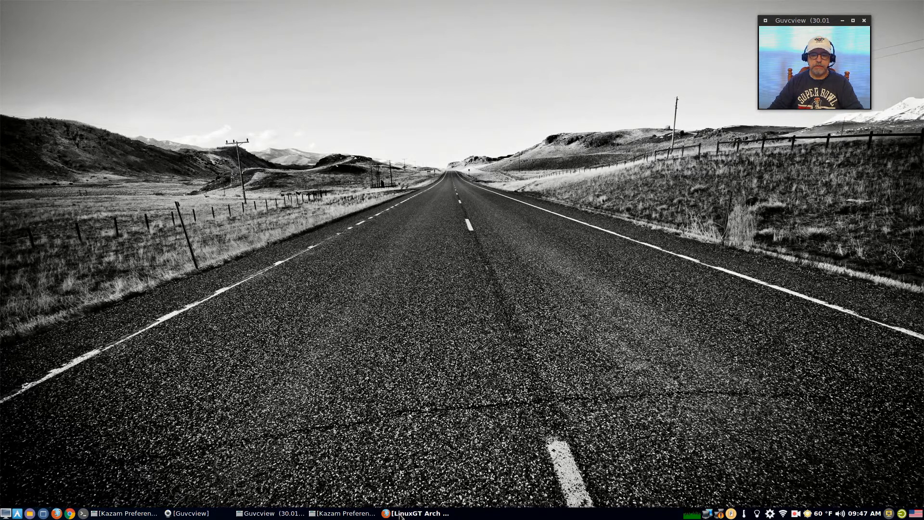
Bring the LinuxGT install video page forward and scroll down it.
{"action": "left_click", "coordinate": [415, 514]}
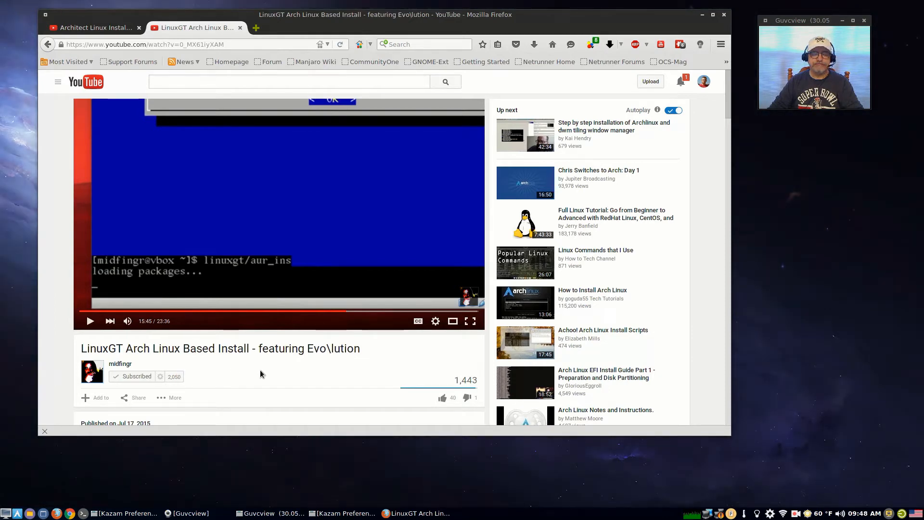
{"action": "mouse_move", "coordinate": [283, 373]}
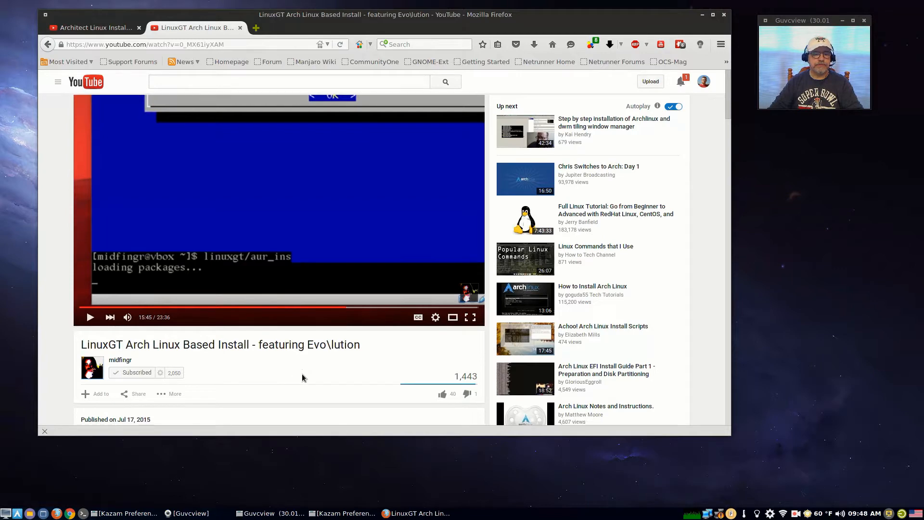
{"action": "scroll", "scroll_direction": "down", "scroll_amount": 3}
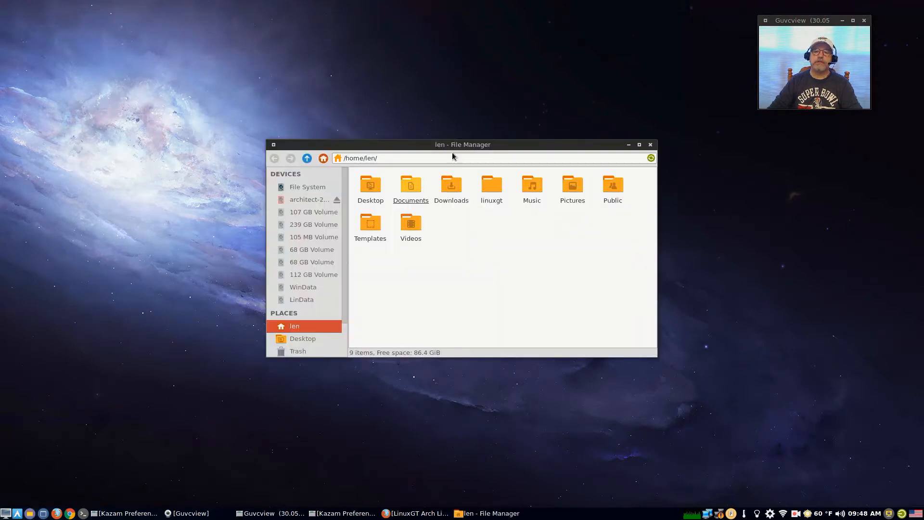
{"action": "left_click", "coordinate": [410, 185]}
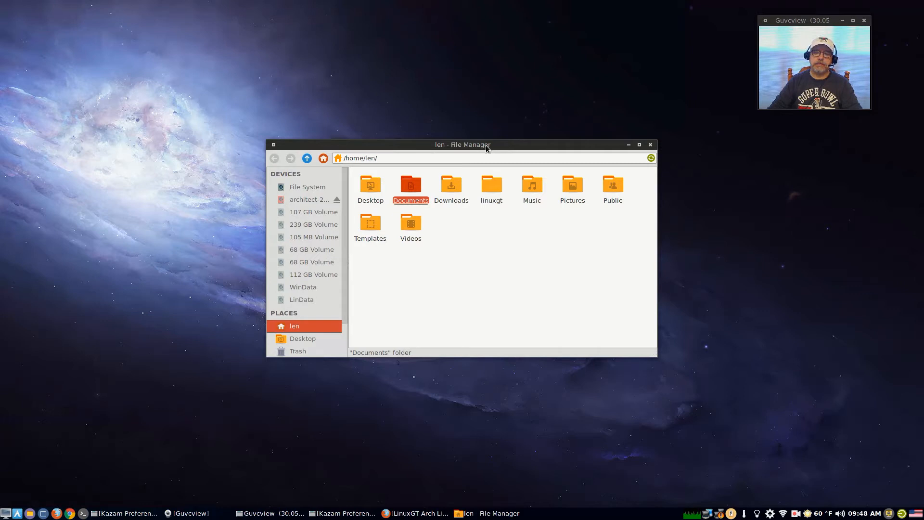
{"action": "mouse_move", "coordinate": [473, 151]}
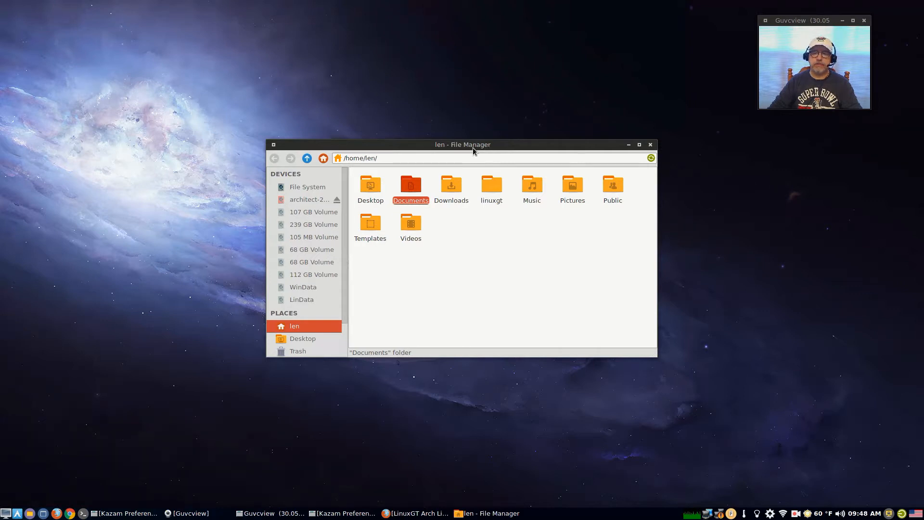
{"action": "mouse_move", "coordinate": [393, 152]}
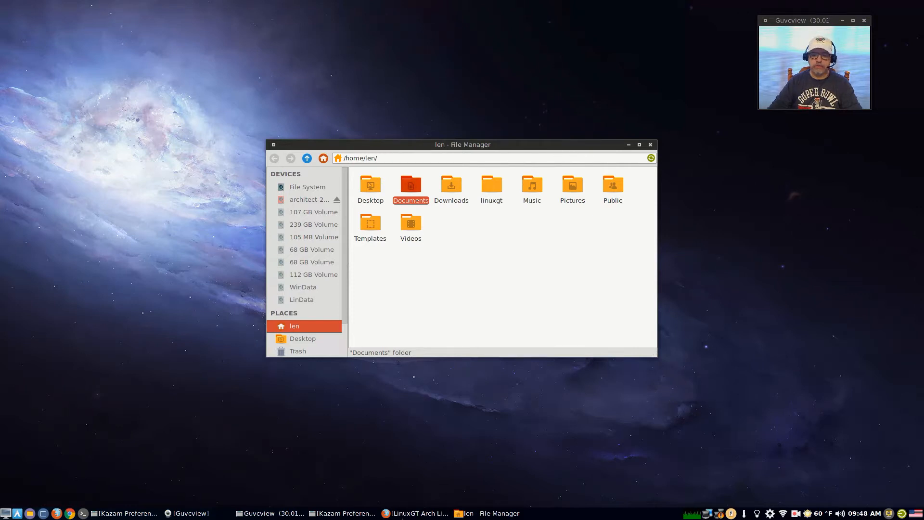
{"action": "left_click", "coordinate": [414, 513]}
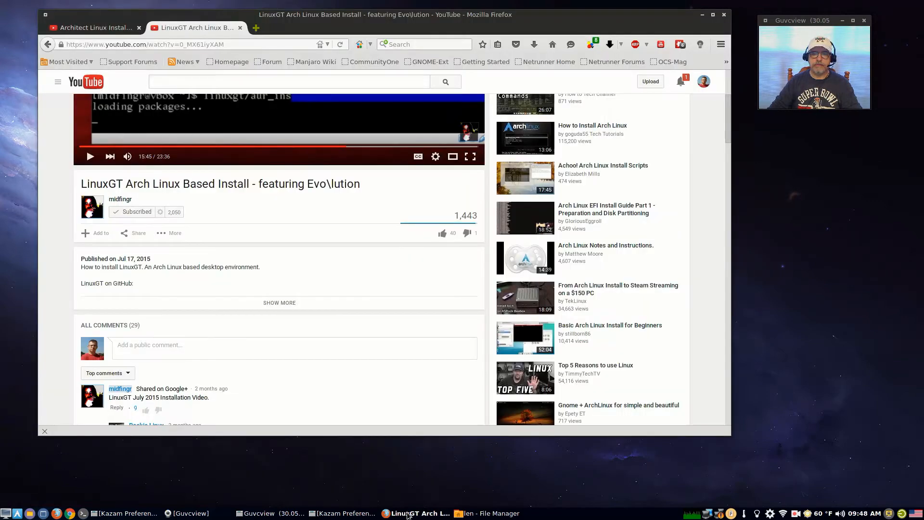
{"action": "mouse_move", "coordinate": [511, 75]}
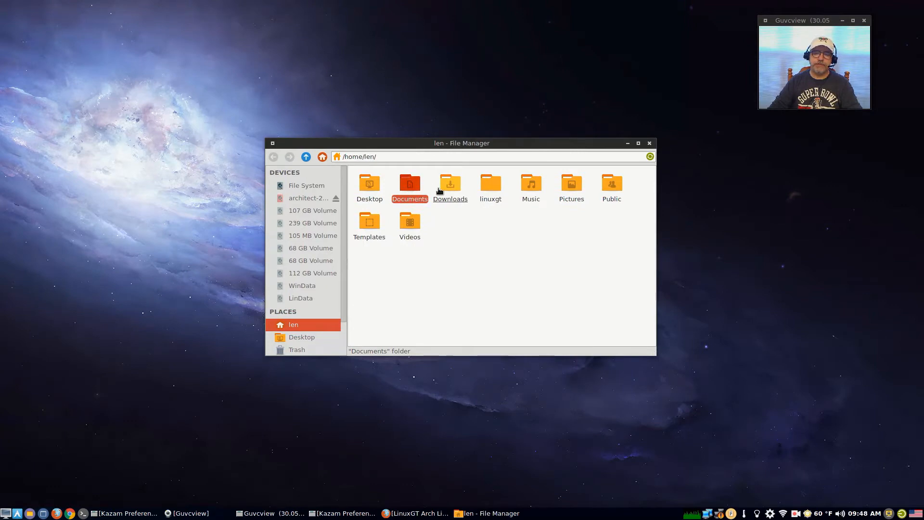
{"action": "left_click", "coordinate": [451, 186]}
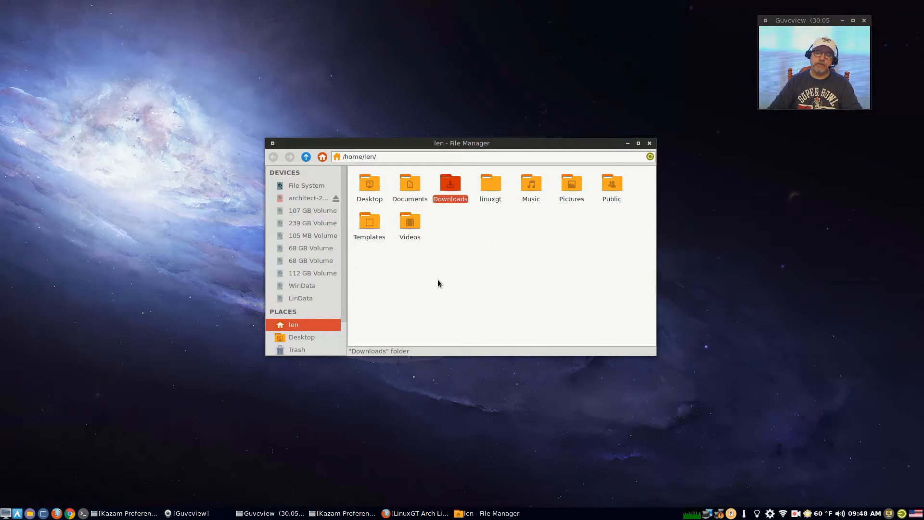
{"action": "mouse_move", "coordinate": [479, 291]}
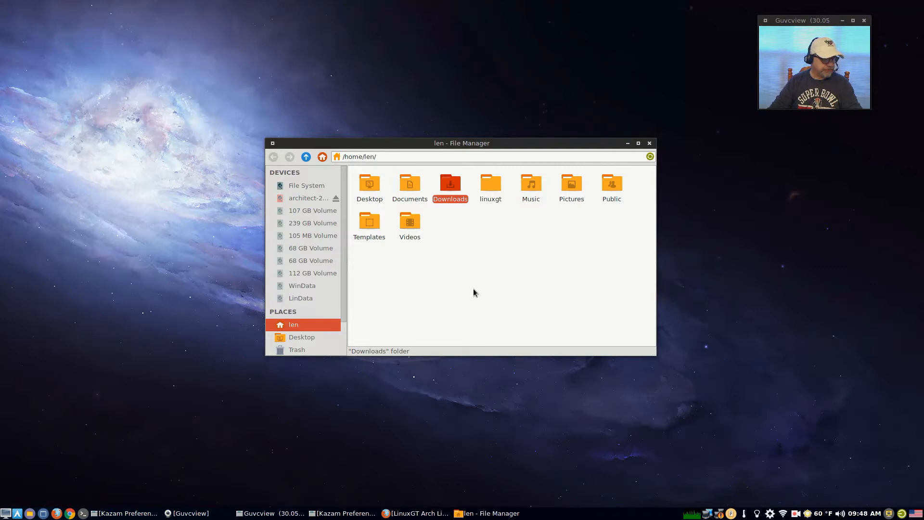
{"action": "mouse_move", "coordinate": [453, 224]}
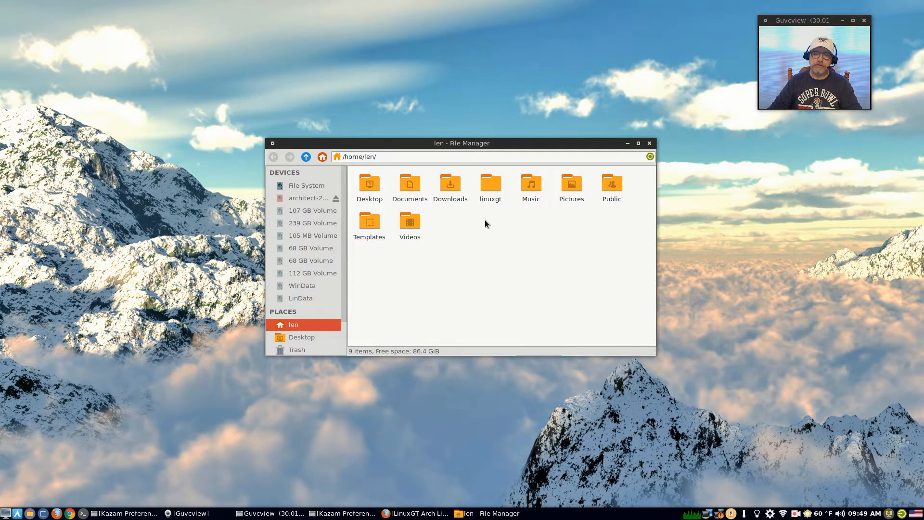
{"action": "mouse_move", "coordinate": [495, 227]}
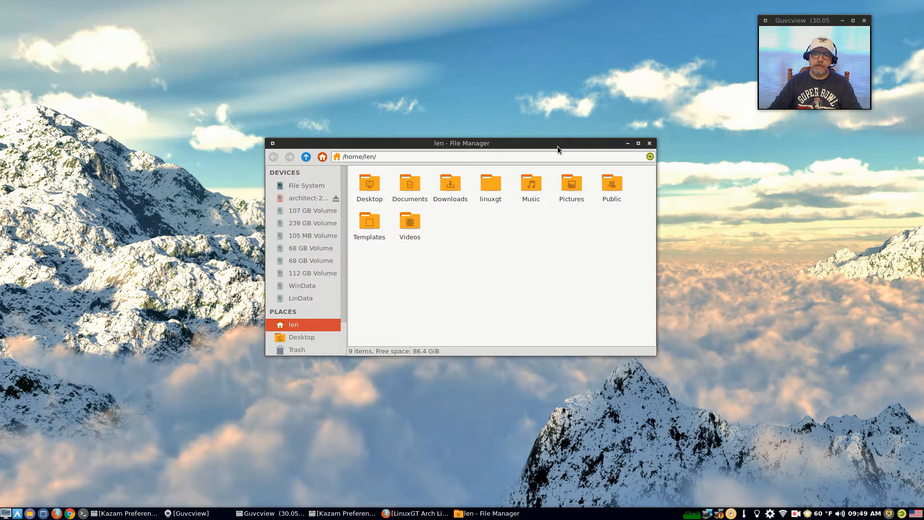
{"action": "mouse_move", "coordinate": [439, 155]}
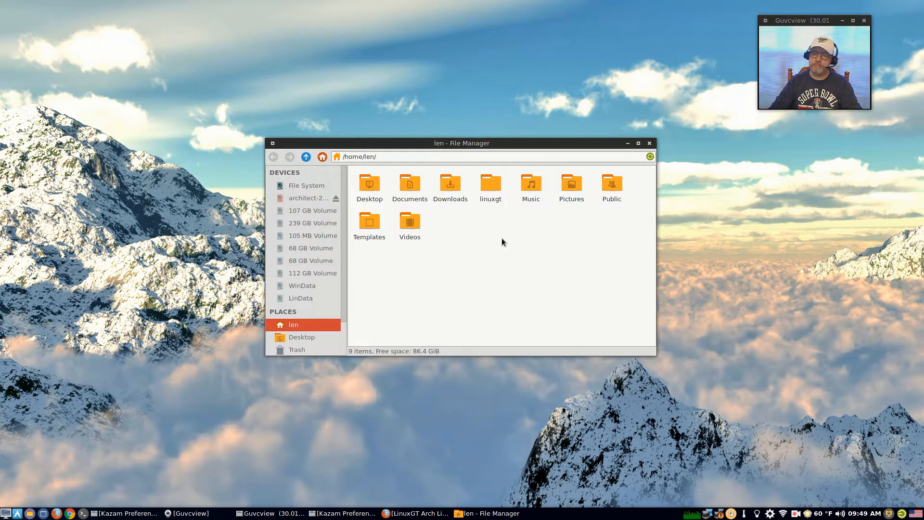
{"action": "mouse_move", "coordinate": [492, 234]}
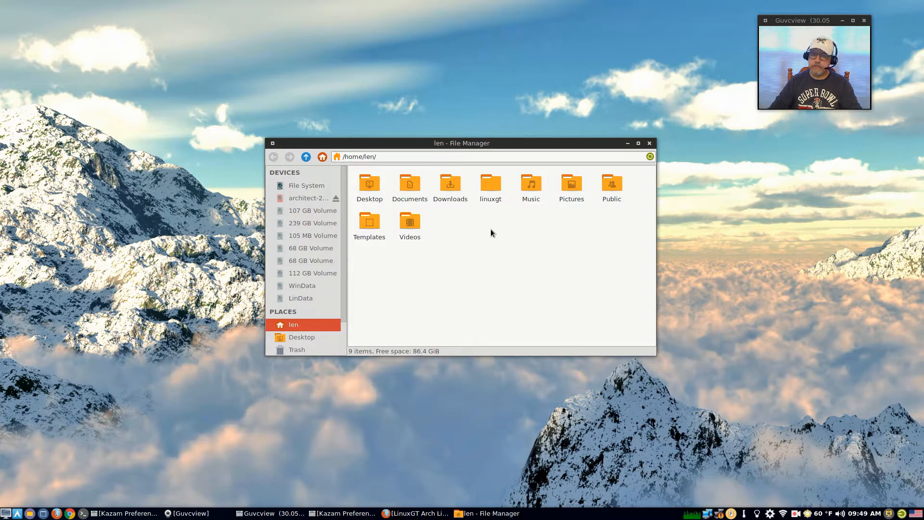
{"action": "mouse_move", "coordinate": [482, 223]}
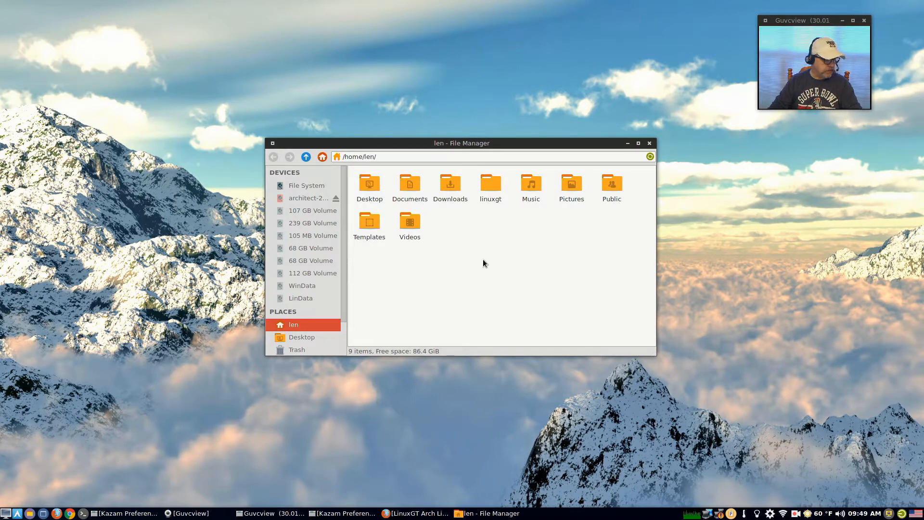
{"action": "mouse_move", "coordinate": [418, 301]}
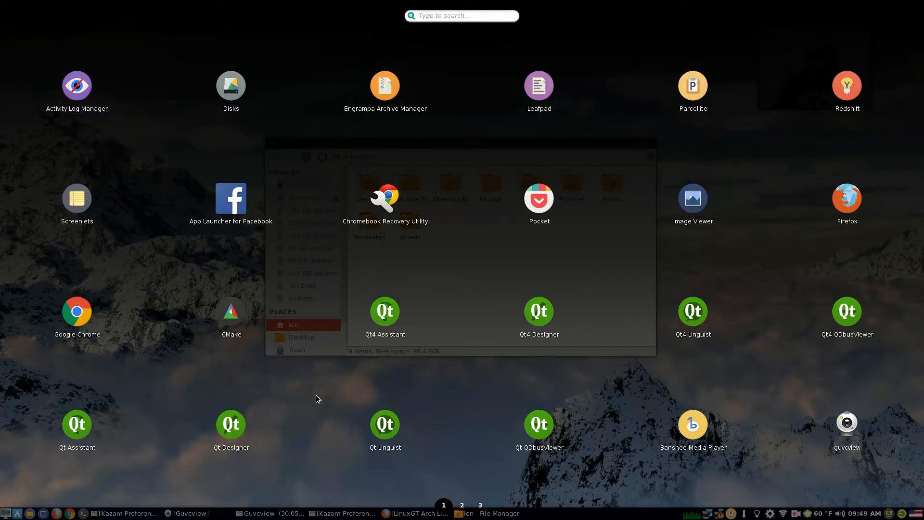
{"action": "mouse_move", "coordinate": [435, 395]}
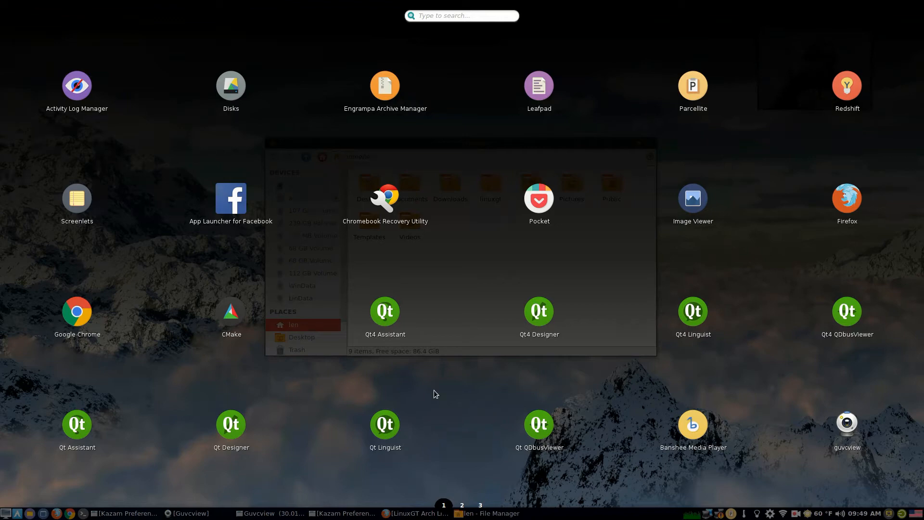
{"action": "mouse_move", "coordinate": [443, 391]}
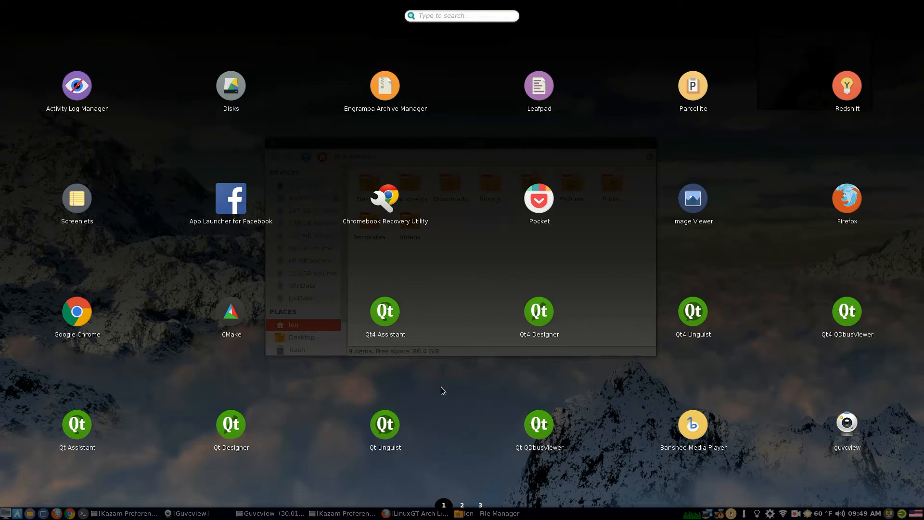
Browse page 2 of the Slingscold launcher, then dismiss the launcher.
{"action": "left_click", "coordinate": [461, 504]}
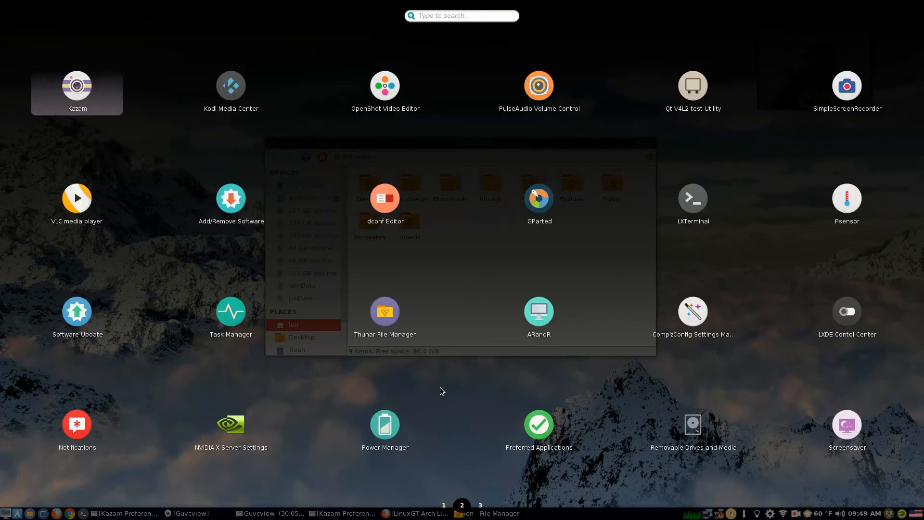
{"action": "left_click", "coordinate": [443, 505]}
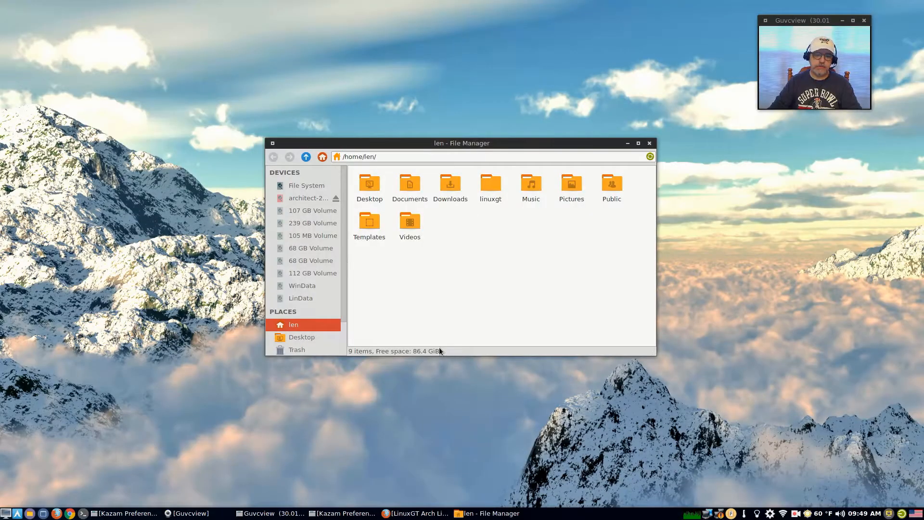
{"action": "mouse_move", "coordinate": [541, 296]}
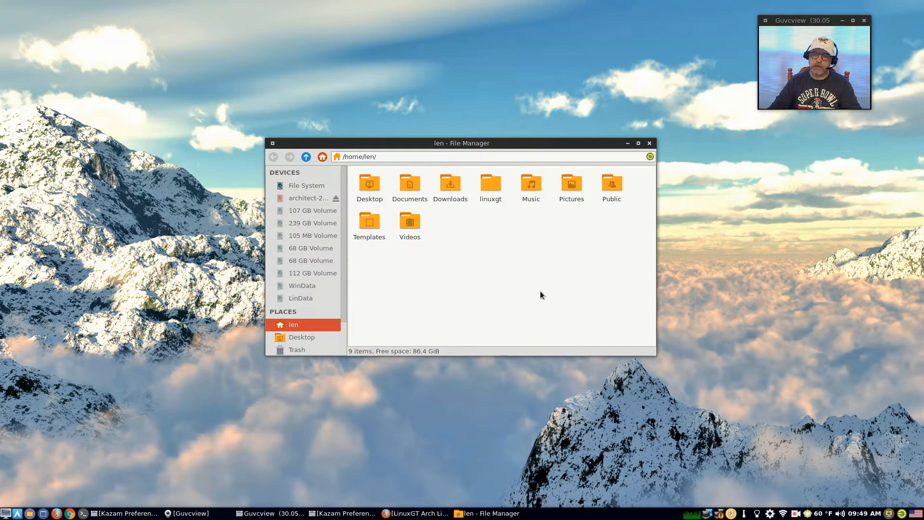
{"action": "mouse_move", "coordinate": [461, 302]}
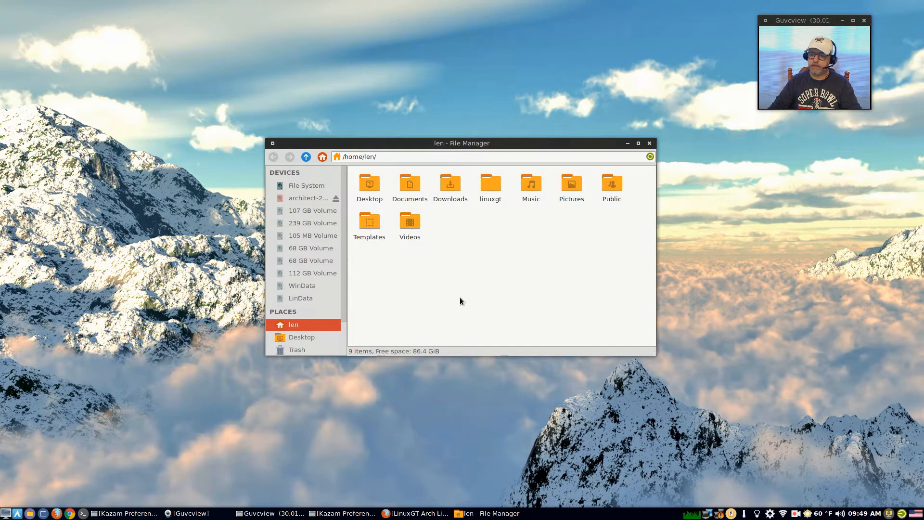
{"action": "mouse_move", "coordinate": [471, 292]}
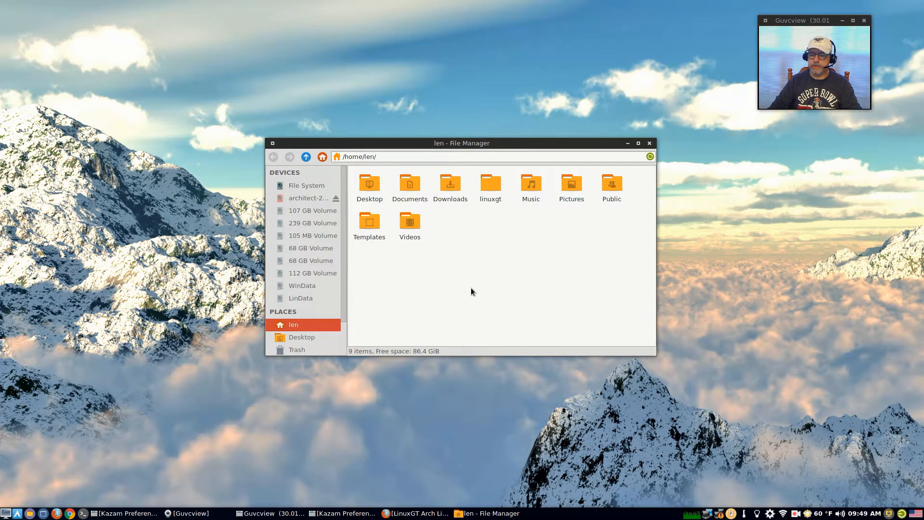
{"action": "mouse_move", "coordinate": [484, 277]}
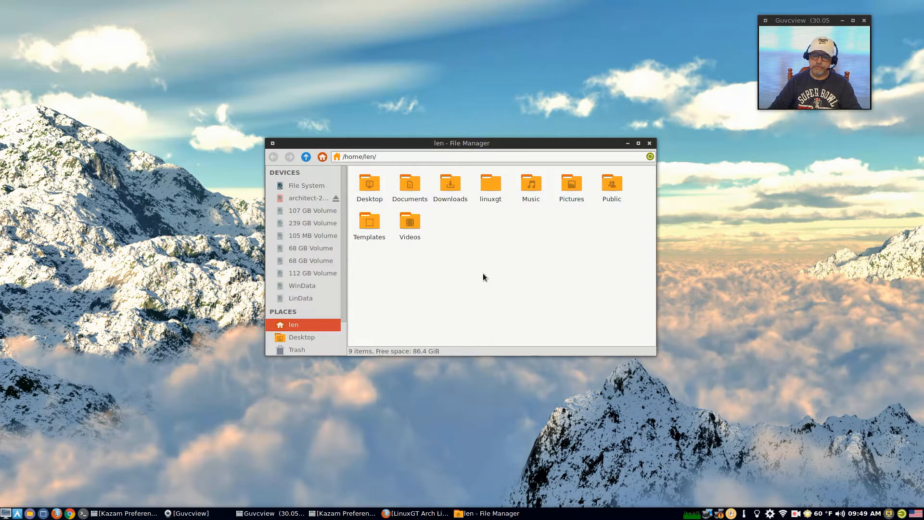
{"action": "mouse_move", "coordinate": [476, 276]}
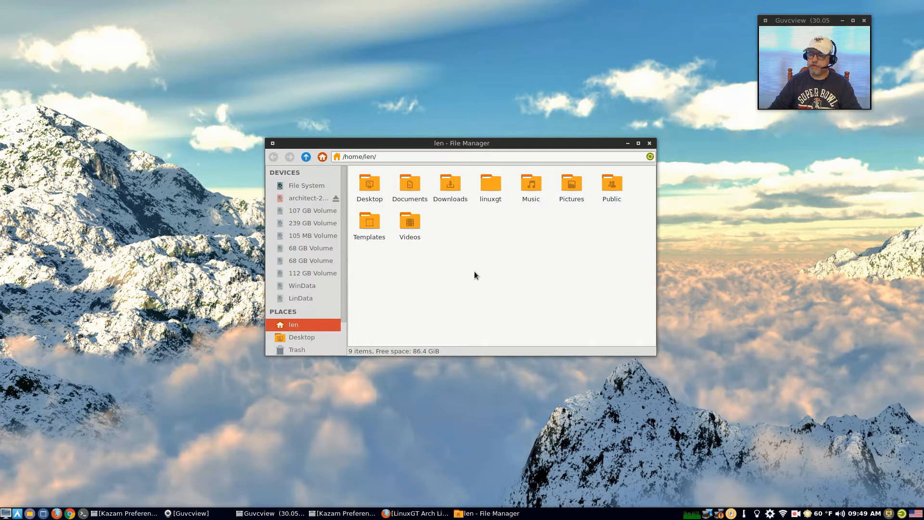
{"action": "mouse_move", "coordinate": [15, 398]}
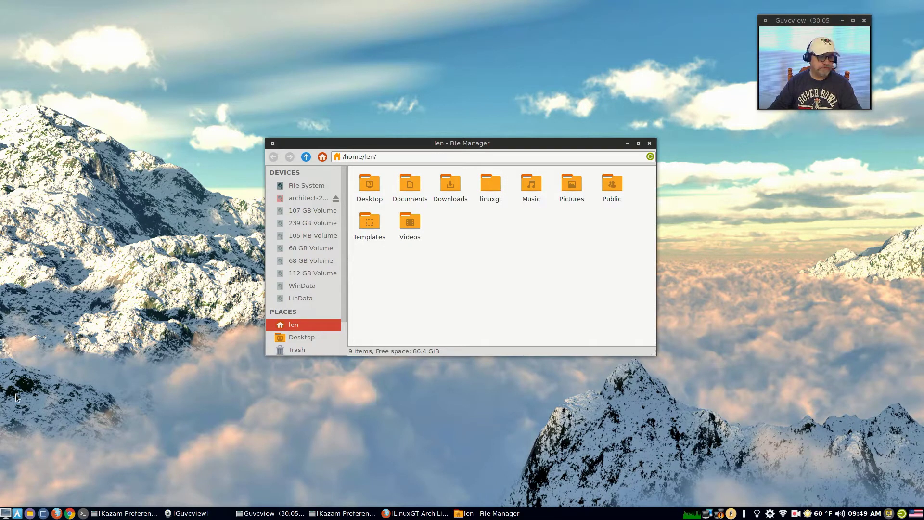
Close the Thunar home folder window, leaving the bare mountain-lake desktop.
{"action": "left_click", "coordinate": [6, 514]}
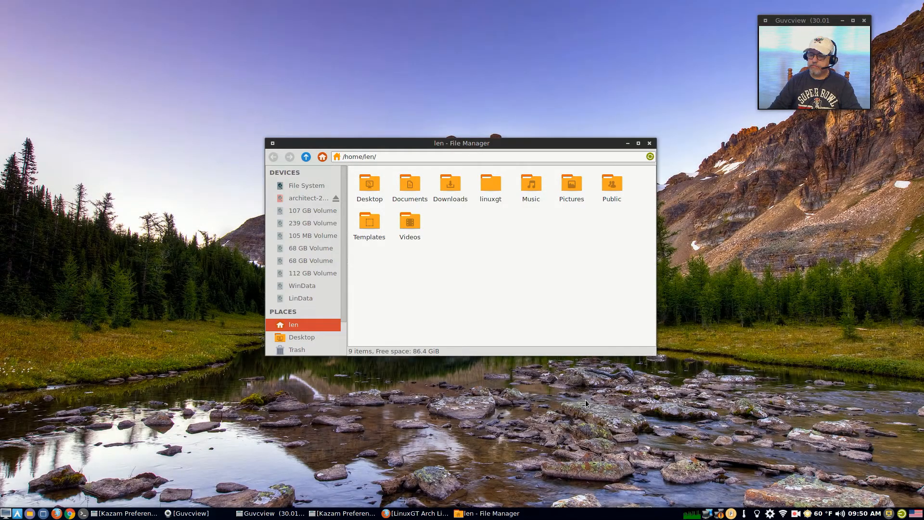
{"action": "left_click", "coordinate": [627, 143]}
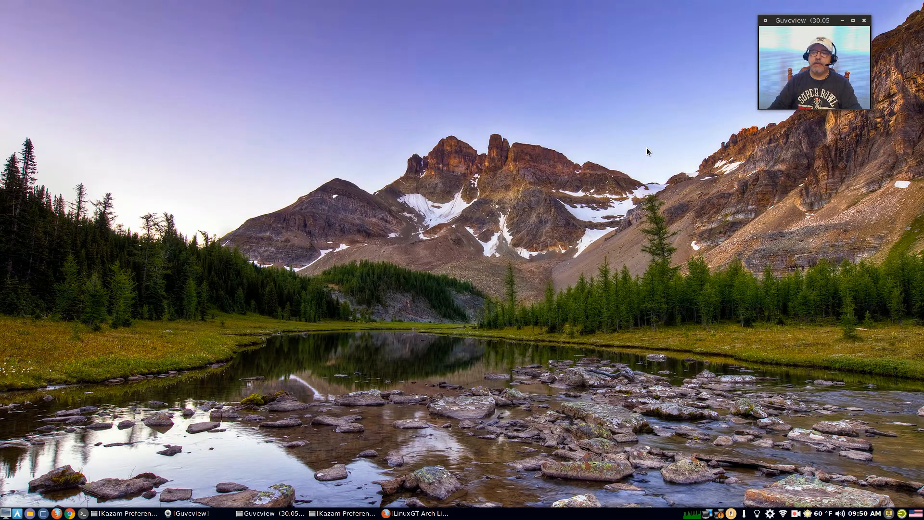
{"action": "mouse_move", "coordinate": [535, 317]}
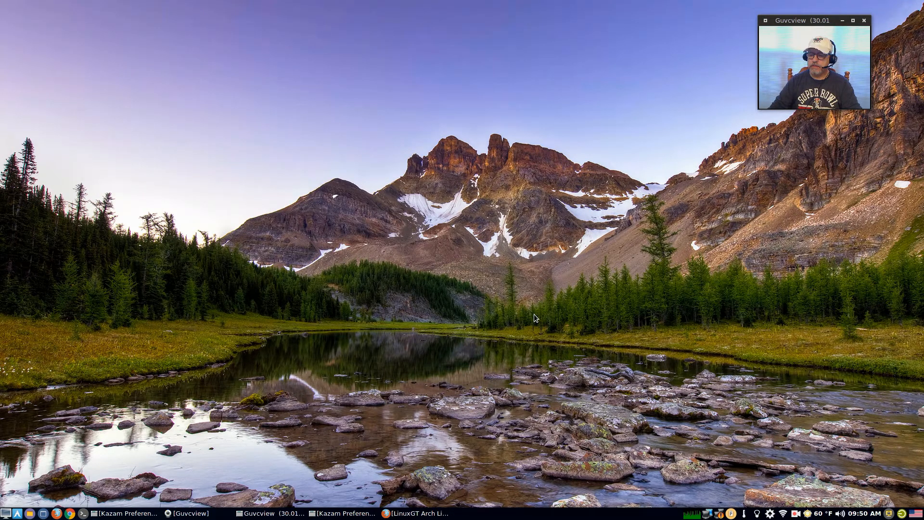
{"action": "mouse_move", "coordinate": [512, 288]}
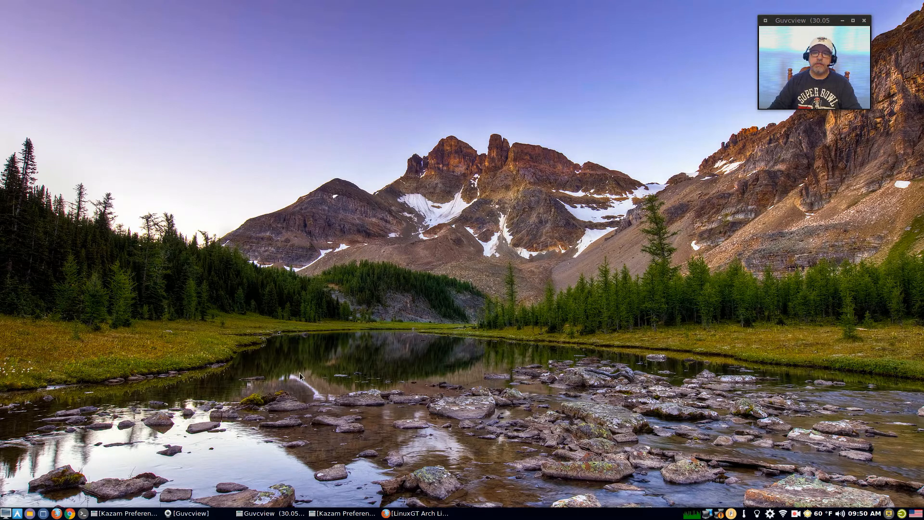
Bring up the desktop's right-click context menu with its Create New options.
{"action": "right_click", "coordinate": [301, 377]}
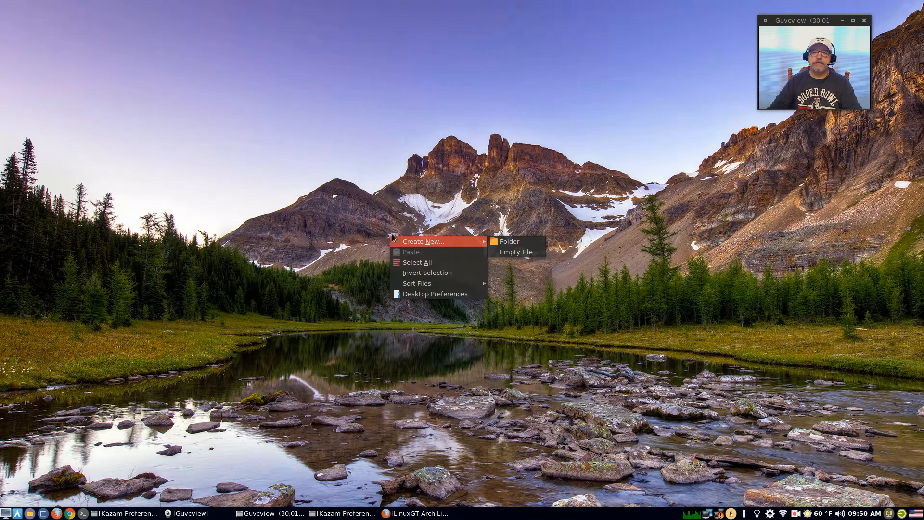
{"action": "mouse_move", "coordinate": [420, 241]}
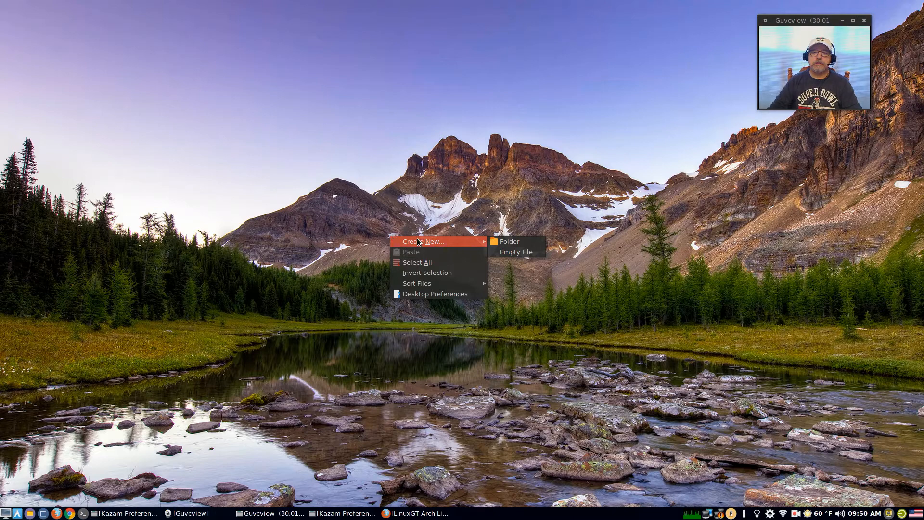
In Desktop Preferences, show the Trash Can and connected volumes as desktop icons.
{"action": "left_click", "coordinate": [435, 293]}
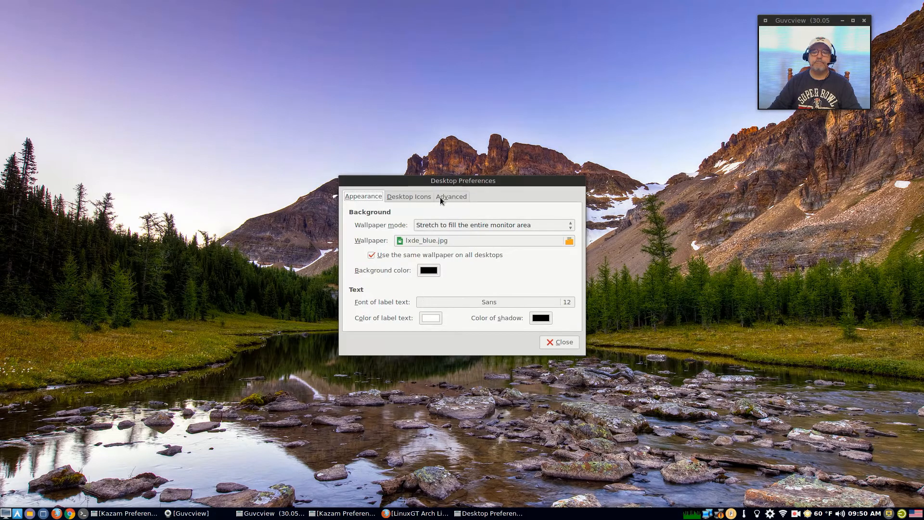
{"action": "left_click", "coordinate": [408, 197]}
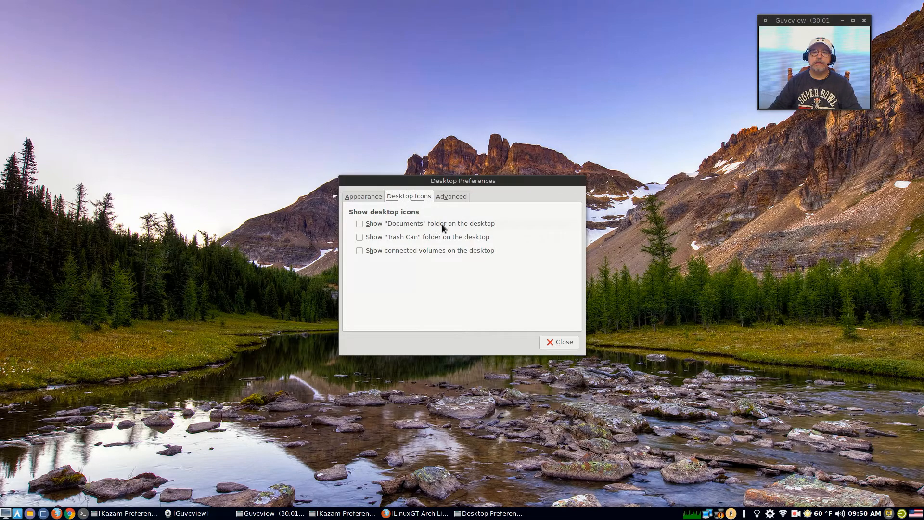
{"action": "mouse_move", "coordinate": [383, 256]}
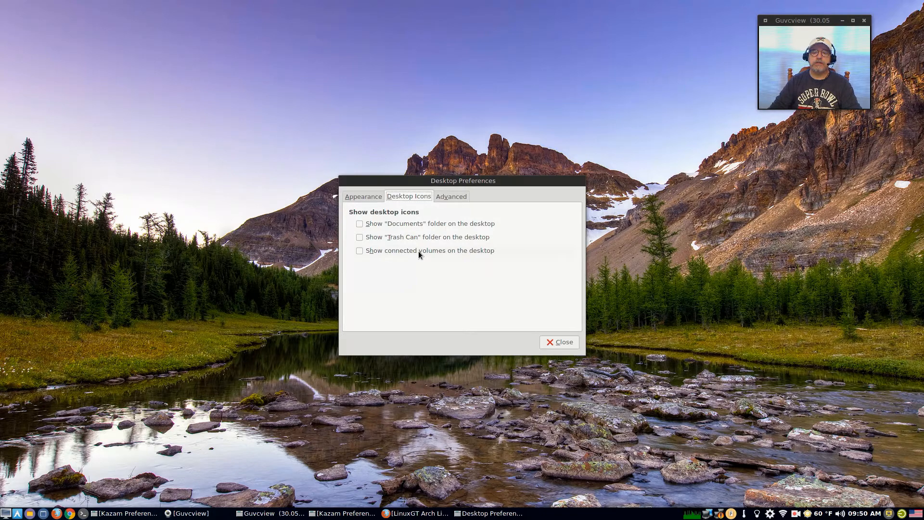
{"action": "left_click", "coordinate": [360, 237]}
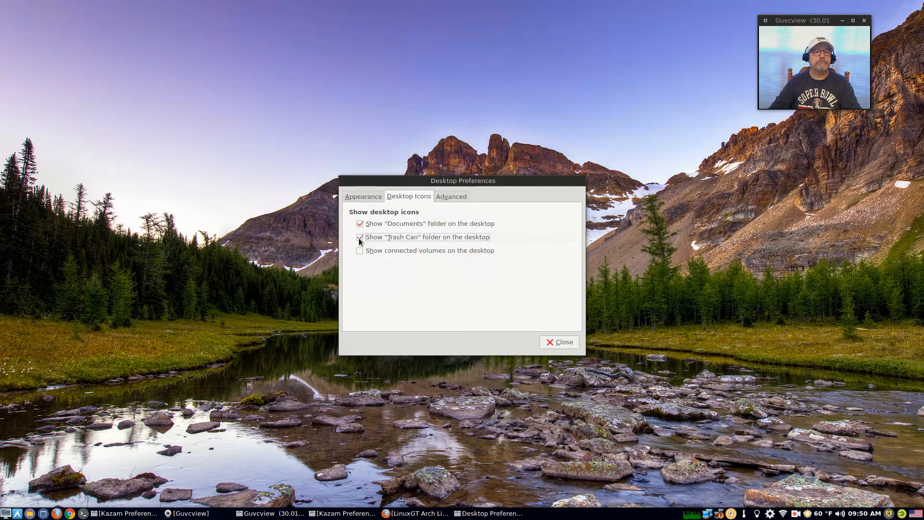
{"action": "mouse_move", "coordinate": [358, 254]}
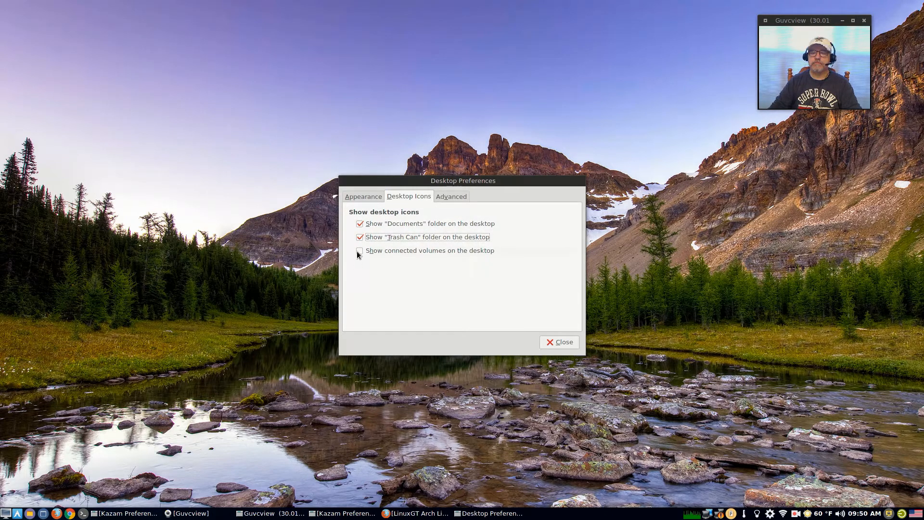
{"action": "left_click", "coordinate": [360, 251]}
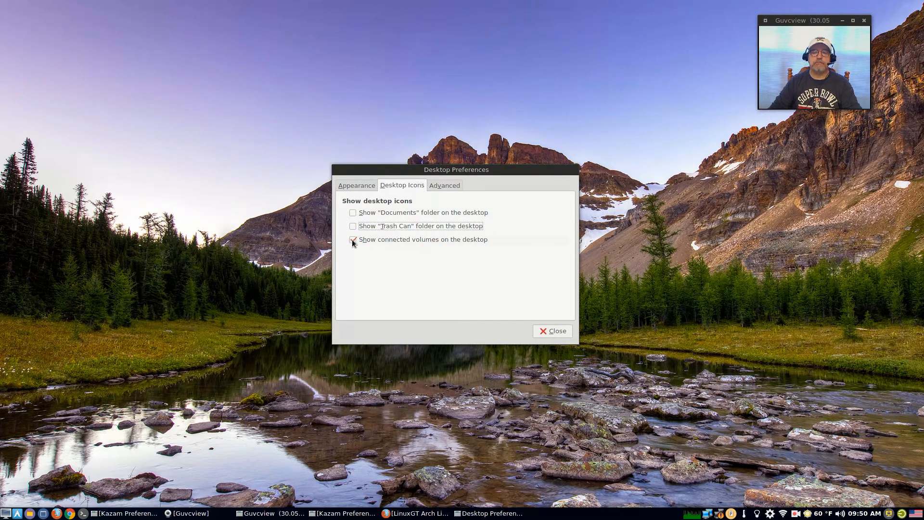
Review the appearance settings, then enable window-manager menus on desktop clicks under Advanced.
{"action": "left_click", "coordinate": [356, 186]}
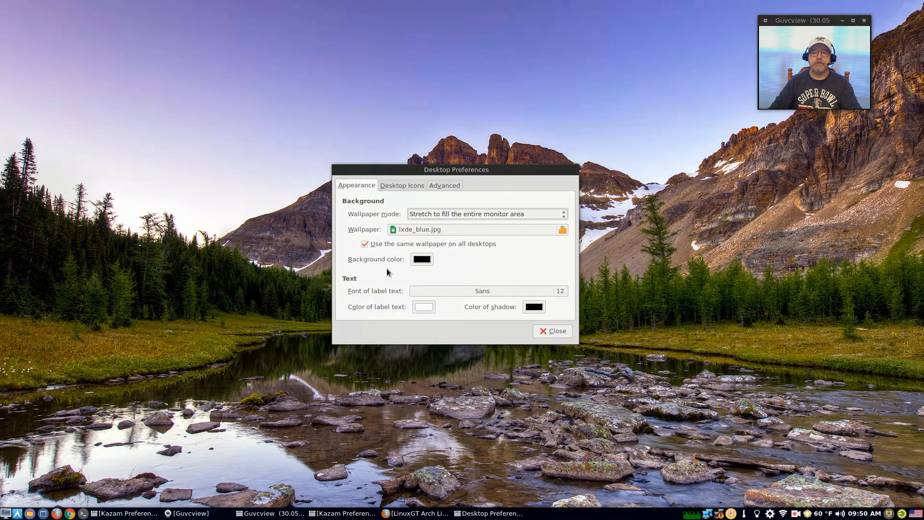
{"action": "left_click", "coordinate": [445, 185]}
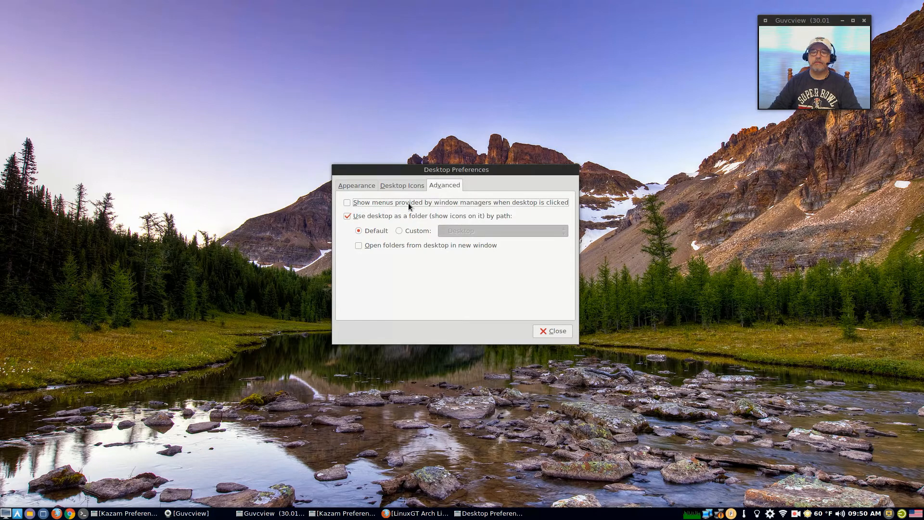
{"action": "left_click", "coordinate": [347, 203]}
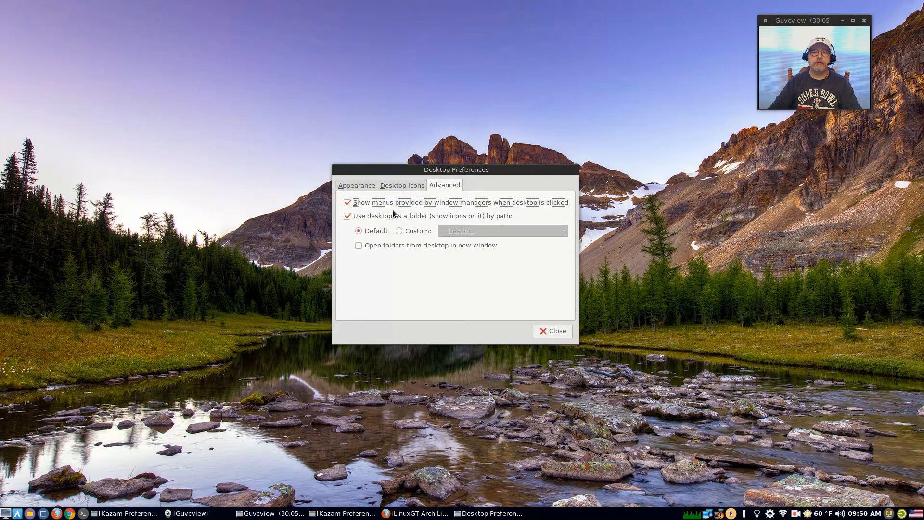
{"action": "mouse_move", "coordinate": [420, 221]}
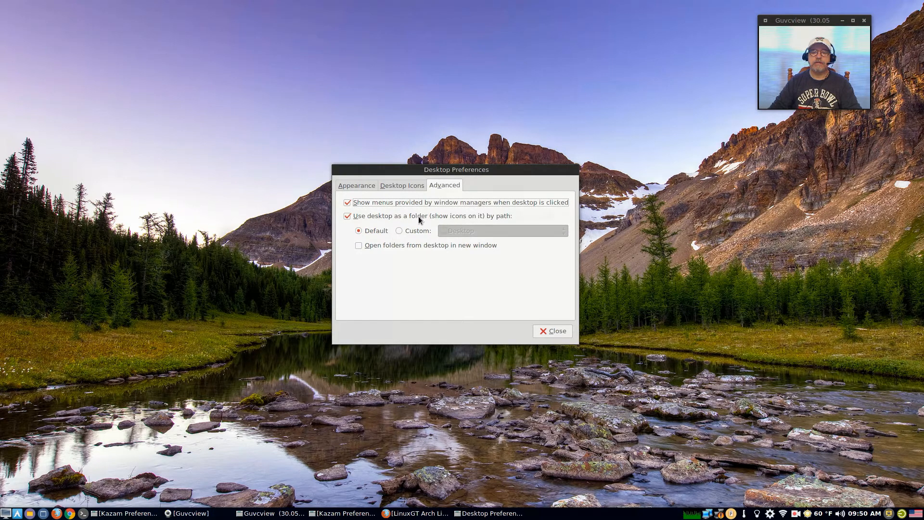
{"action": "mouse_move", "coordinate": [510, 279]}
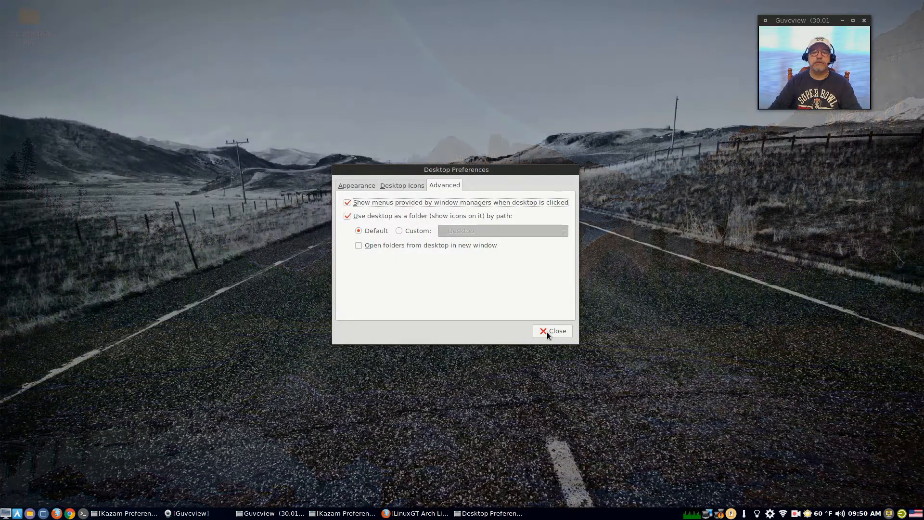
Close Desktop Preferences, look into the Music folder in PCManFM, then close the file manager.
{"action": "left_click", "coordinate": [553, 331]}
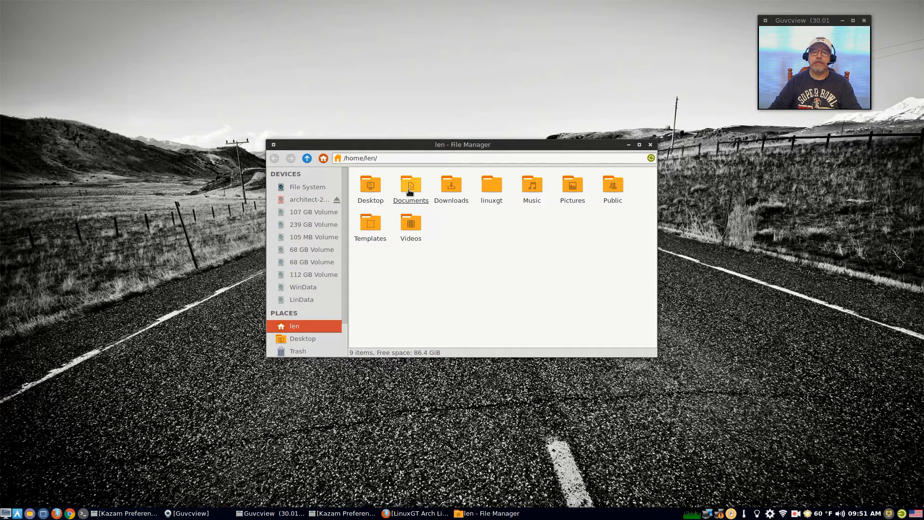
{"action": "mouse_move", "coordinate": [537, 201]}
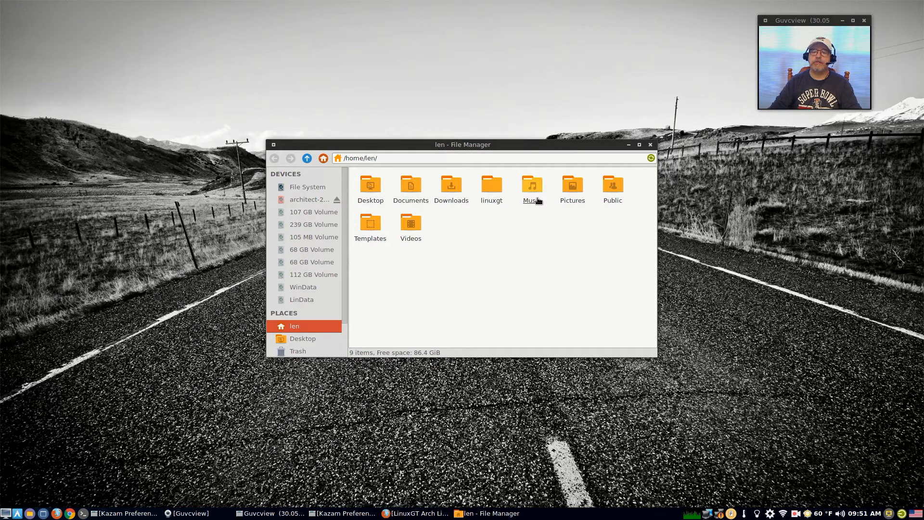
{"action": "double_click", "coordinate": [531, 184]}
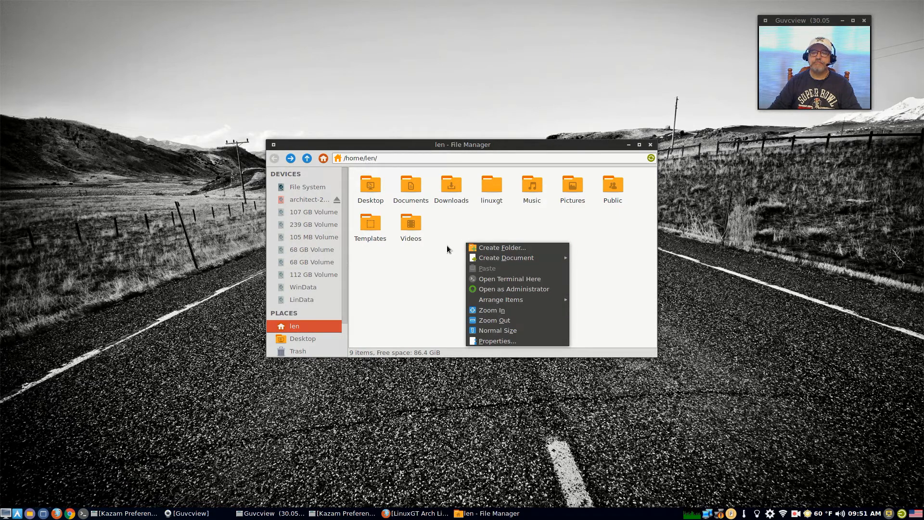
{"action": "left_click", "coordinate": [448, 249]}
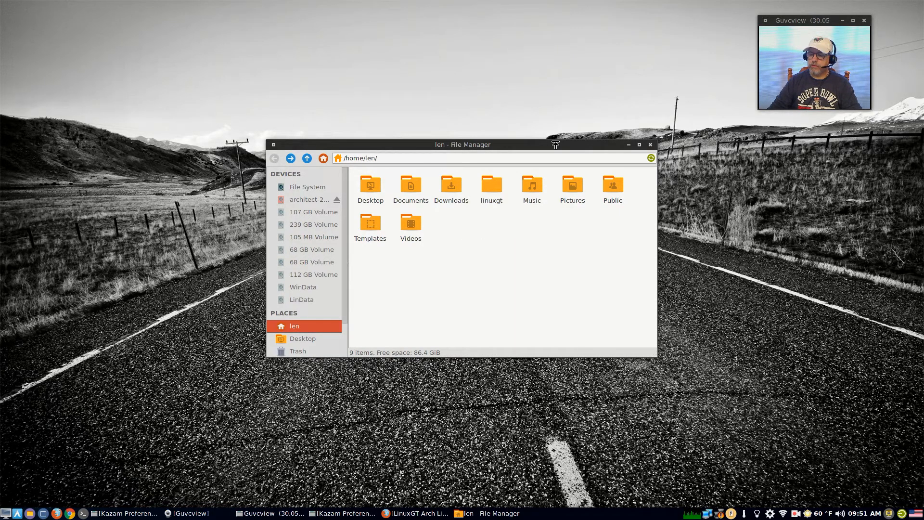
{"action": "mouse_move", "coordinate": [628, 151]}
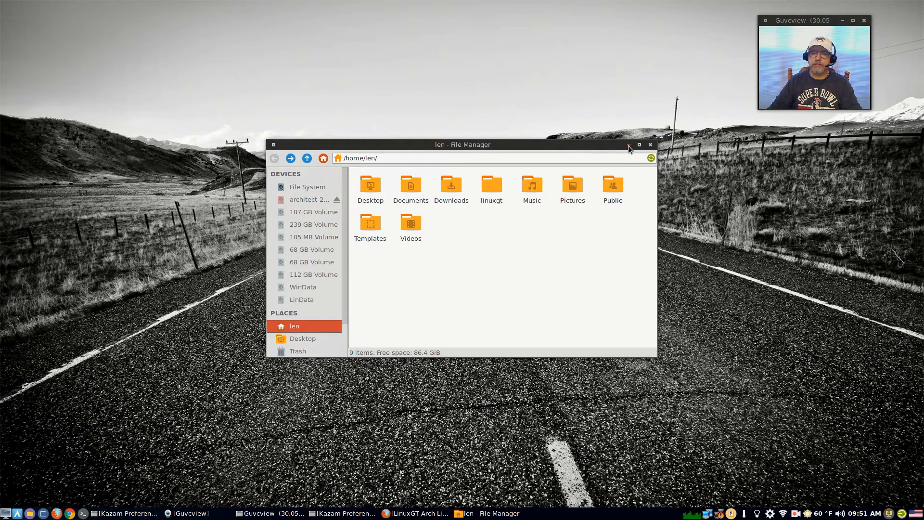
{"action": "left_click", "coordinate": [639, 145]}
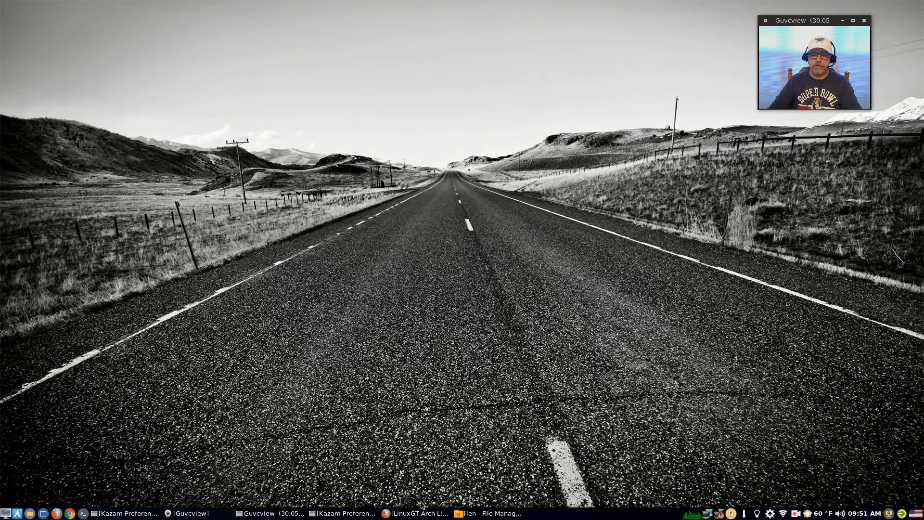
Bring the LinuxGT install video forward in Firefox and scroll through its comments and back up.
{"action": "left_click", "coordinate": [414, 513]}
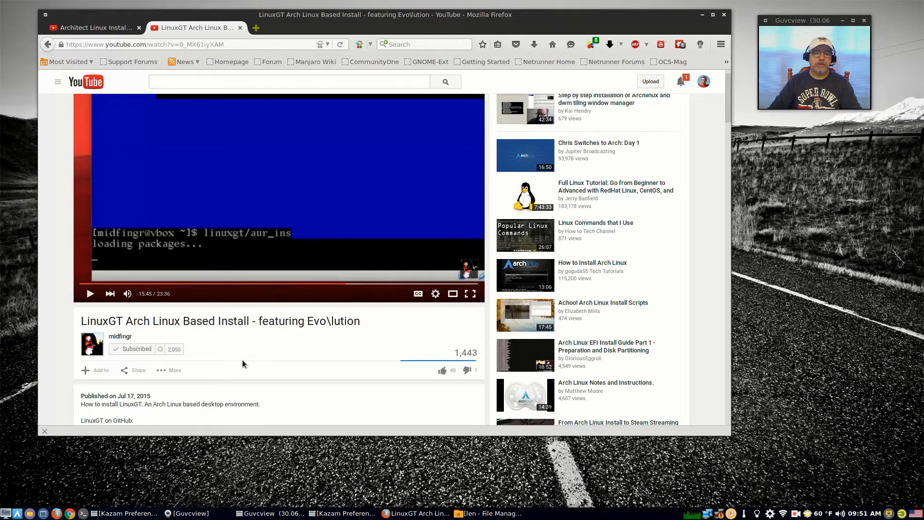
{"action": "mouse_move", "coordinate": [278, 352]}
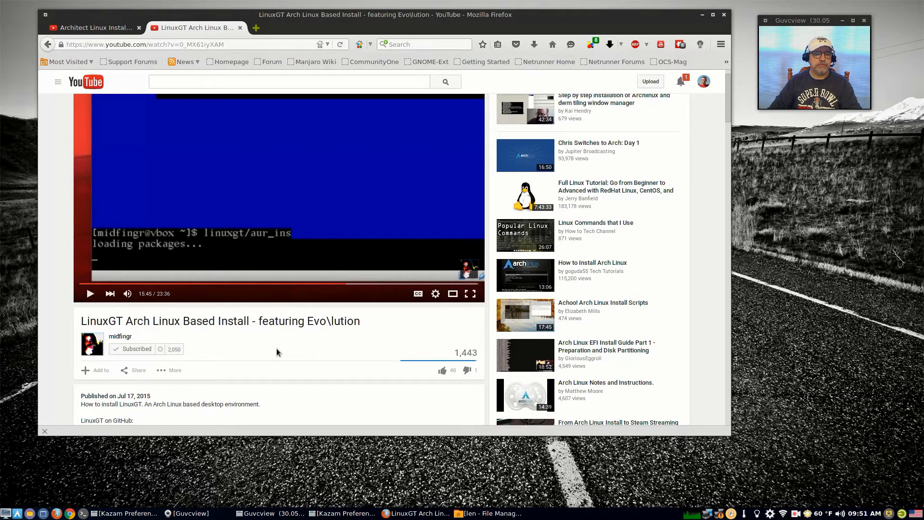
{"action": "scroll", "scroll_direction": "down", "scroll_amount": 3}
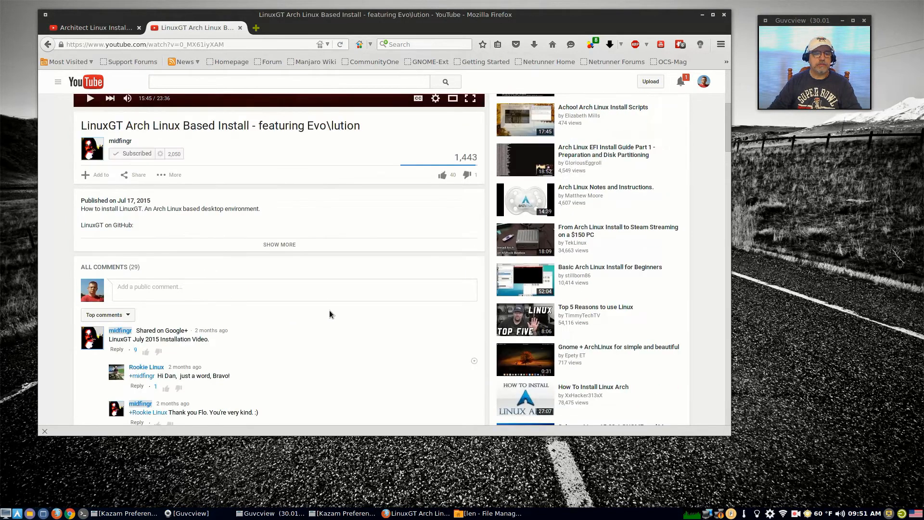
{"action": "scroll", "scroll_direction": "down", "scroll_amount": 3}
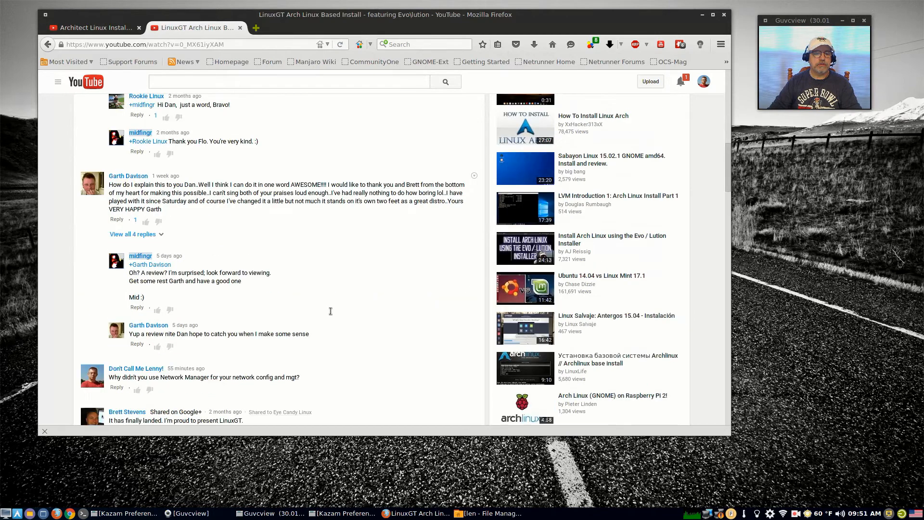
{"action": "scroll", "scroll_direction": "up", "scroll_amount": 3}
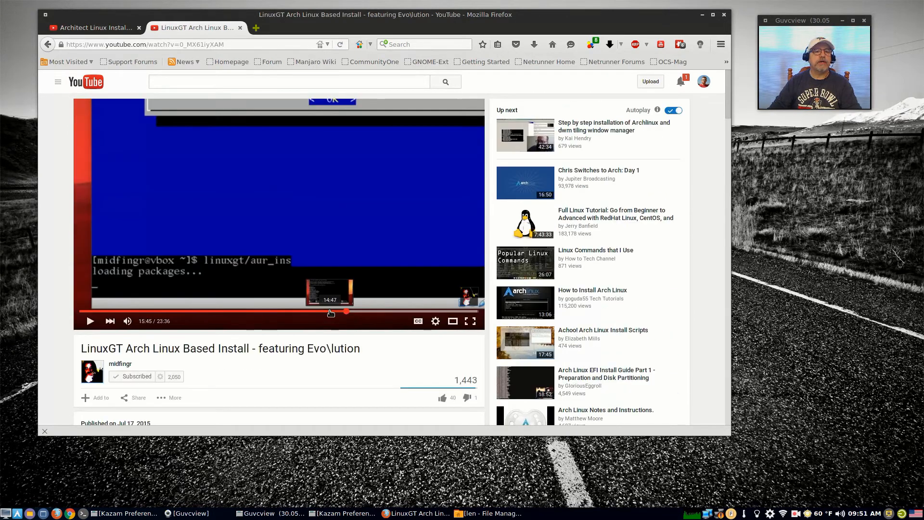
Switch to the Architect Linux Installer - Revisited video and read through its comments, returning to the top.
{"action": "left_click", "coordinate": [92, 27]}
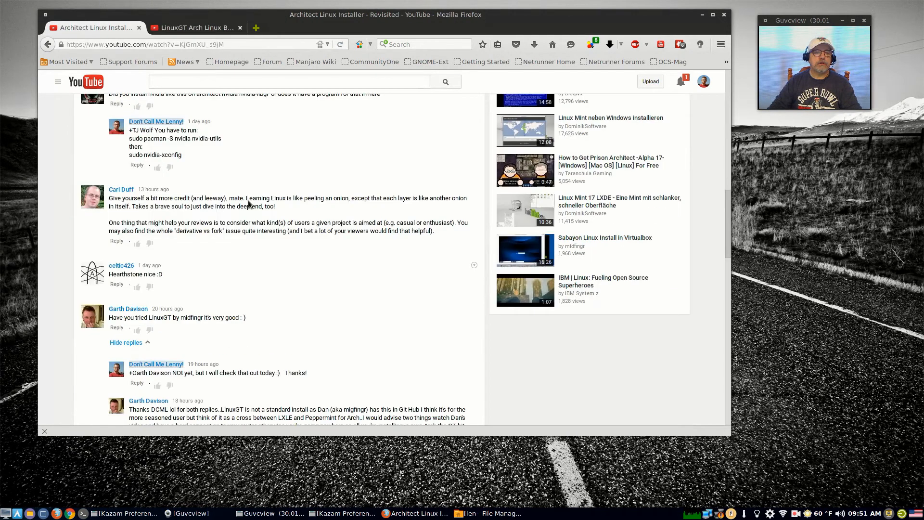
{"action": "scroll", "scroll_direction": "up", "scroll_amount": 3}
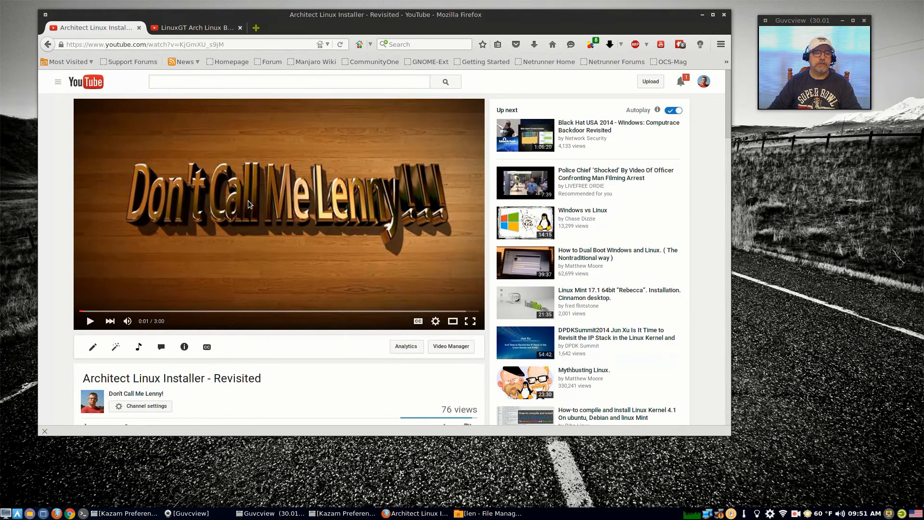
{"action": "scroll", "scroll_direction": "down", "scroll_amount": 3}
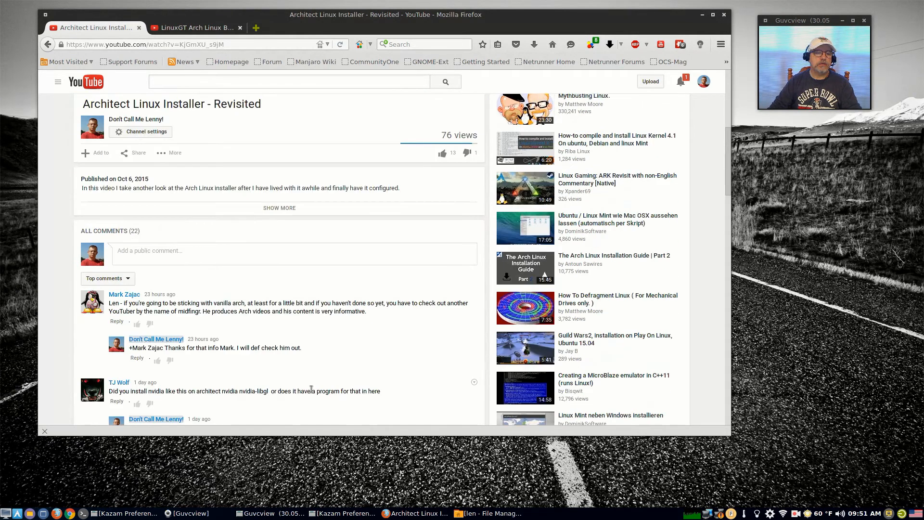
{"action": "scroll", "scroll_direction": "down", "scroll_amount": 3}
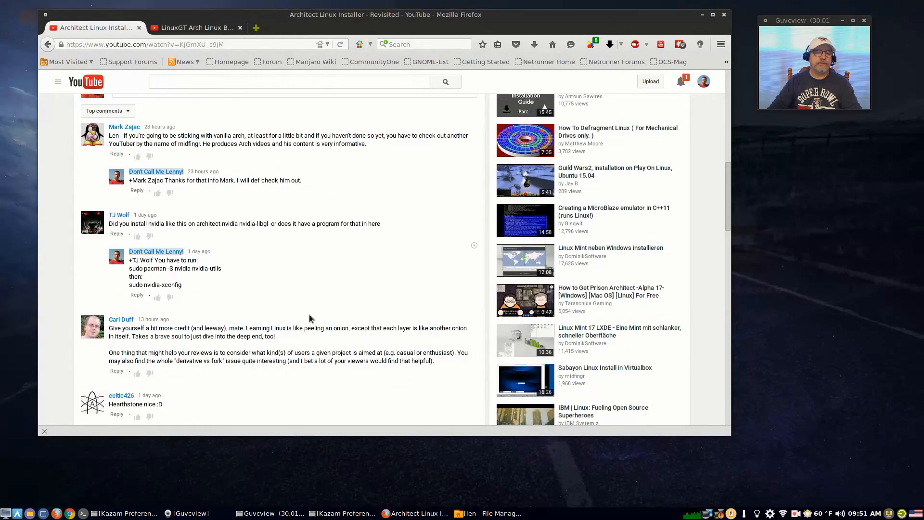
{"action": "scroll", "scroll_direction": "down", "scroll_amount": 3}
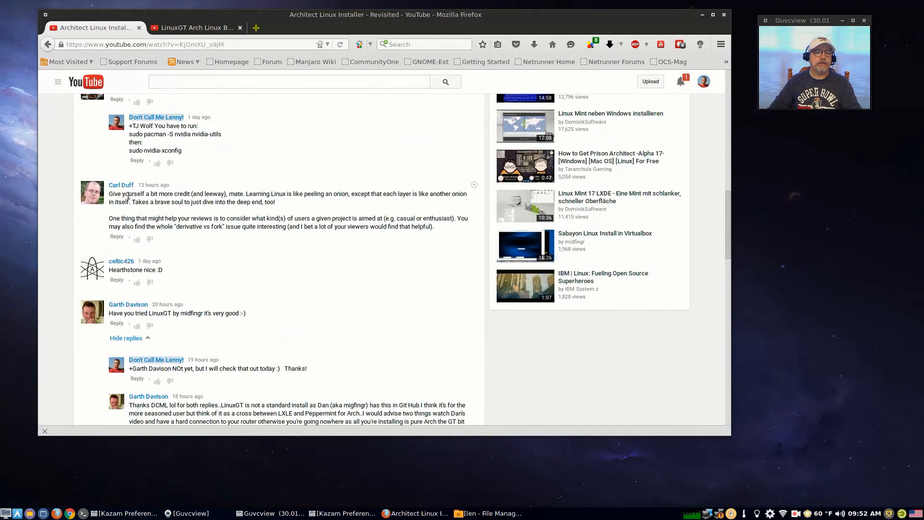
{"action": "scroll", "scroll_direction": "down", "scroll_amount": 3}
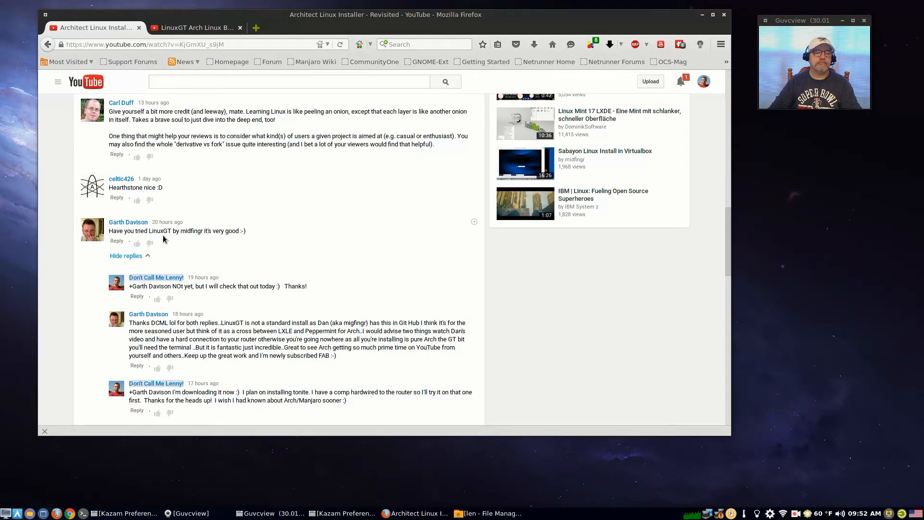
{"action": "mouse_move", "coordinate": [319, 239]}
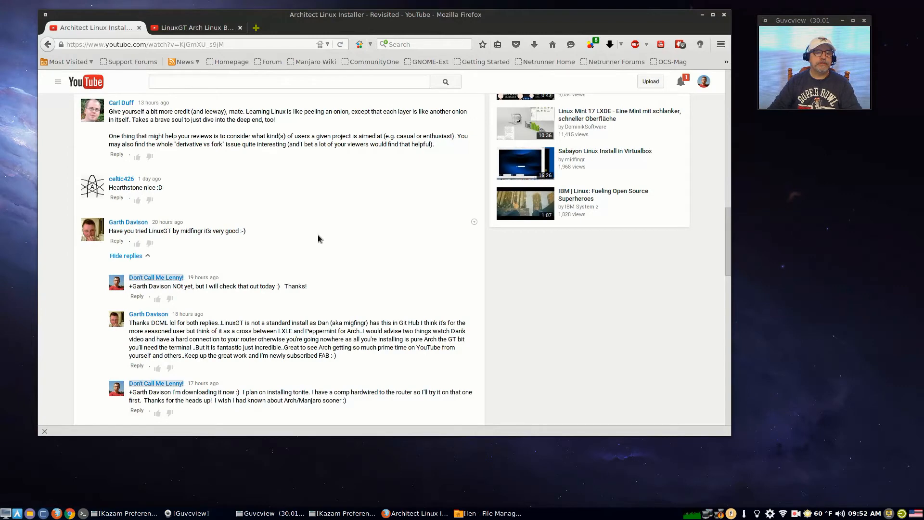
{"action": "scroll", "scroll_direction": "down", "scroll_amount": 3}
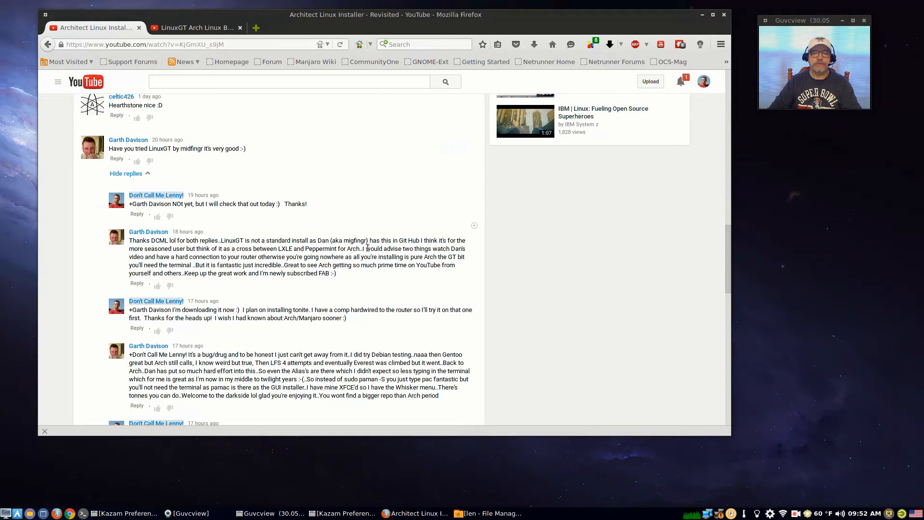
{"action": "scroll", "scroll_direction": "down", "scroll_amount": 3}
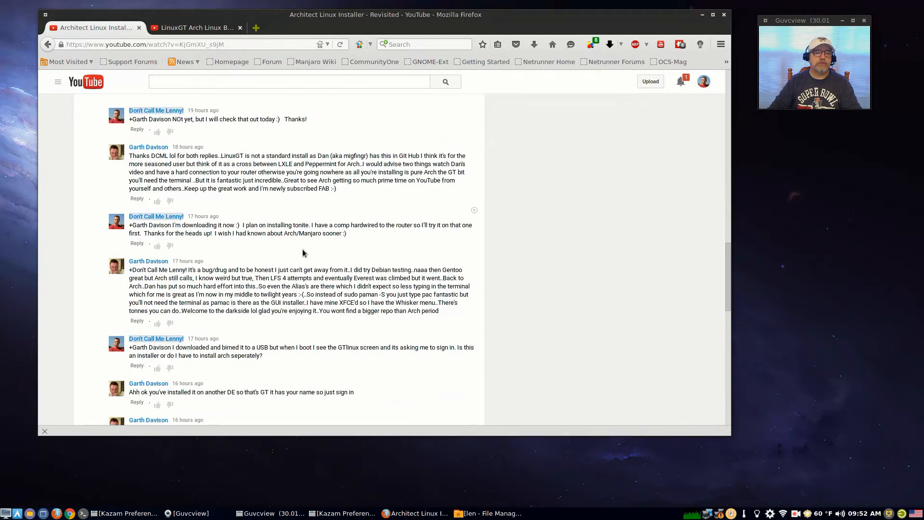
{"action": "scroll", "scroll_direction": "down", "scroll_amount": 3}
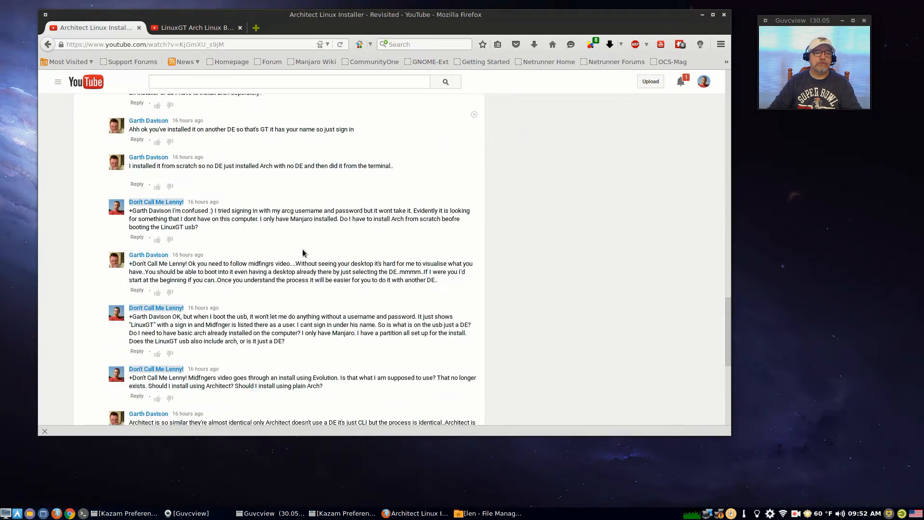
{"action": "scroll", "scroll_direction": "up", "scroll_amount": 3}
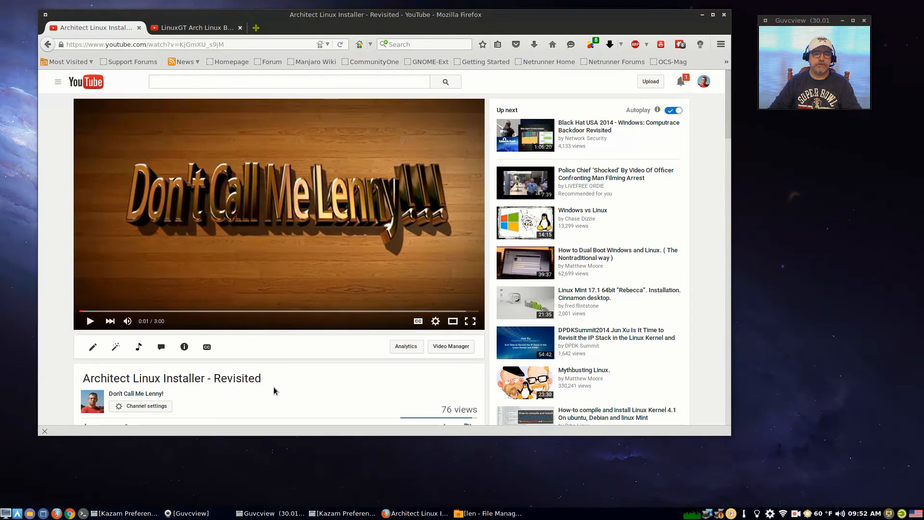
{"action": "mouse_move", "coordinate": [263, 394]}
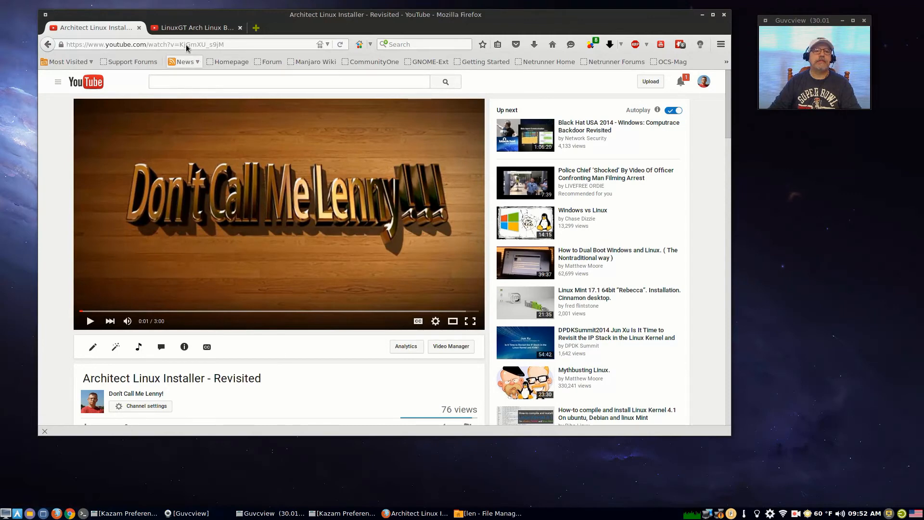
Return to the LinuxGT install video, view its description and comments, then minimize the browser to the desktop.
{"action": "left_click", "coordinate": [195, 27]}
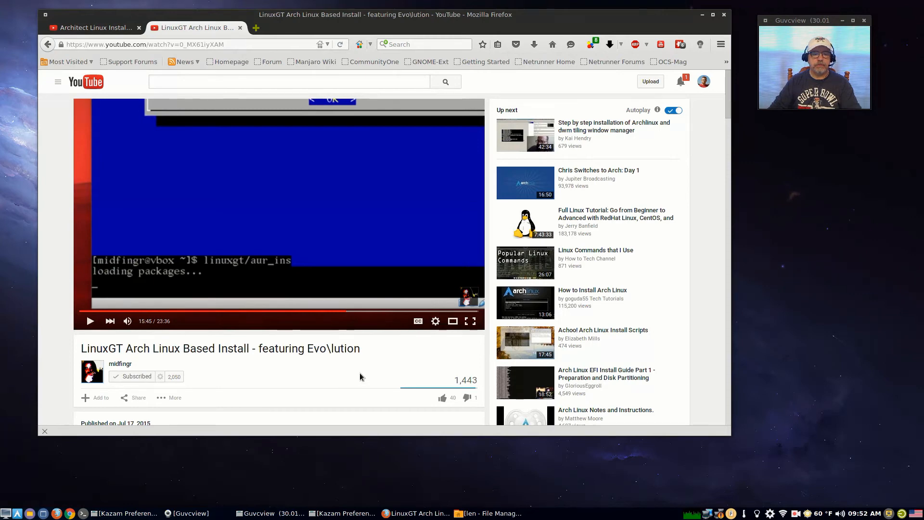
{"action": "mouse_move", "coordinate": [358, 372]}
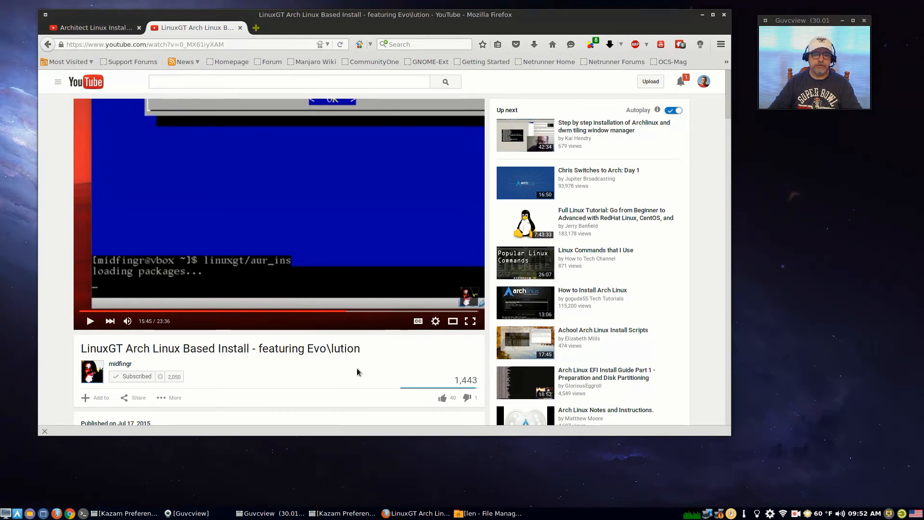
{"action": "scroll", "scroll_direction": "down", "scroll_amount": 3}
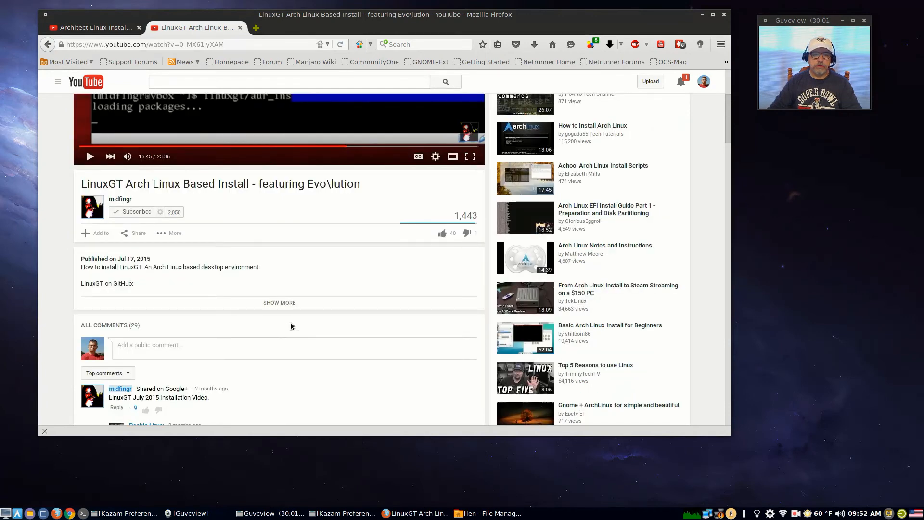
{"action": "mouse_move", "coordinate": [284, 318]}
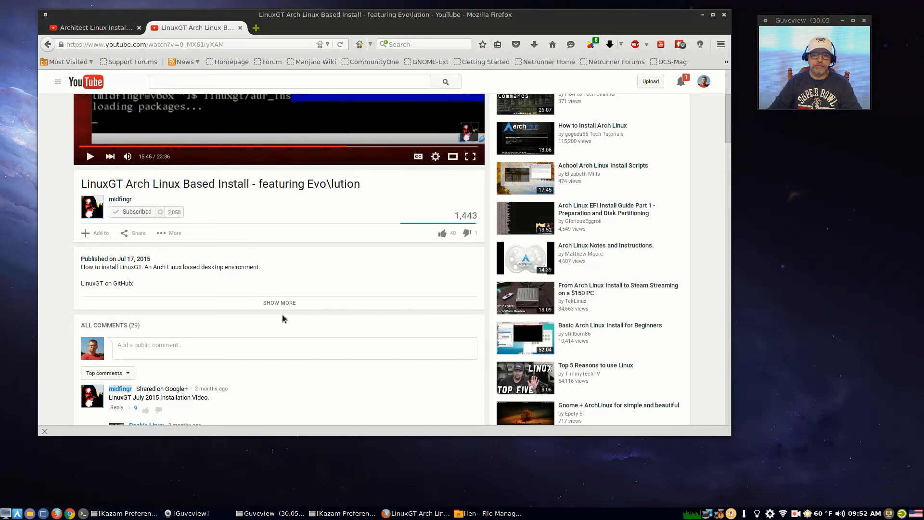
{"action": "mouse_move", "coordinate": [307, 332]}
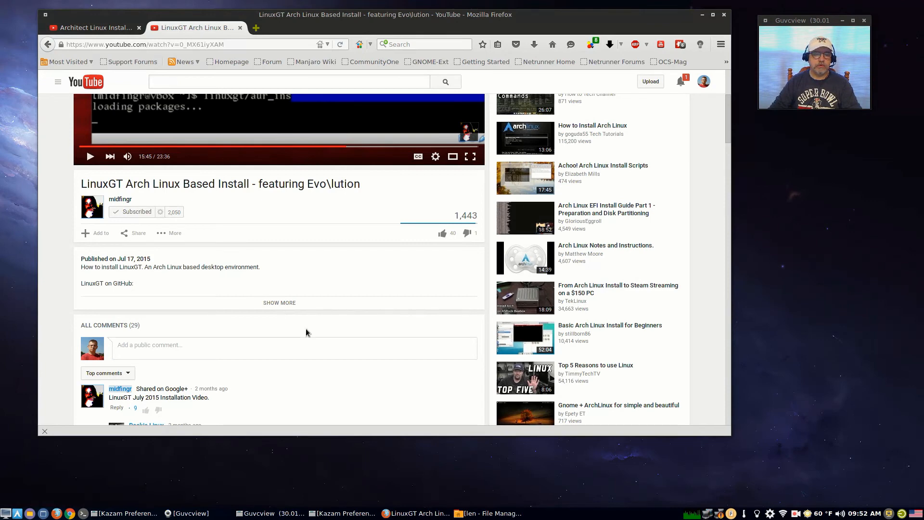
{"action": "mouse_move", "coordinate": [278, 334]}
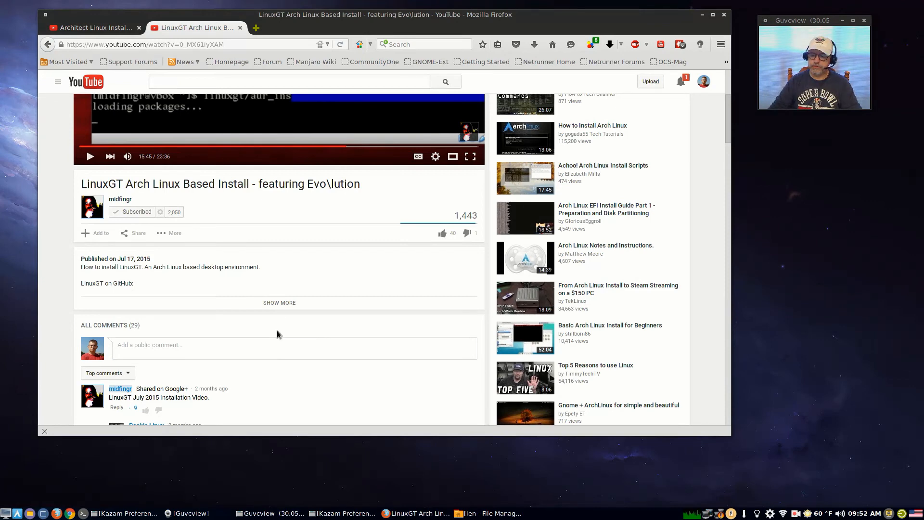
{"action": "mouse_move", "coordinate": [511, 117]}
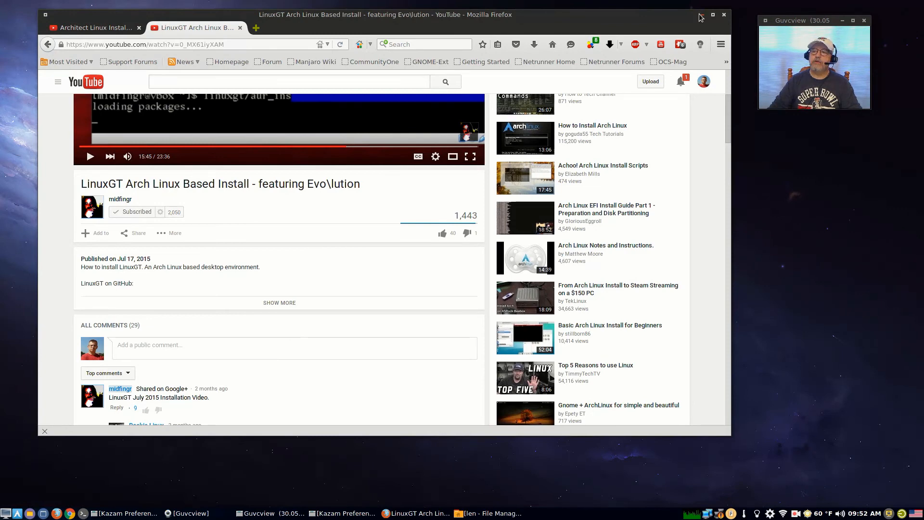
{"action": "left_click", "coordinate": [701, 14]}
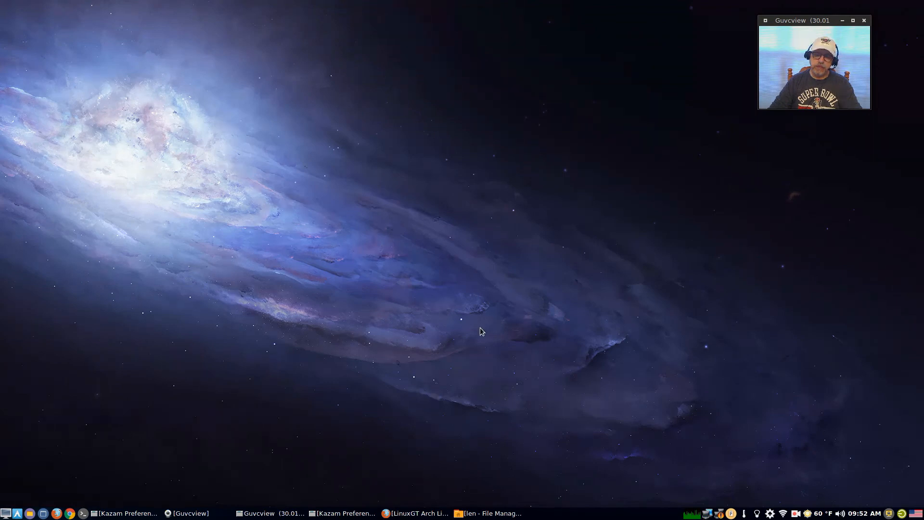
{"action": "mouse_move", "coordinate": [447, 298]}
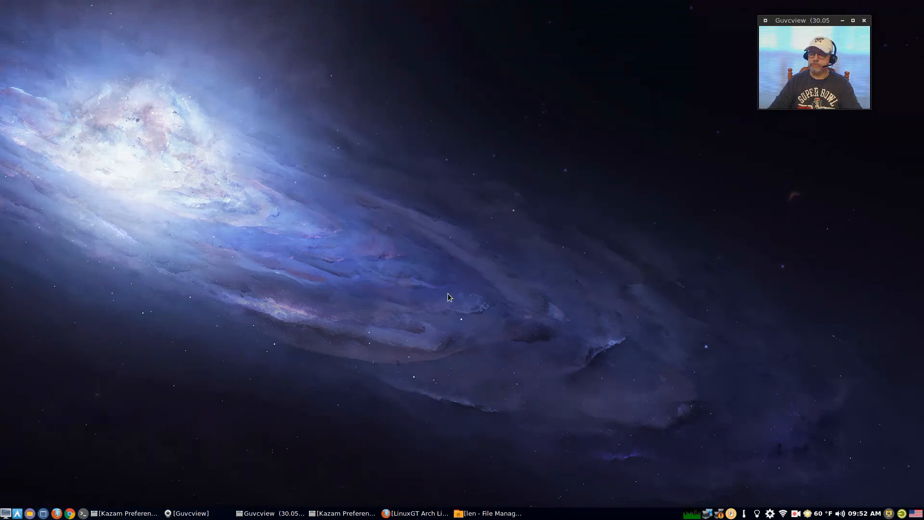